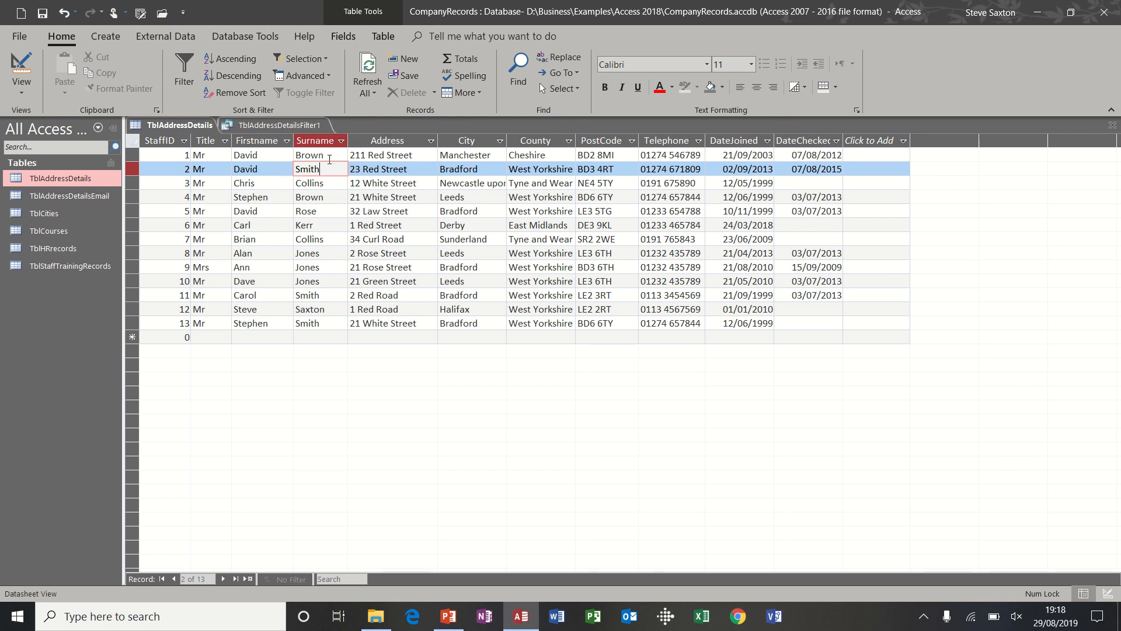
mouse_move(338, 168)
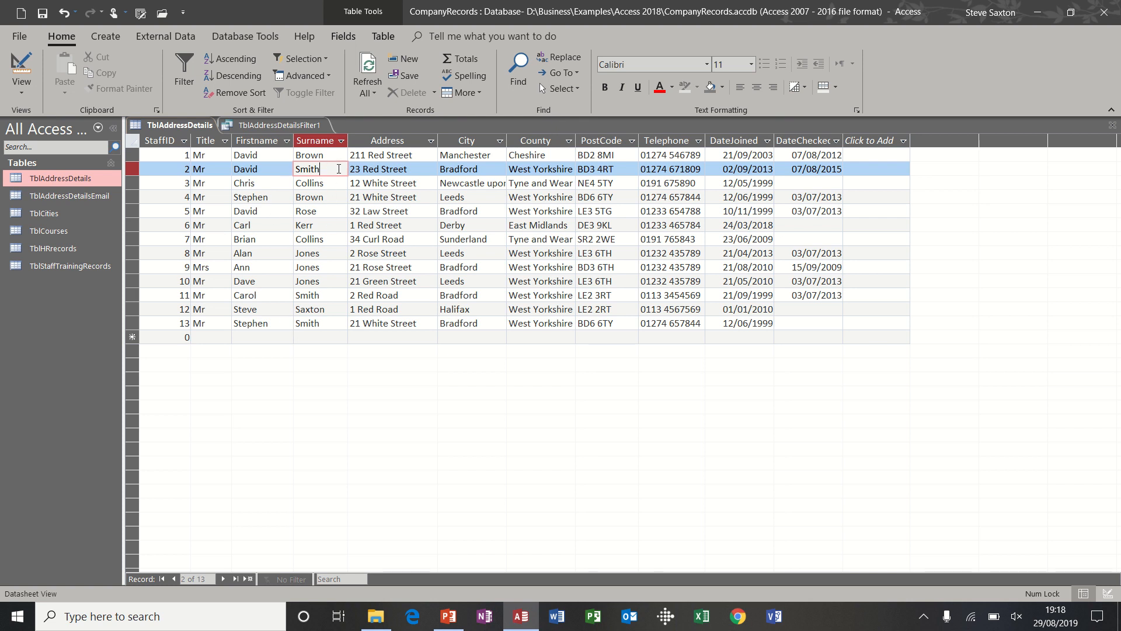
mouse_move(80, 307)
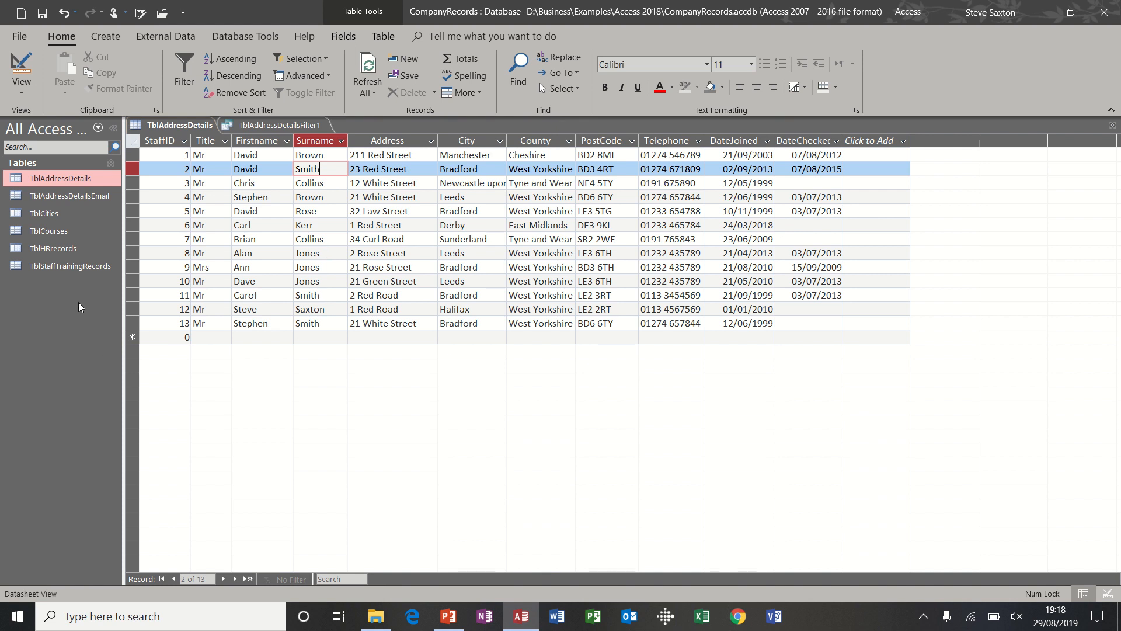
mouse_move(39, 300)
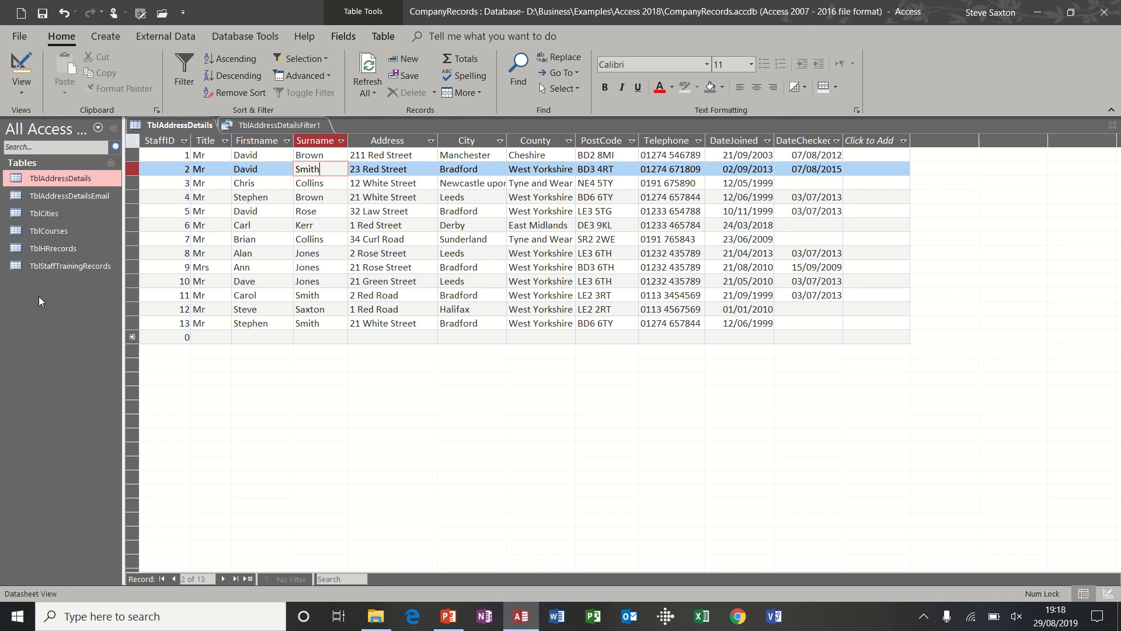
mouse_move(77, 310)
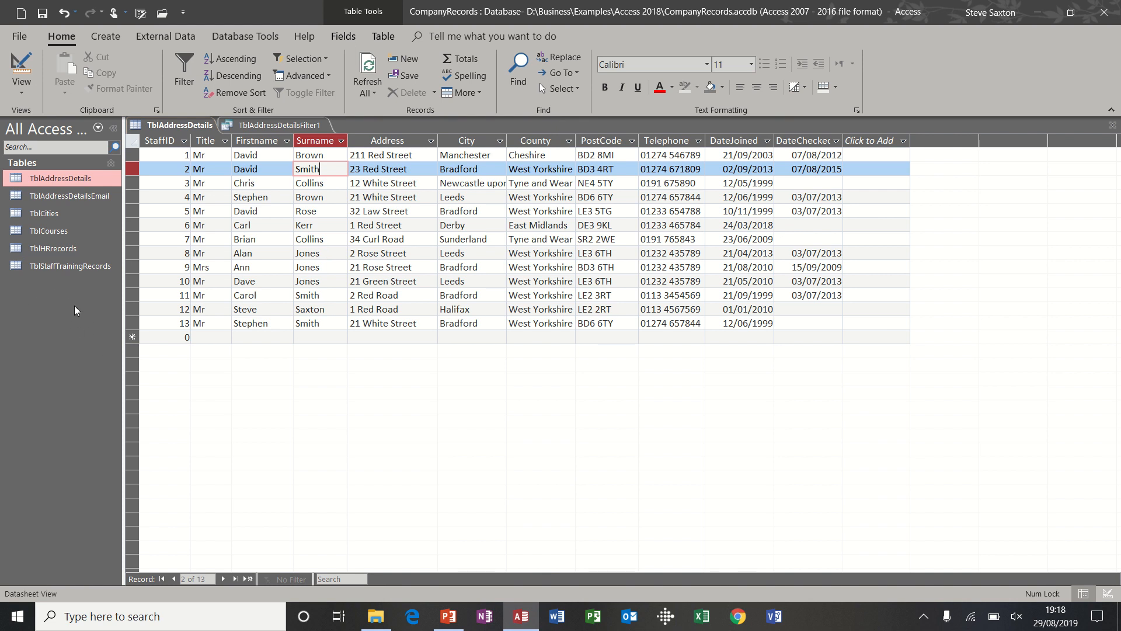
mouse_move(49, 356)
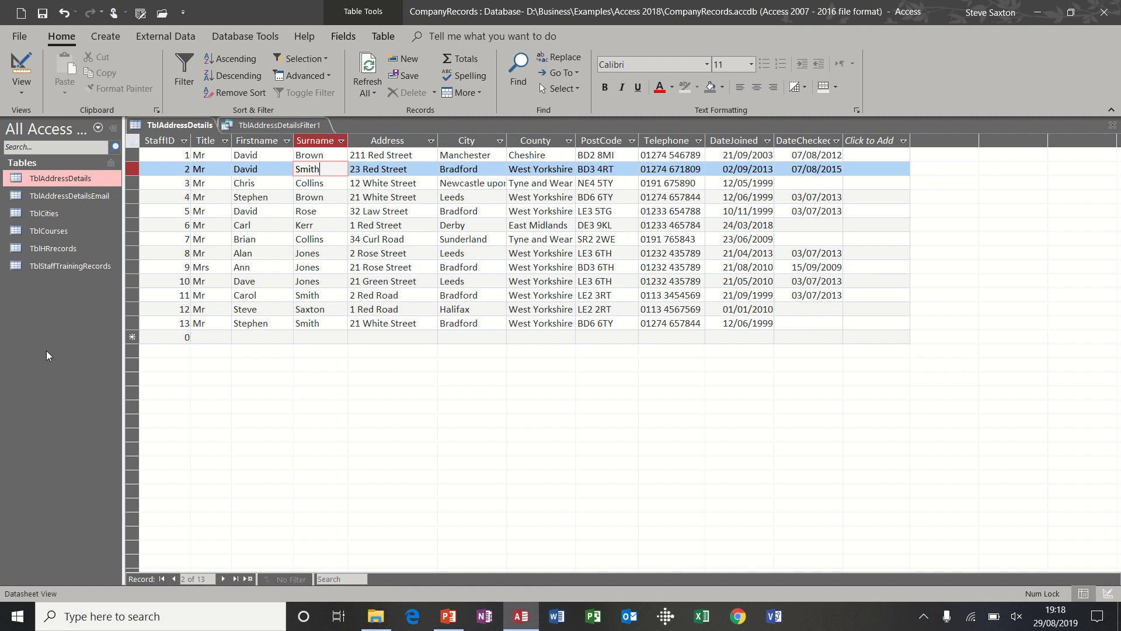
mouse_move(84, 322)
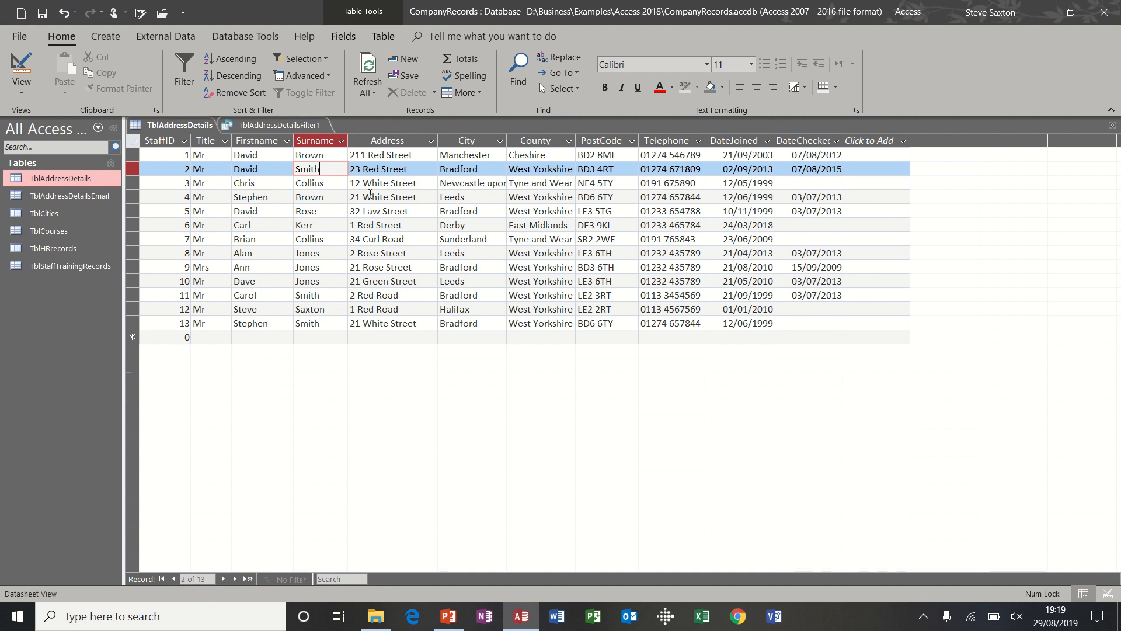
Sort the staff address records A to Z by Surname.
click(317, 182)
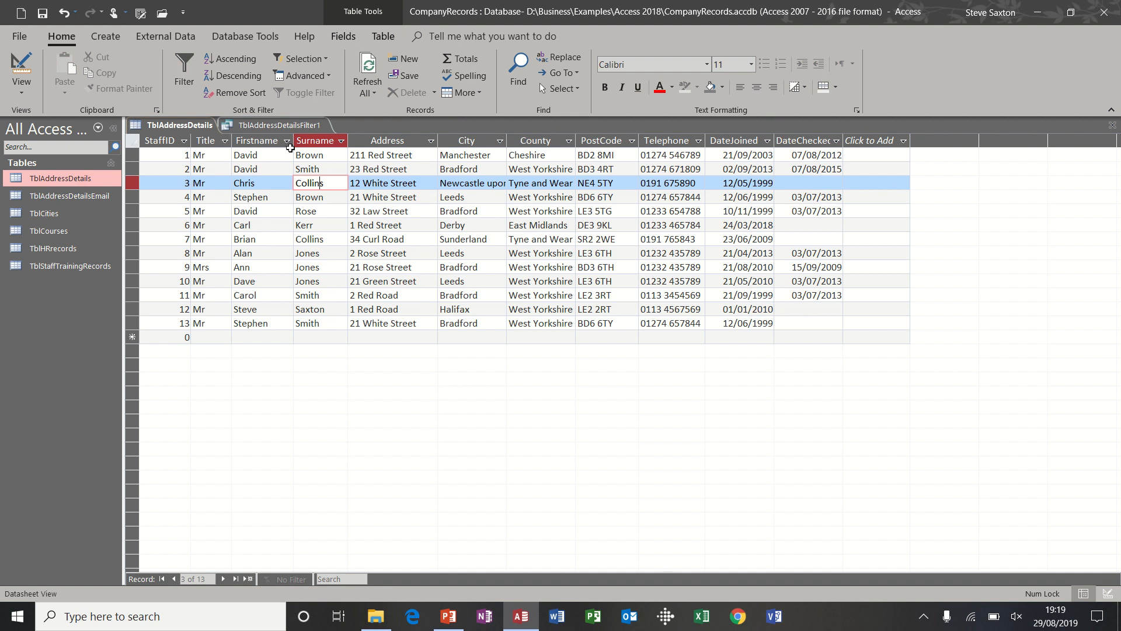
mouse_move(341, 142)
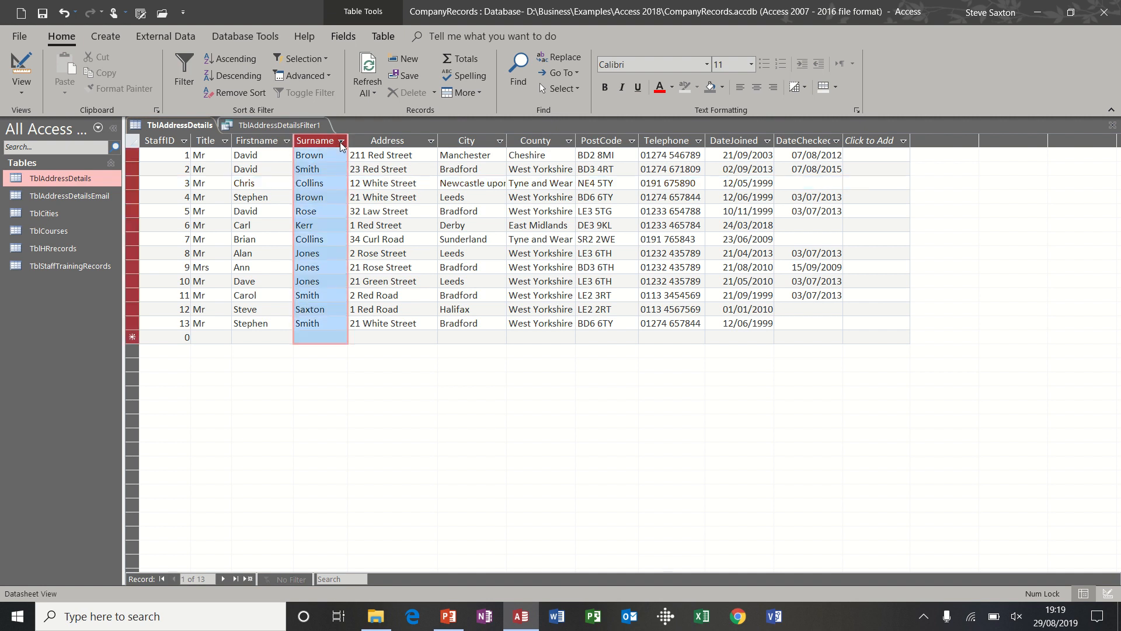
click(341, 140)
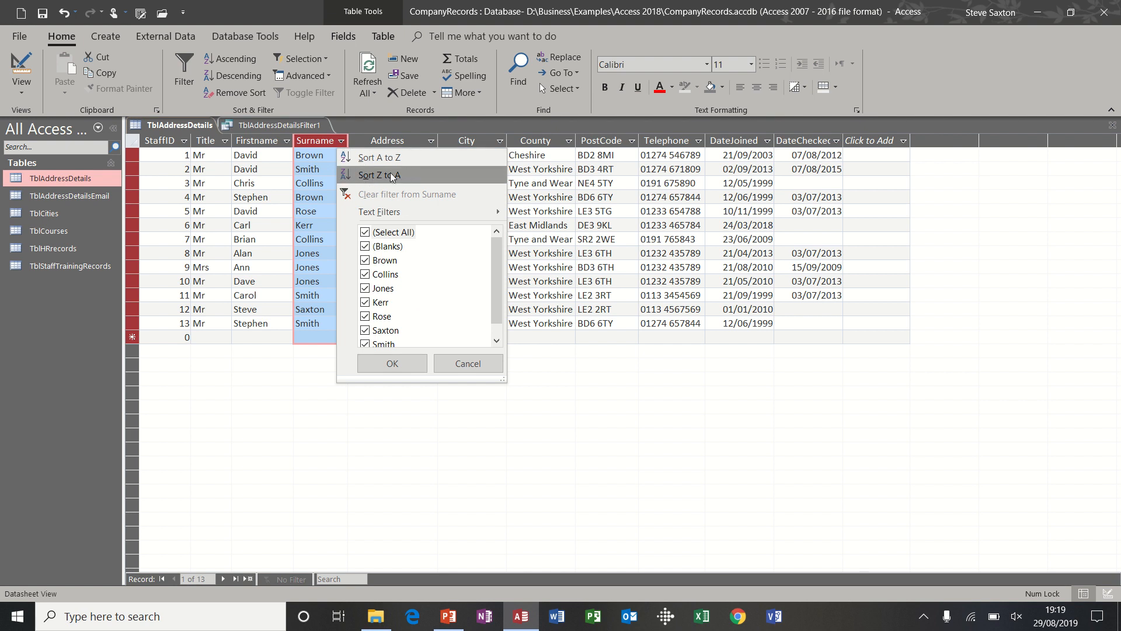
mouse_move(385, 156)
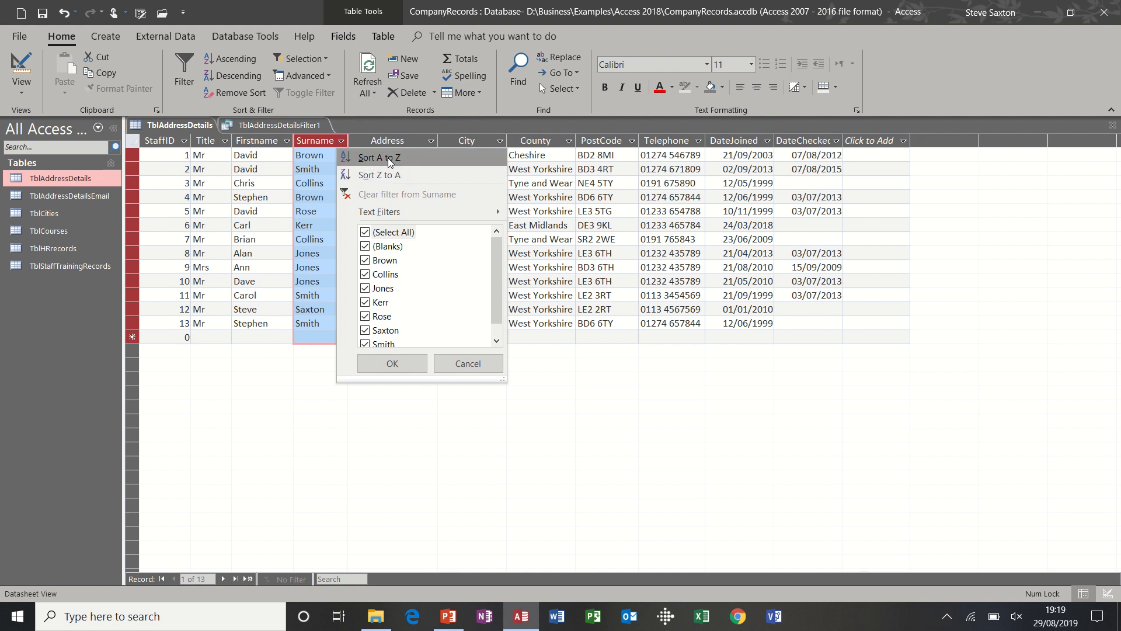
click(378, 157)
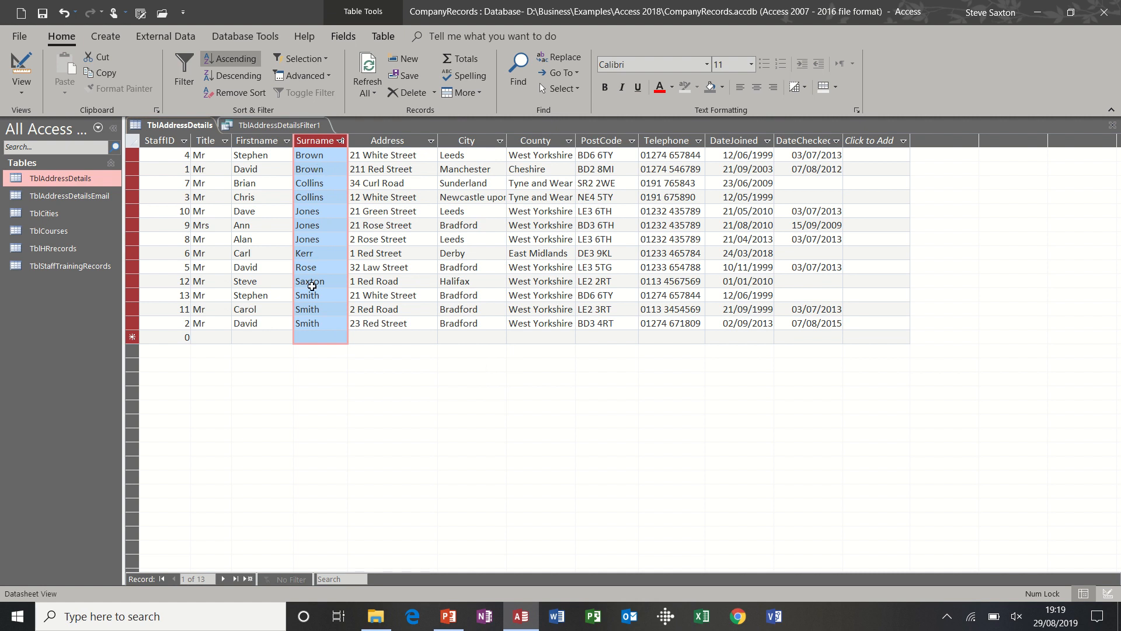
mouse_move(215, 159)
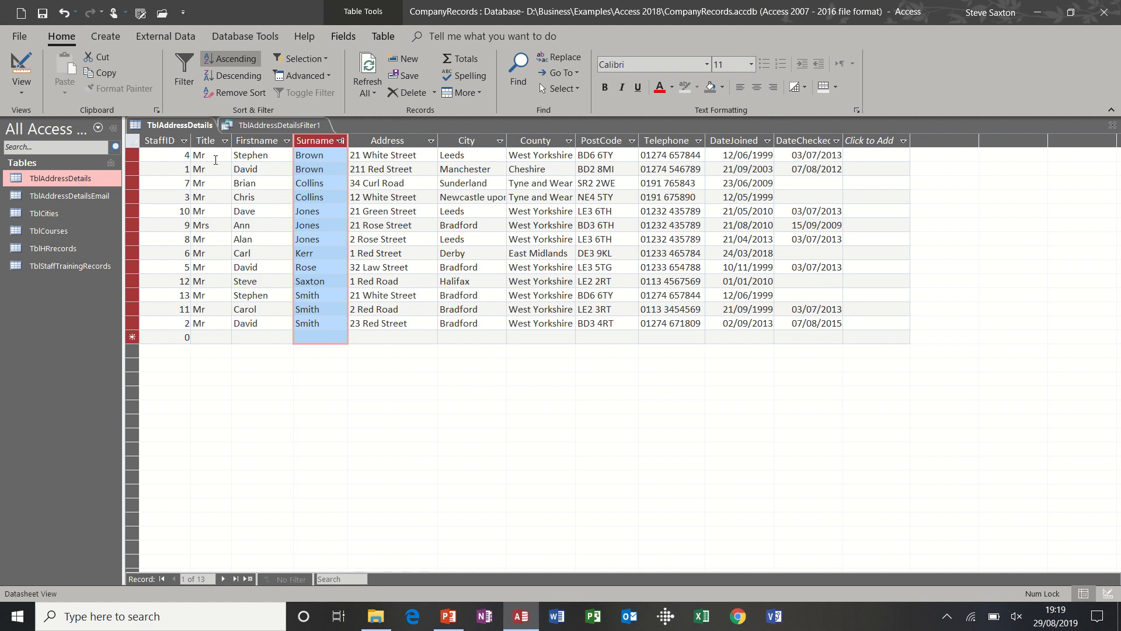
mouse_move(490, 154)
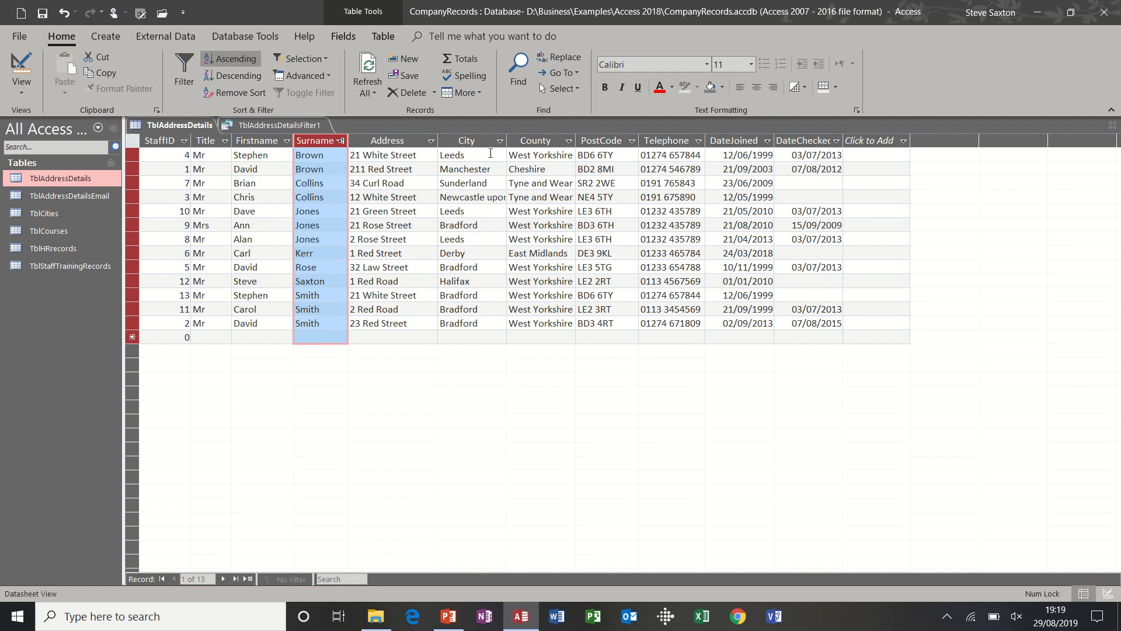
Sort the records A to Z by City, then by Firstname so Alan comes first.
click(505, 140)
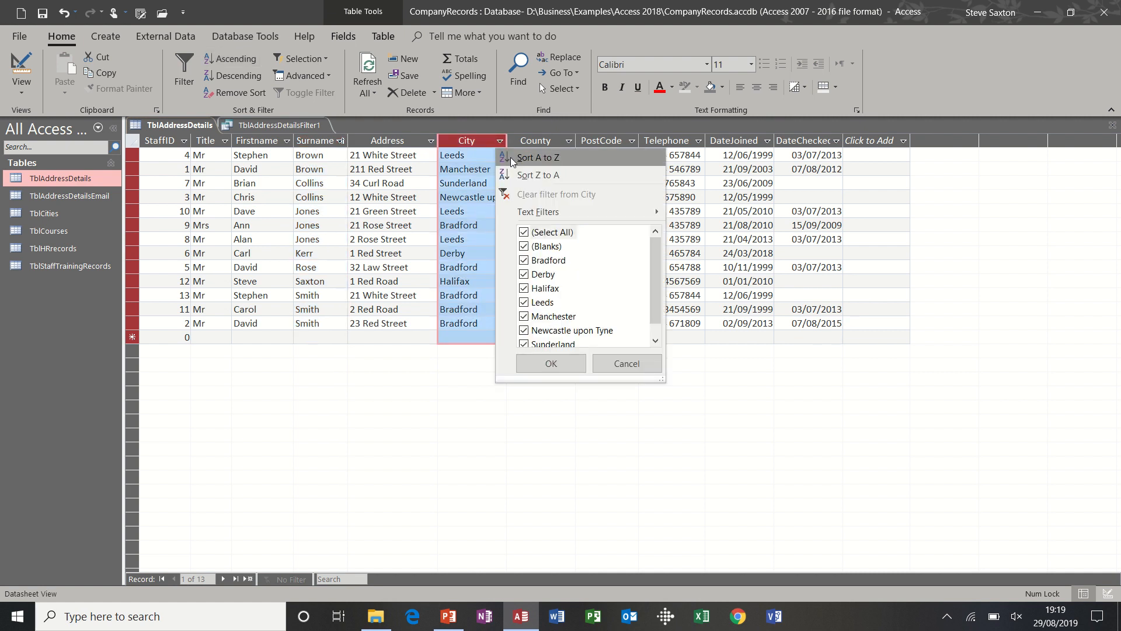
click(537, 156)
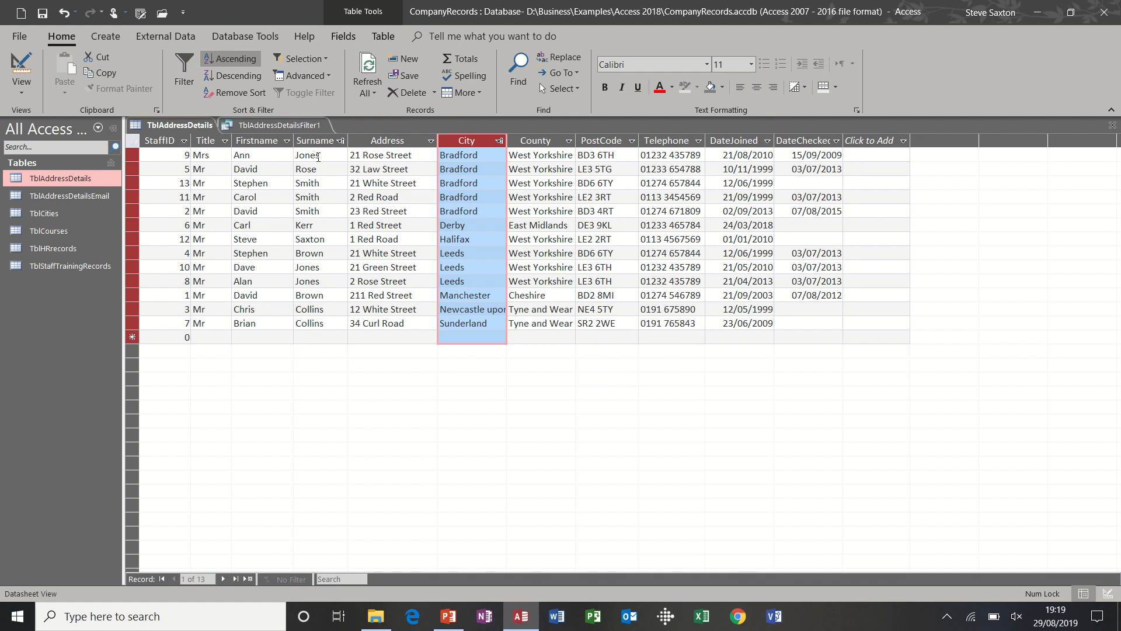
mouse_move(294, 161)
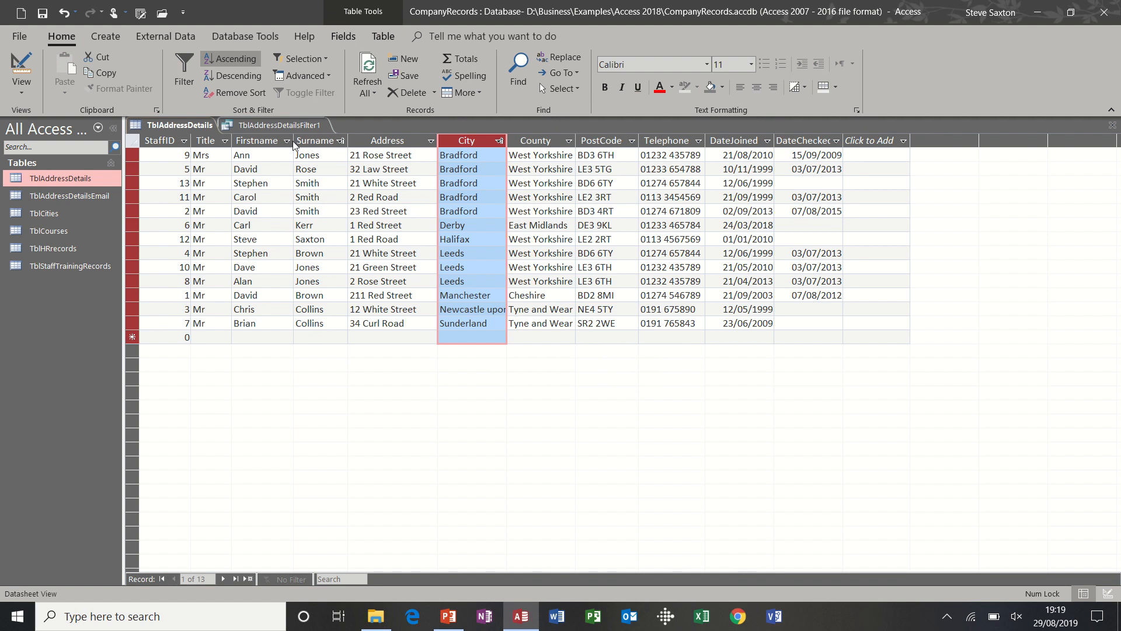
click(257, 140)
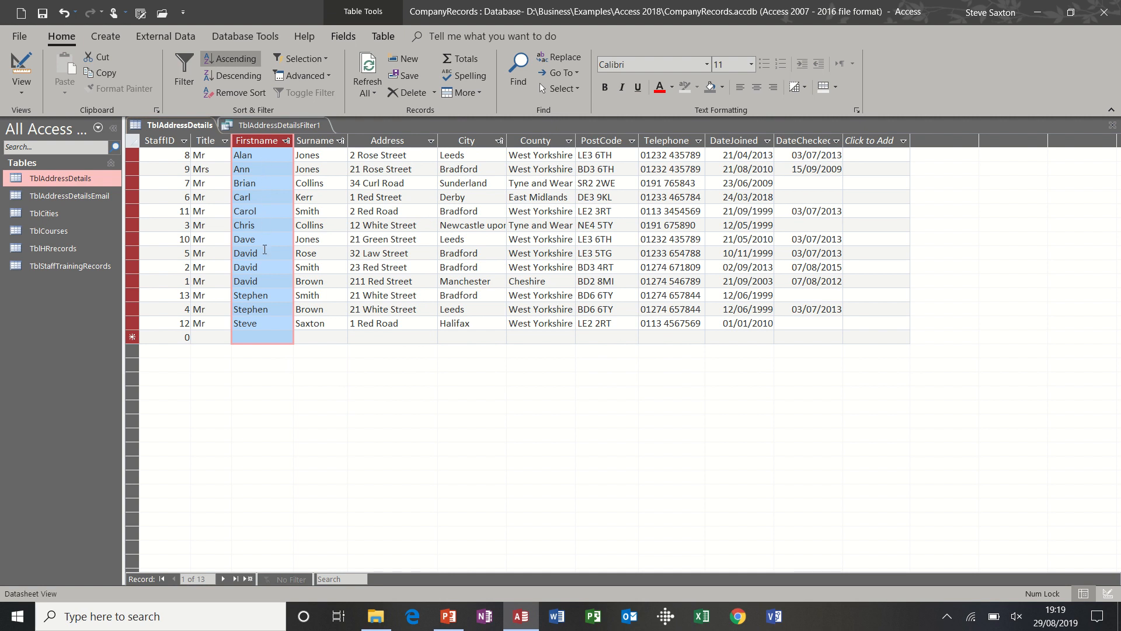
mouse_move(454, 168)
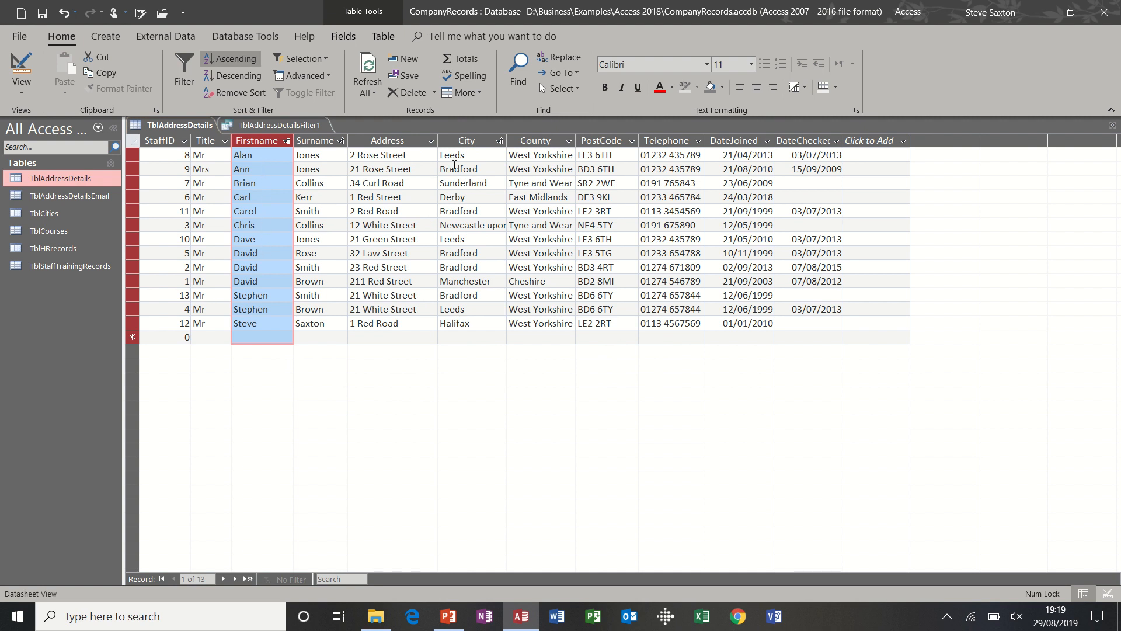
mouse_move(478, 208)
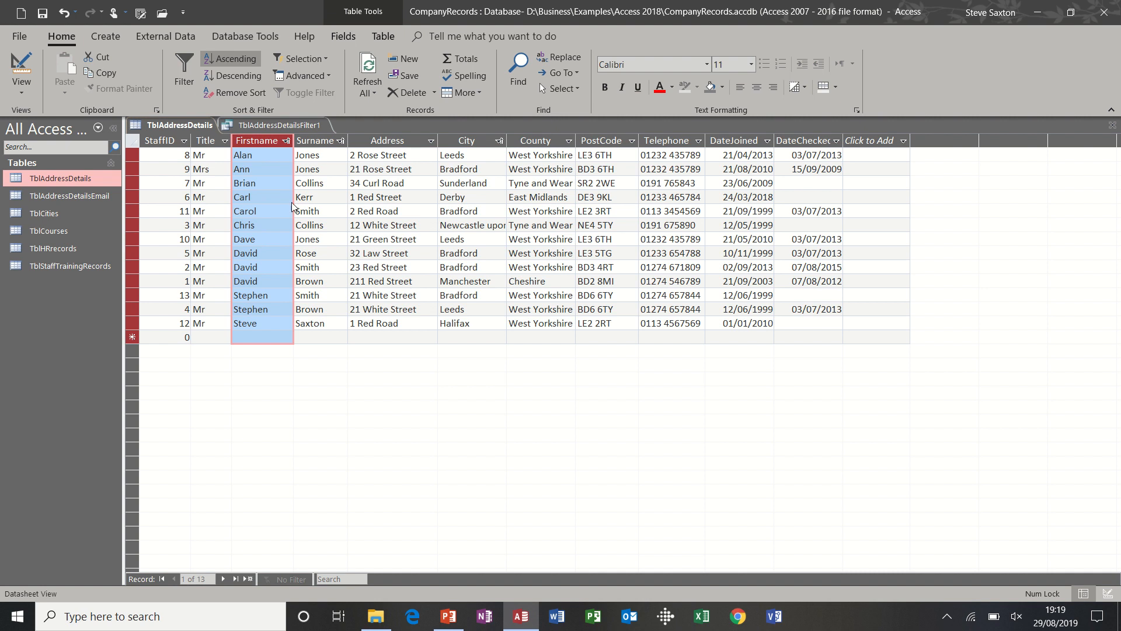
mouse_move(302, 159)
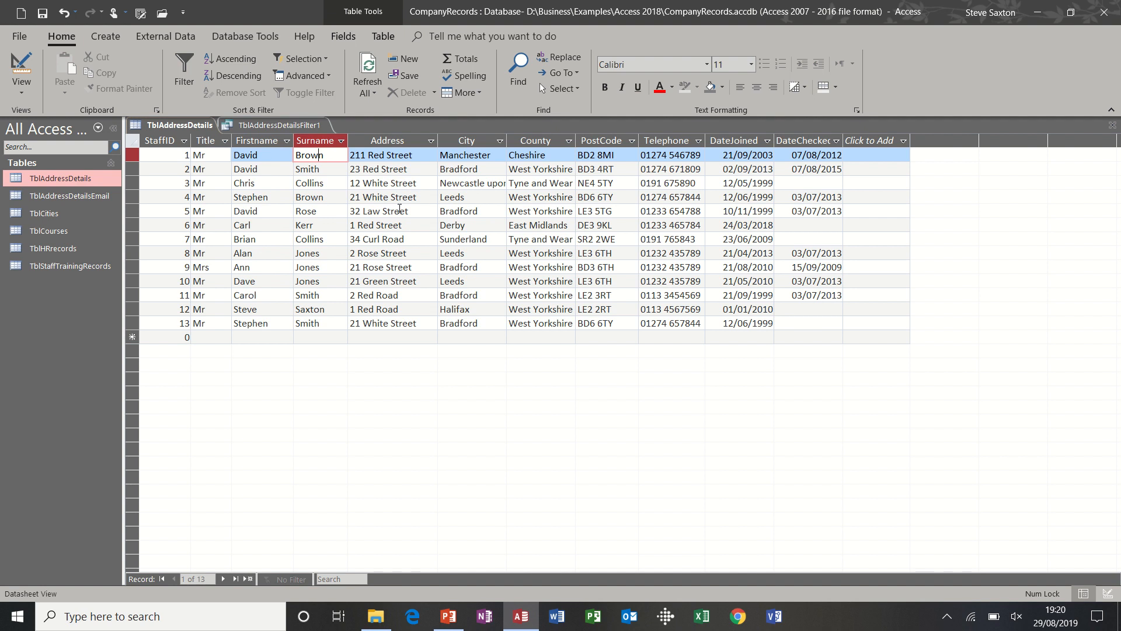
mouse_move(381, 193)
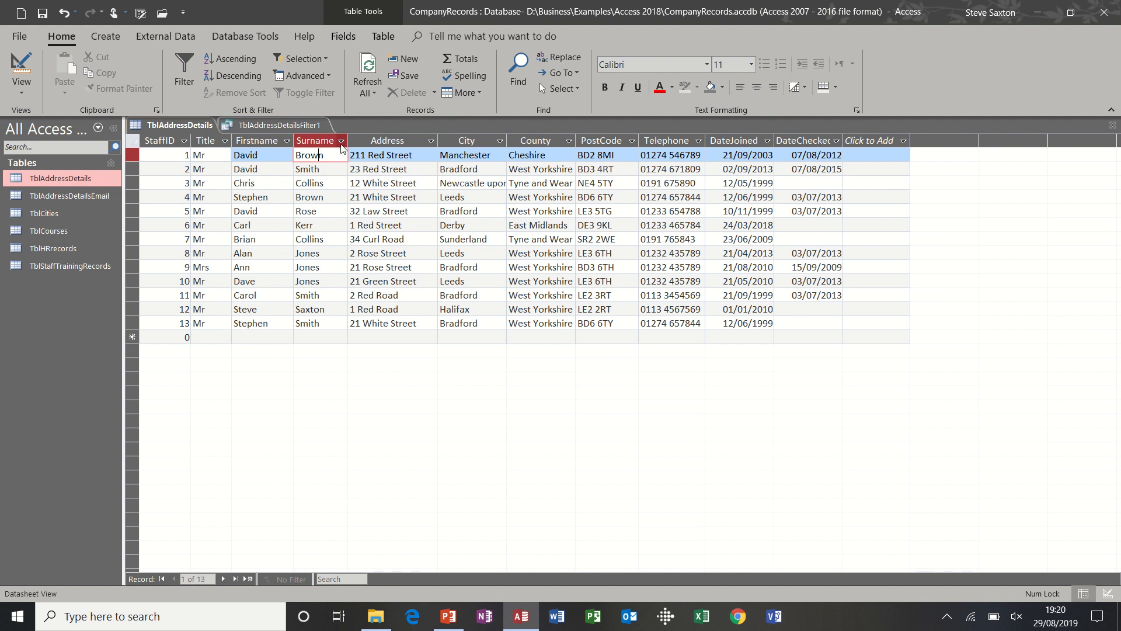
Bring up the Surname column's sort and filter list after removing the sort.
click(343, 140)
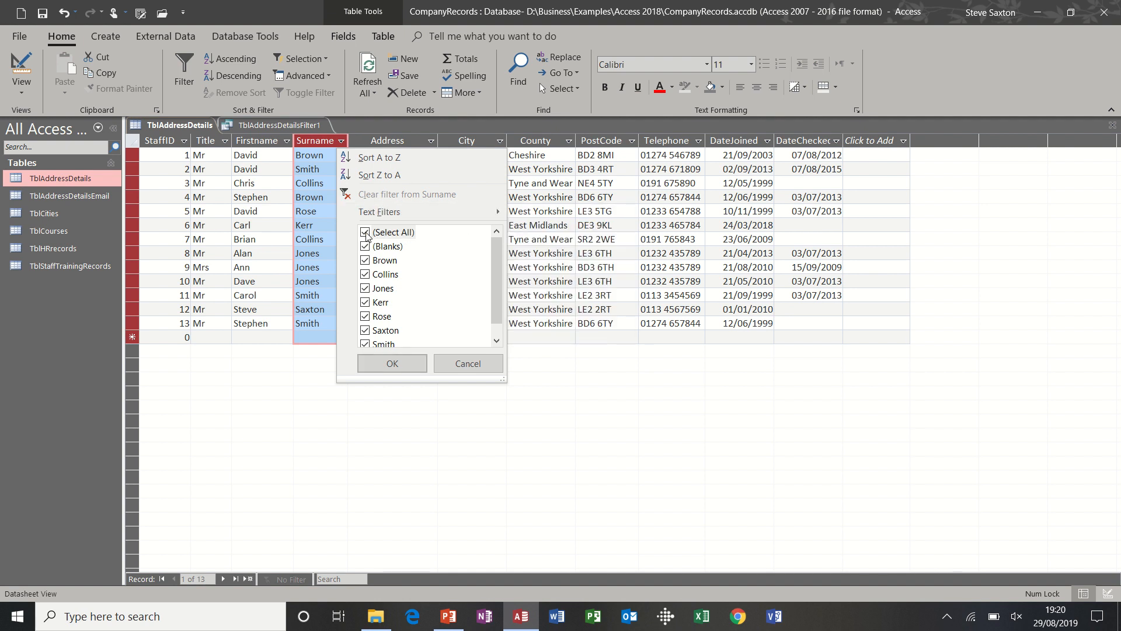
mouse_move(393, 231)
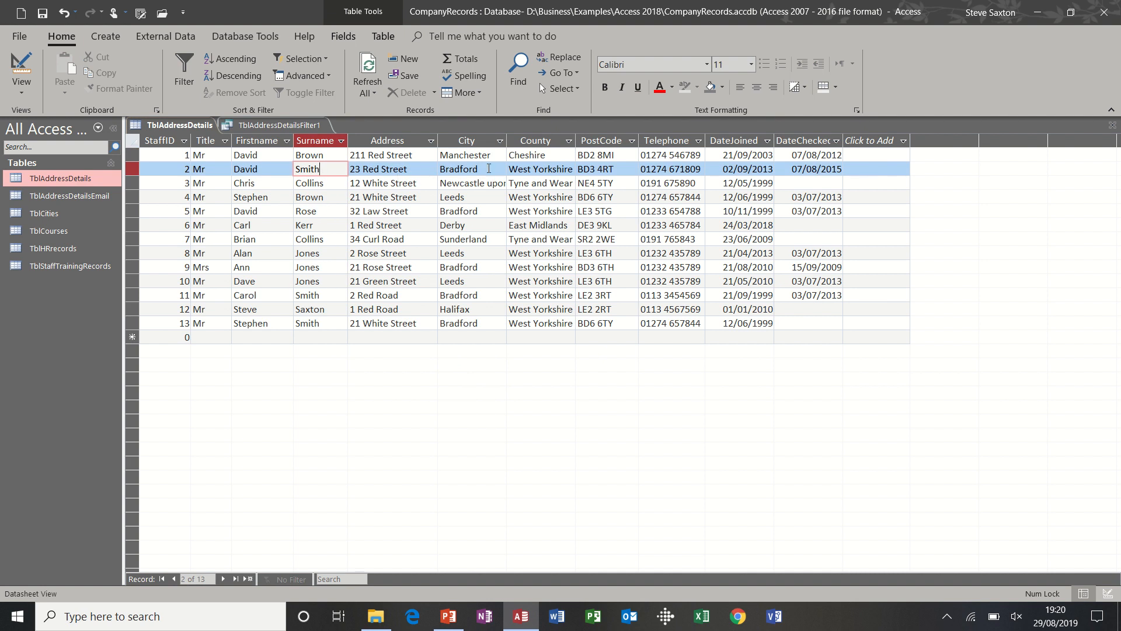
Filter the table to records whose City equals Bradford using Selection.
click(470, 168)
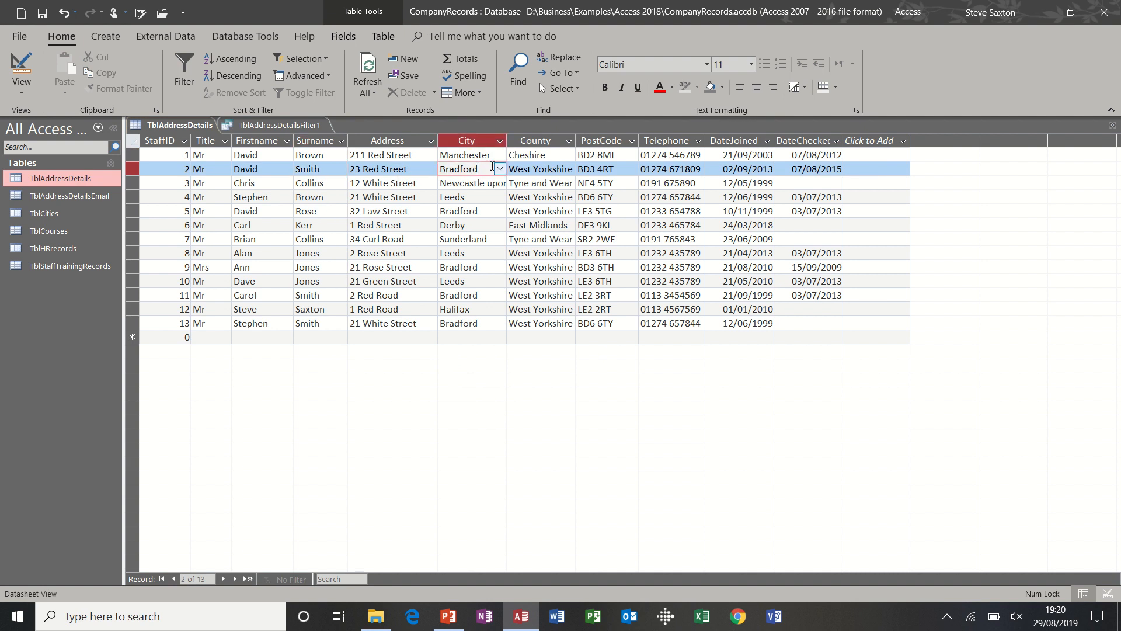
click(466, 196)
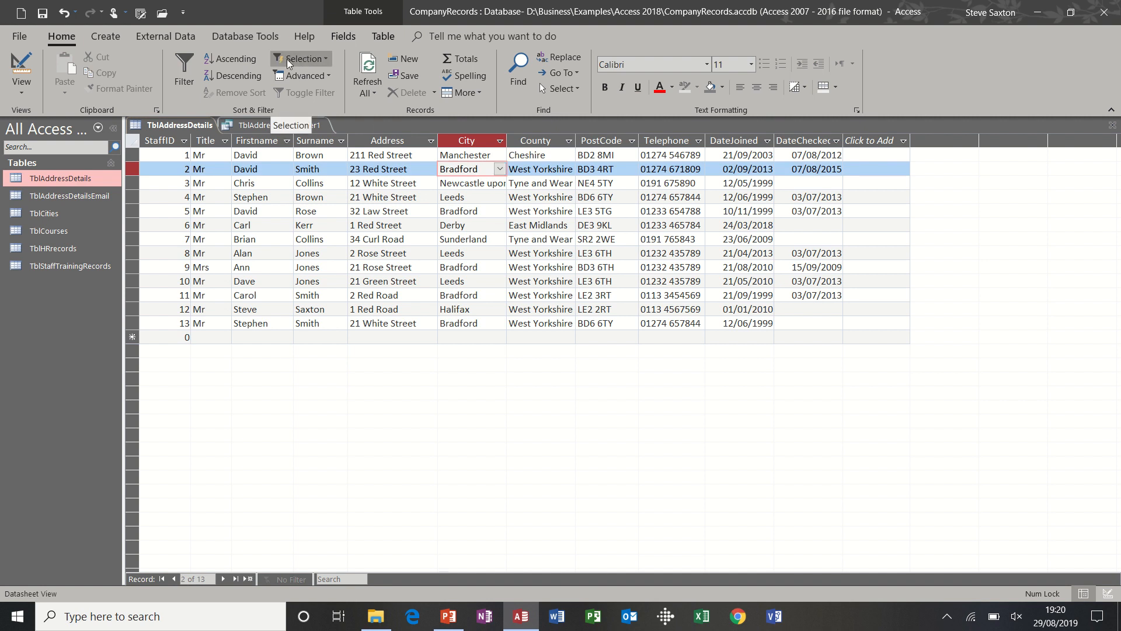
click(301, 59)
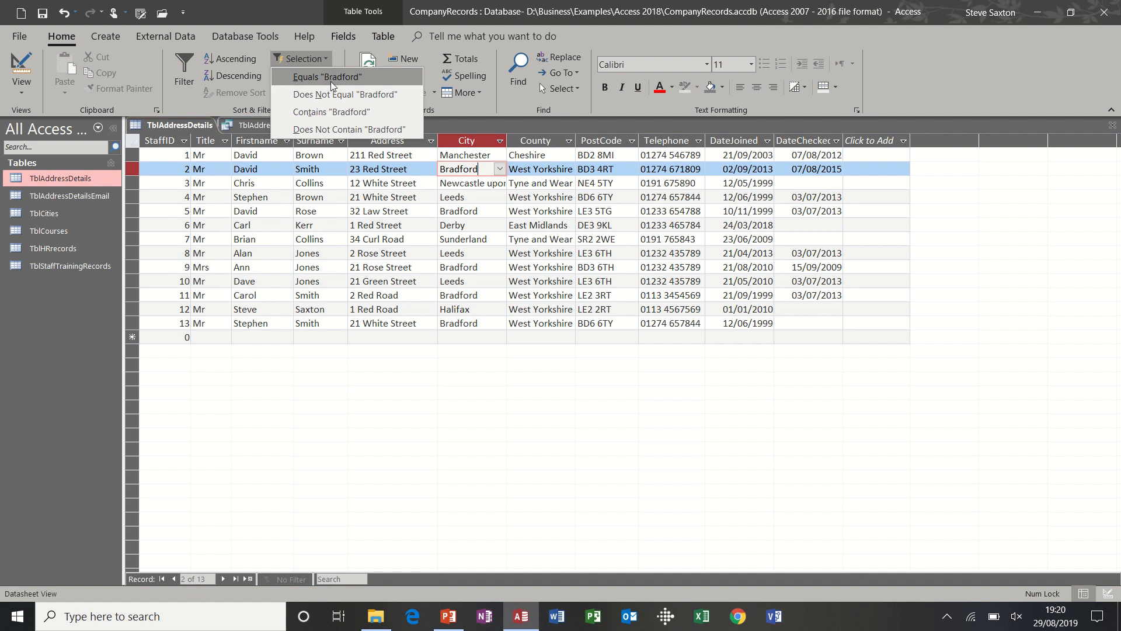
click(327, 77)
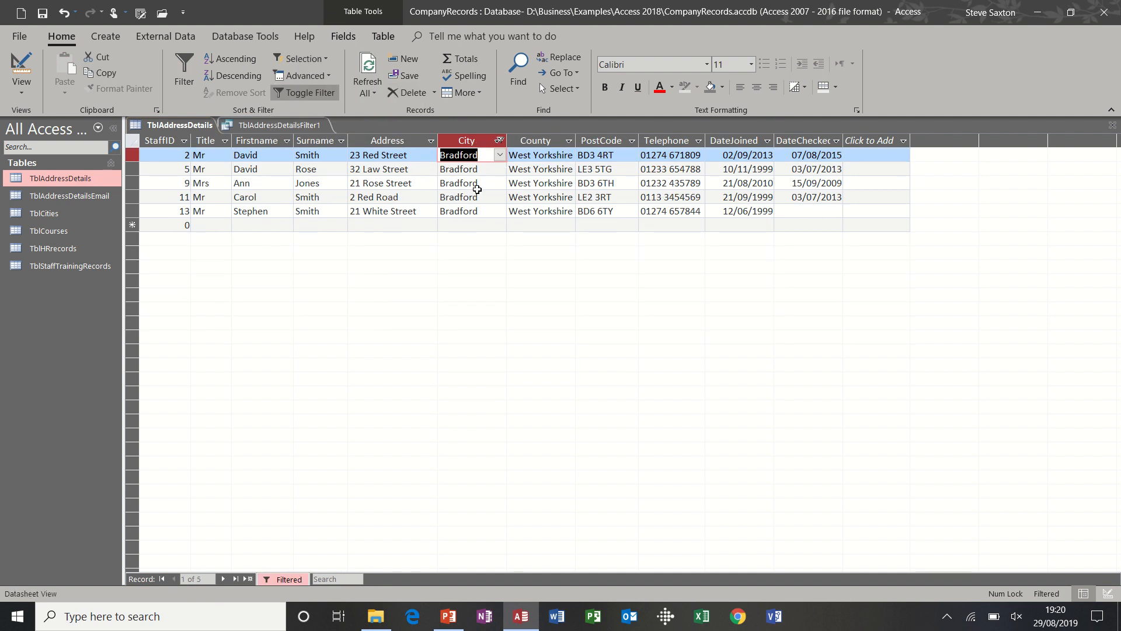
mouse_move(343, 94)
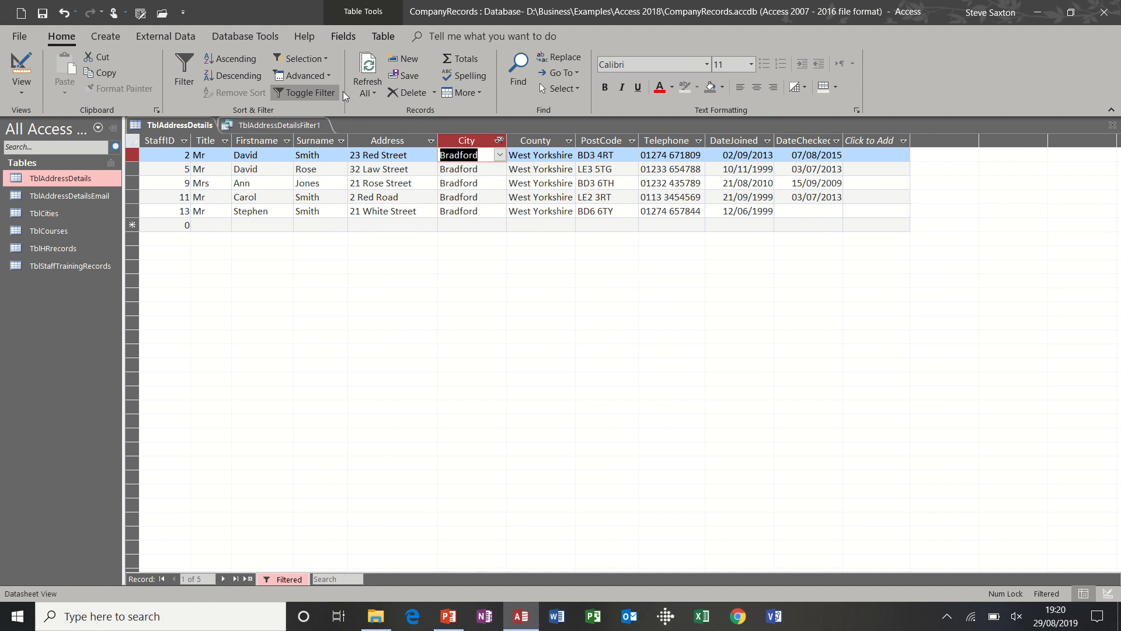
Toggle the Bradford filter off and on to compare filtered and full record lists.
click(304, 93)
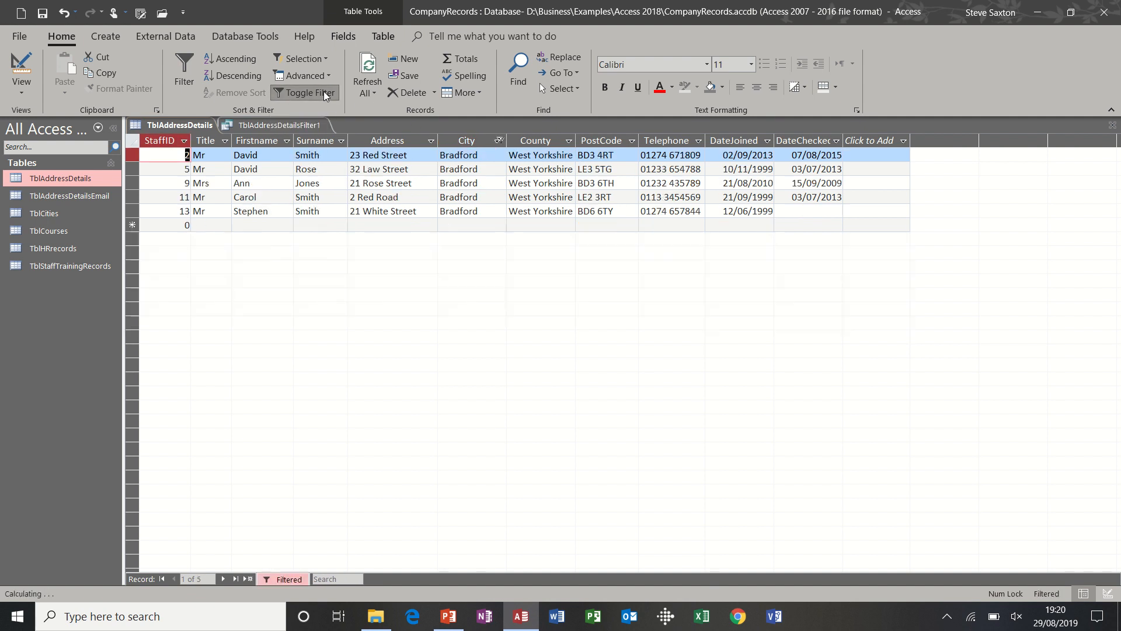
click(306, 92)
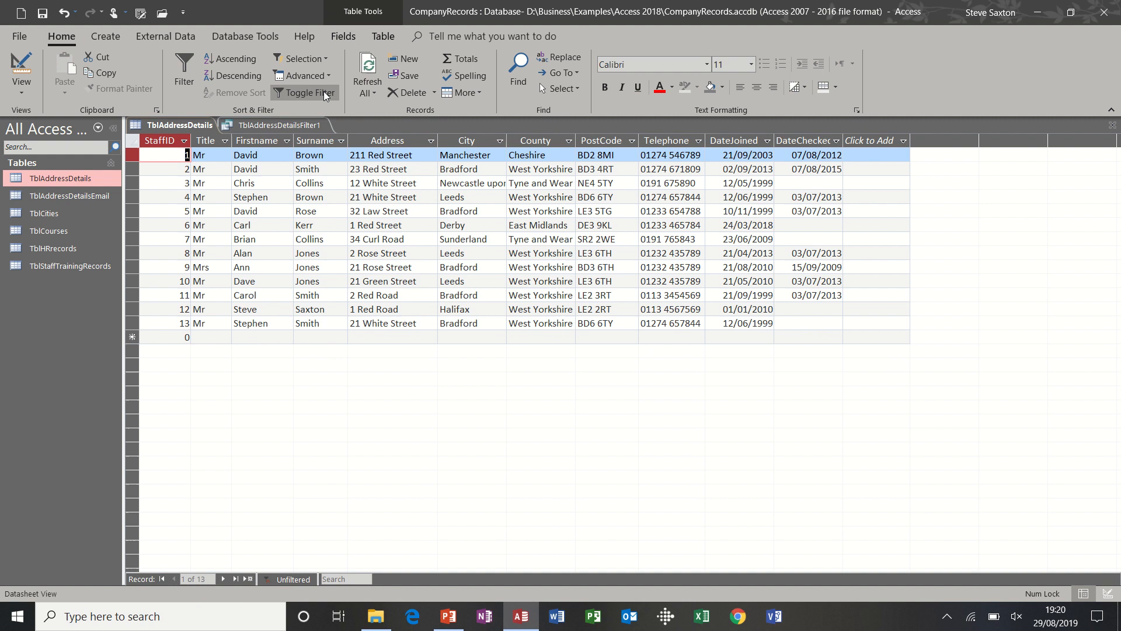
click(301, 94)
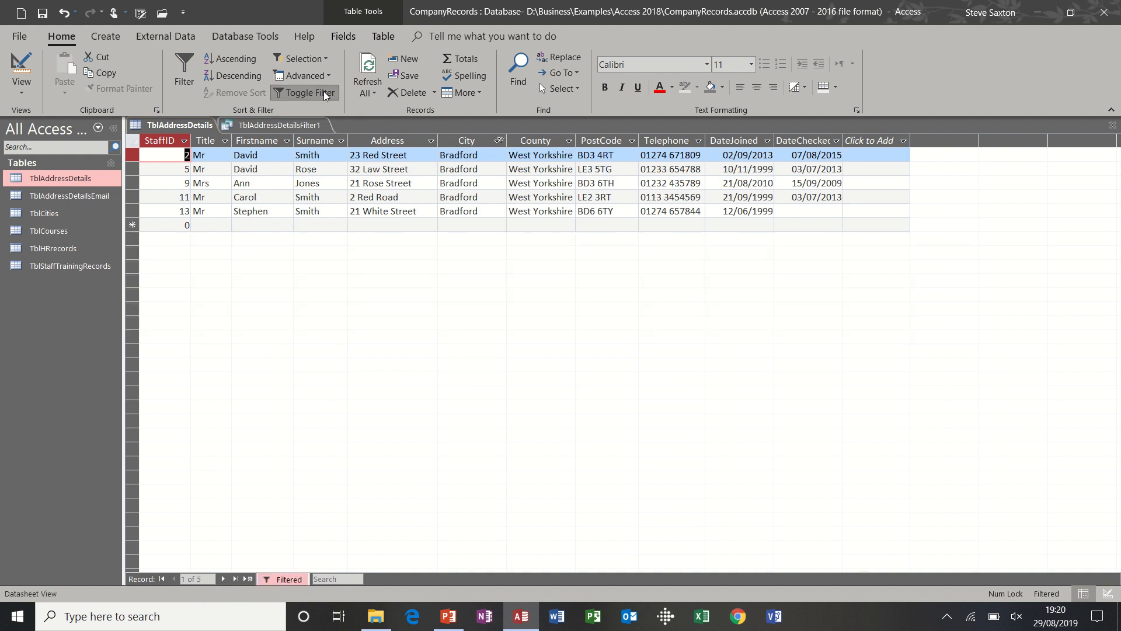
click(306, 92)
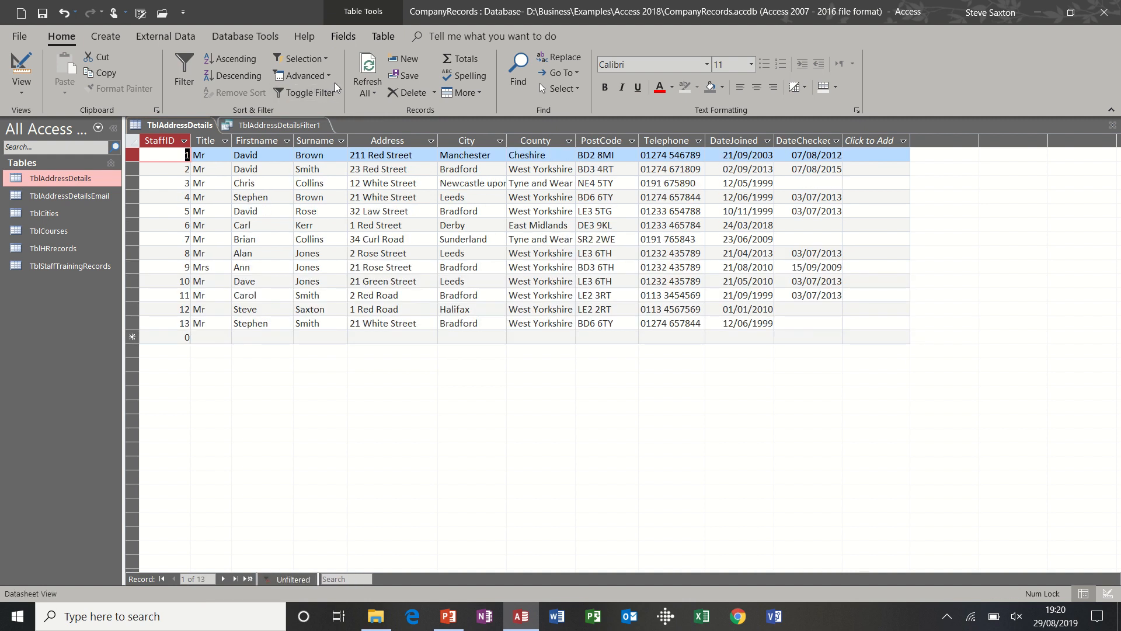
Clear all filters via Advanced, then bring the advanced filtering choices back up.
click(303, 75)
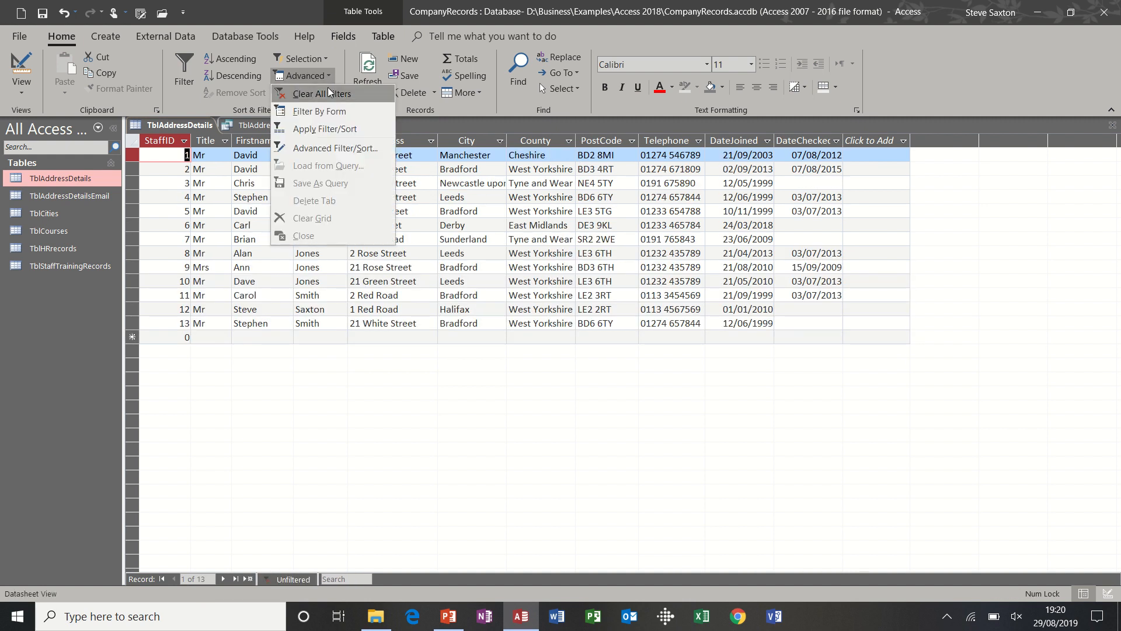
click(314, 93)
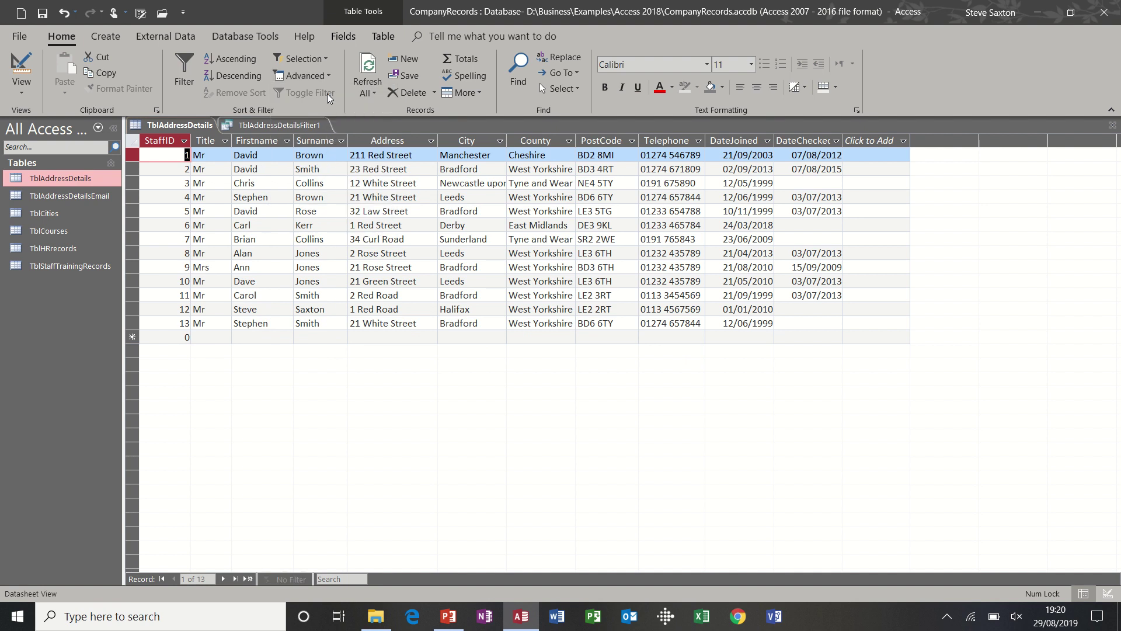
click(302, 75)
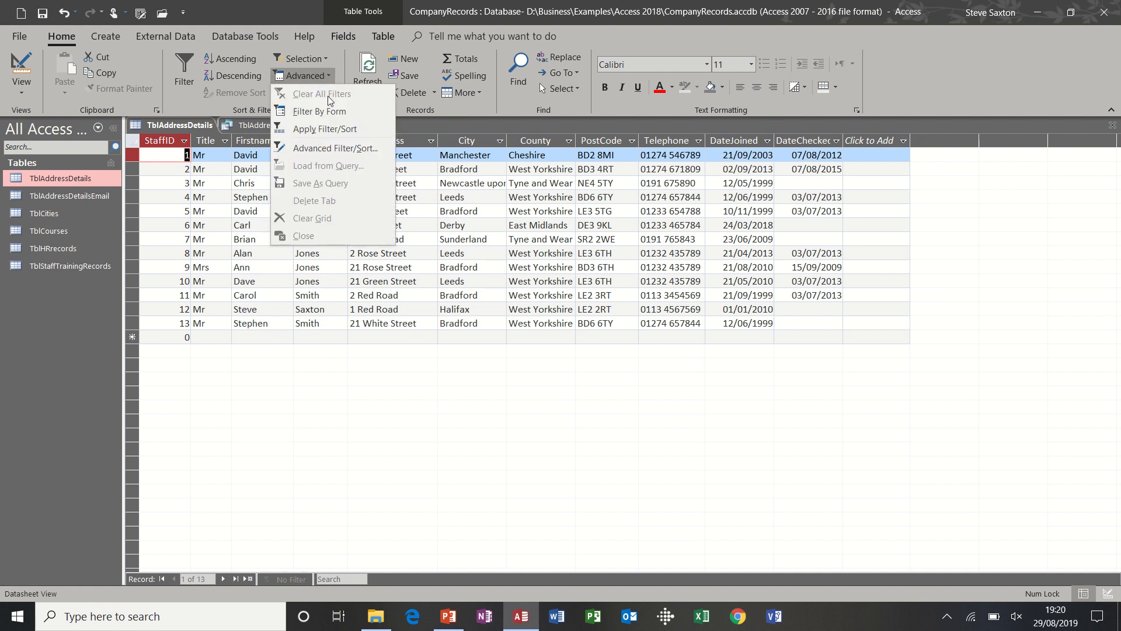
mouse_move(317, 159)
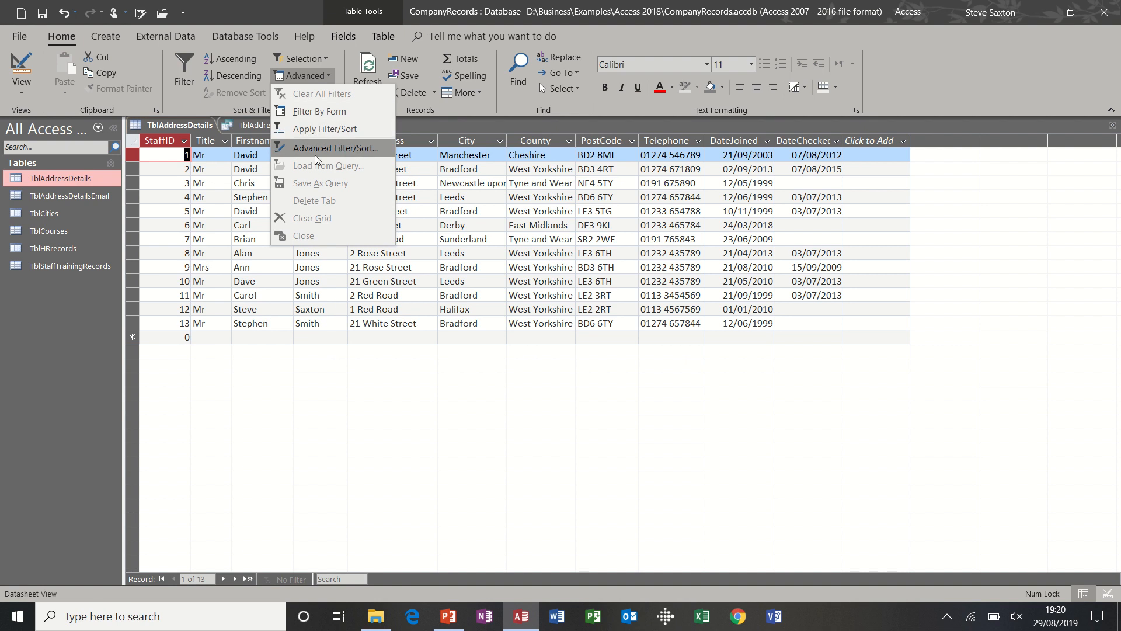
mouse_move(316, 114)
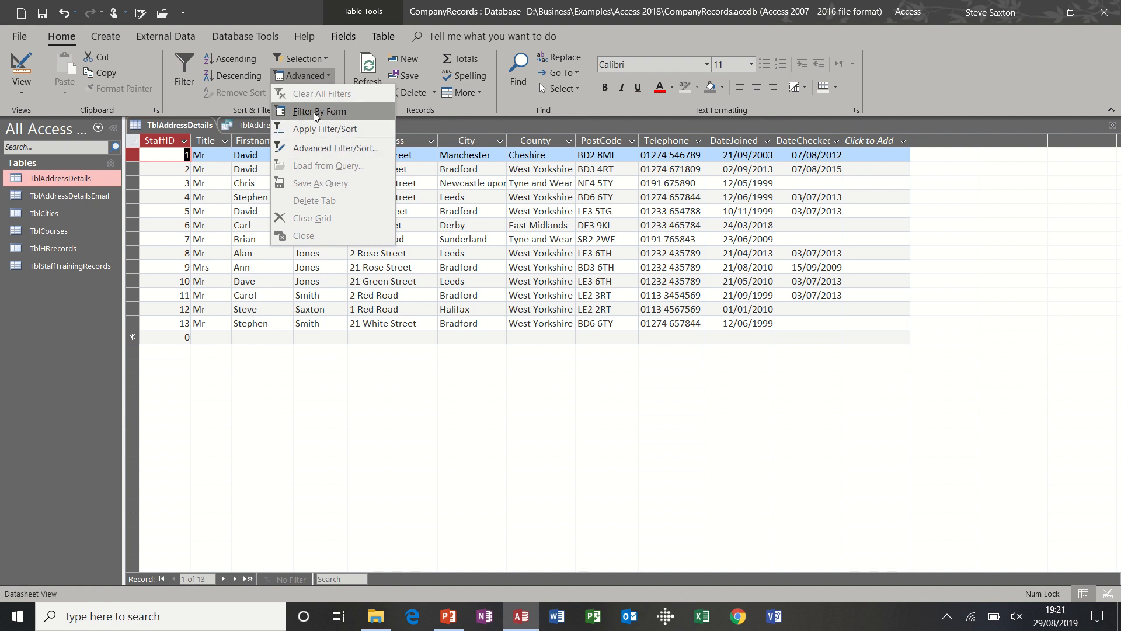
mouse_move(299, 117)
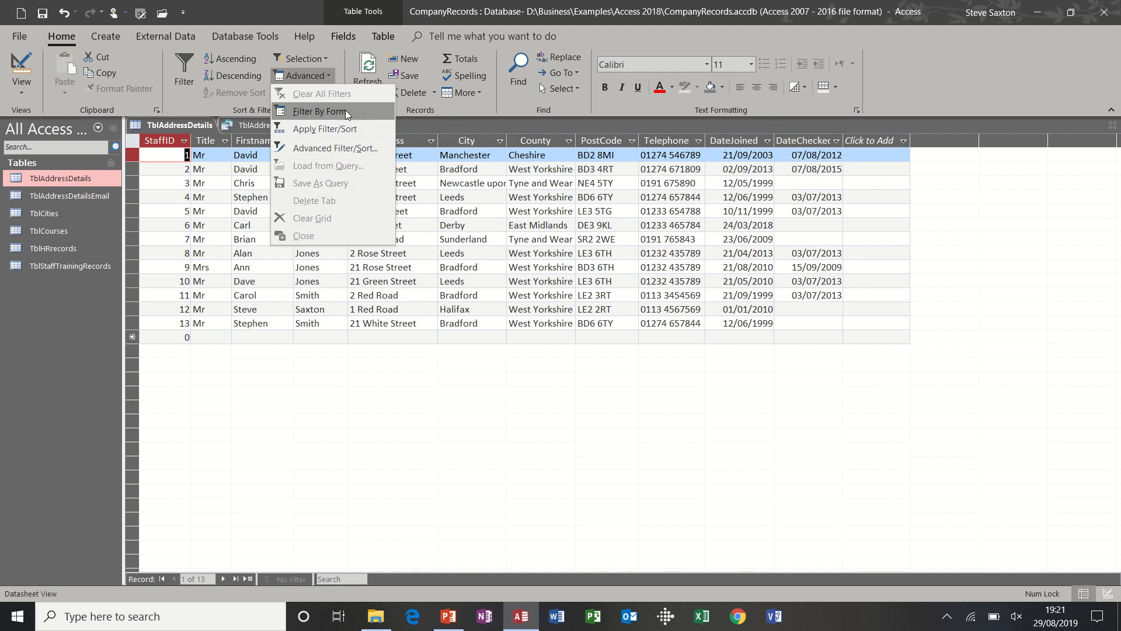
Filter by form for Surname Smith and City Bradford, narrowing to three records.
click(320, 112)
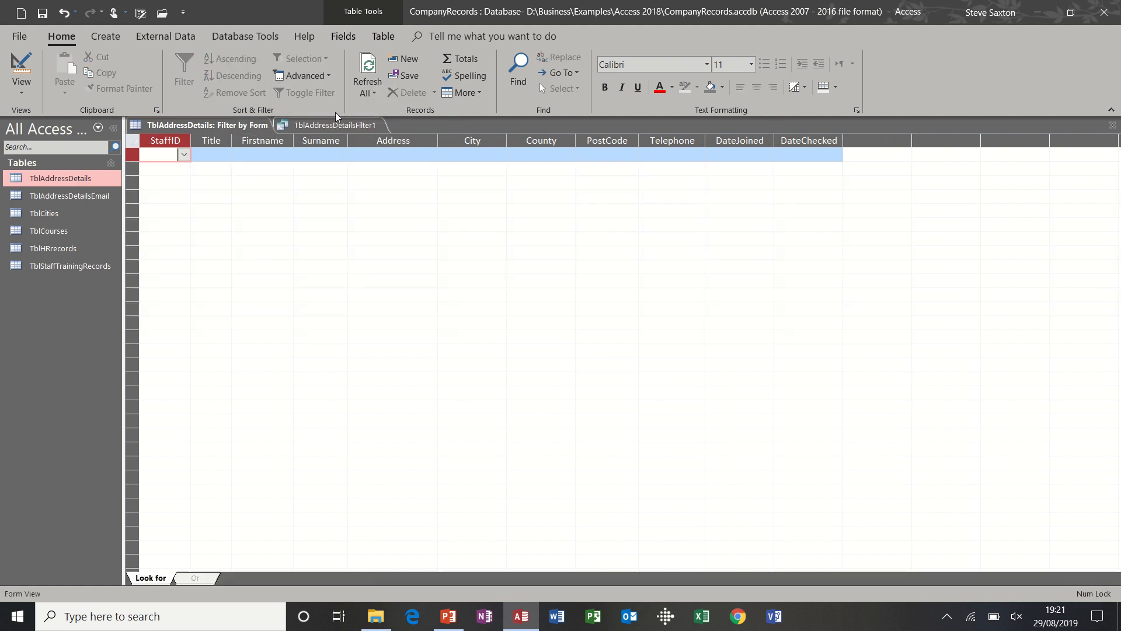
click(317, 154)
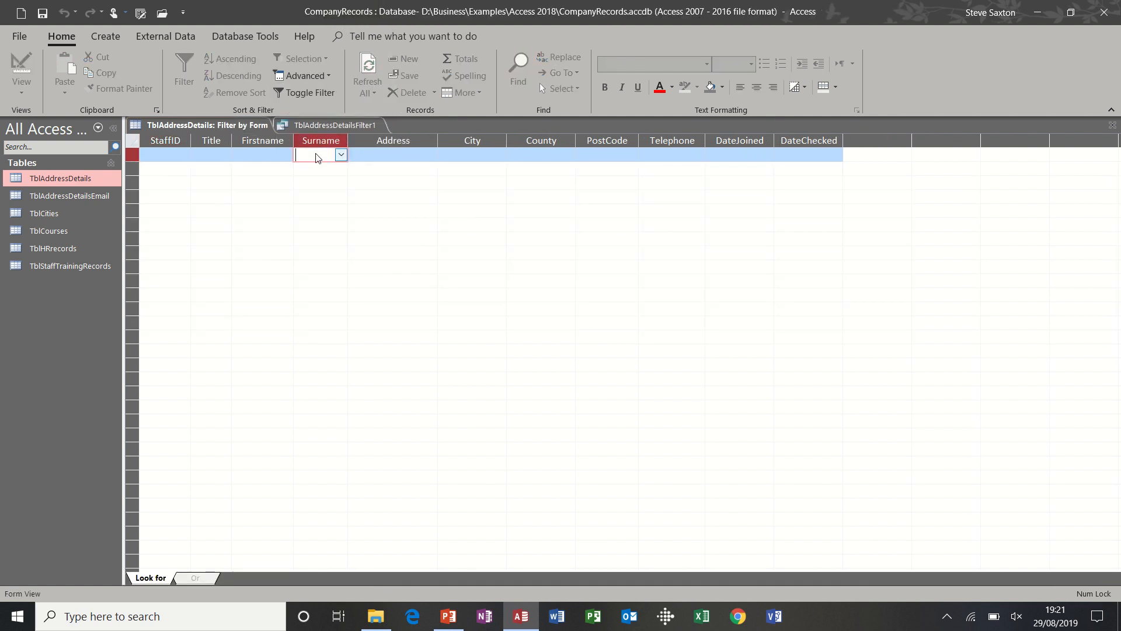
click(341, 154)
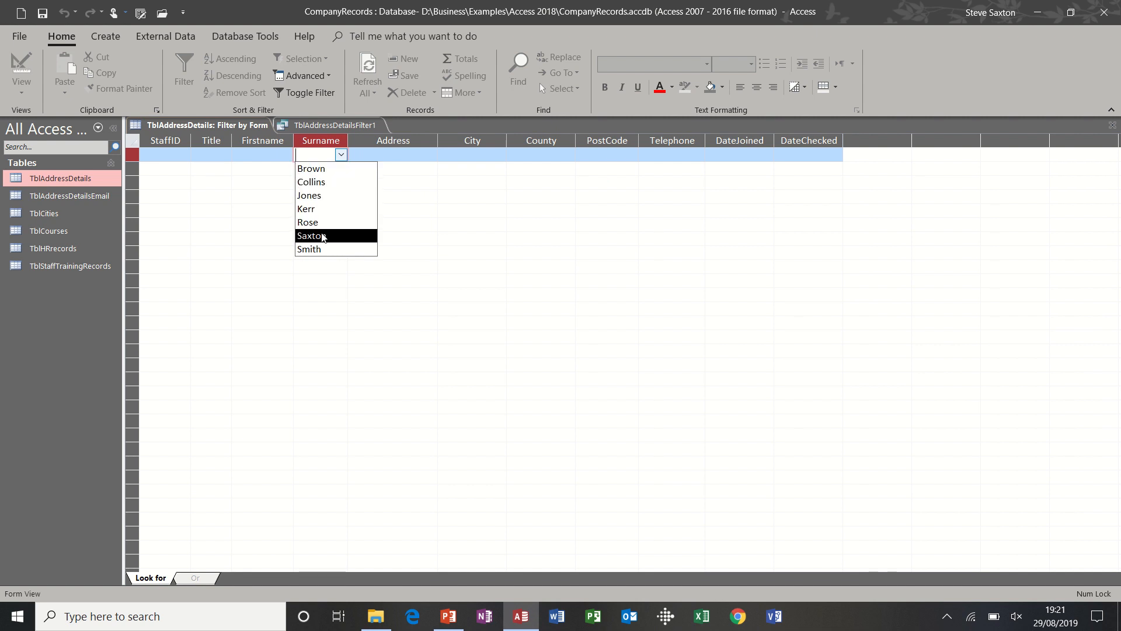
click(308, 249)
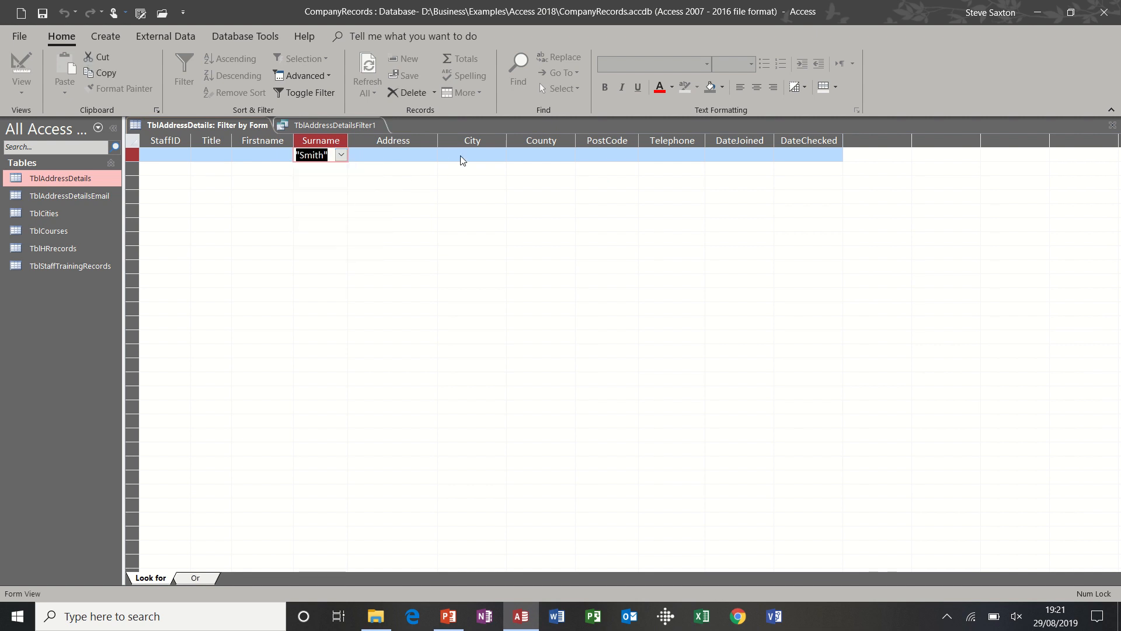
click(500, 154)
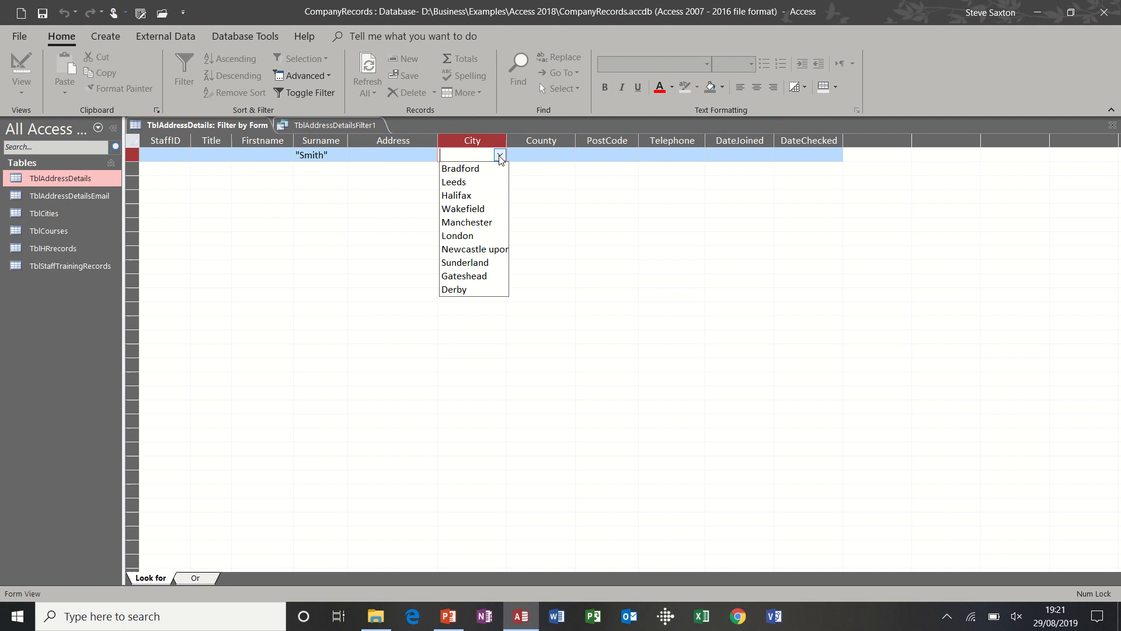
click(460, 168)
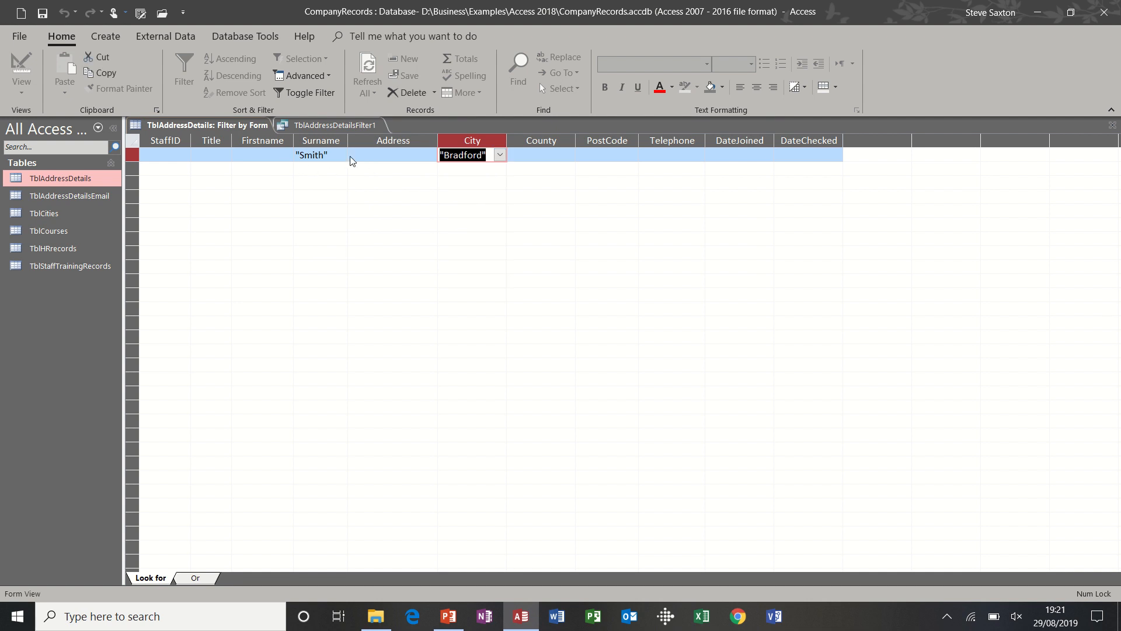
click(311, 93)
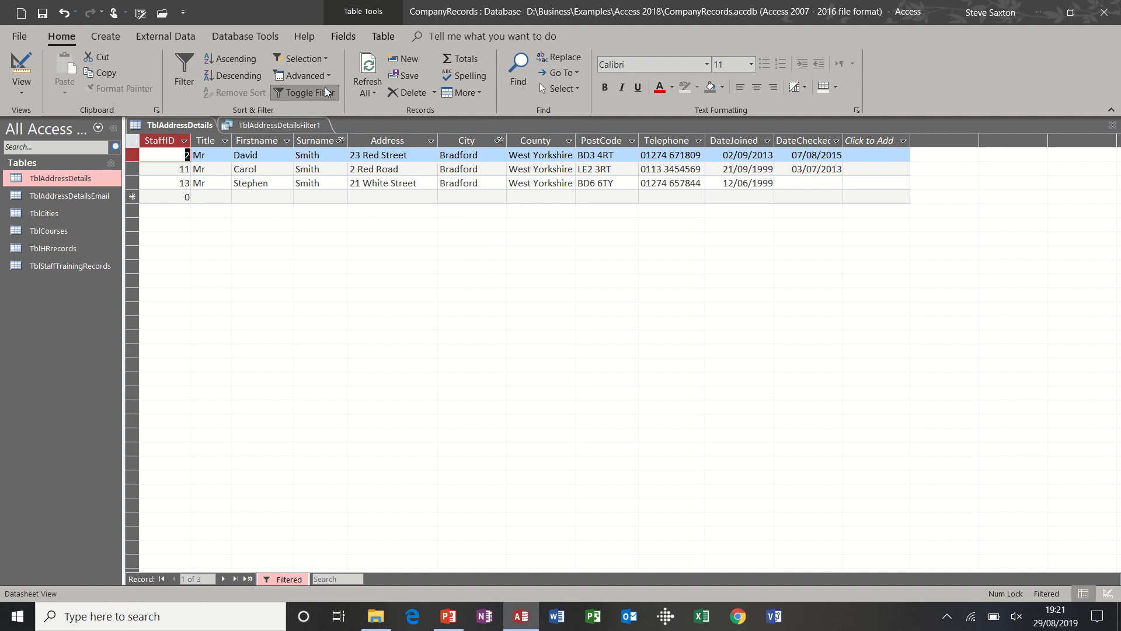
Clear the Smith-Bradford filter so all 13 records return, then reopen Advanced.
click(306, 74)
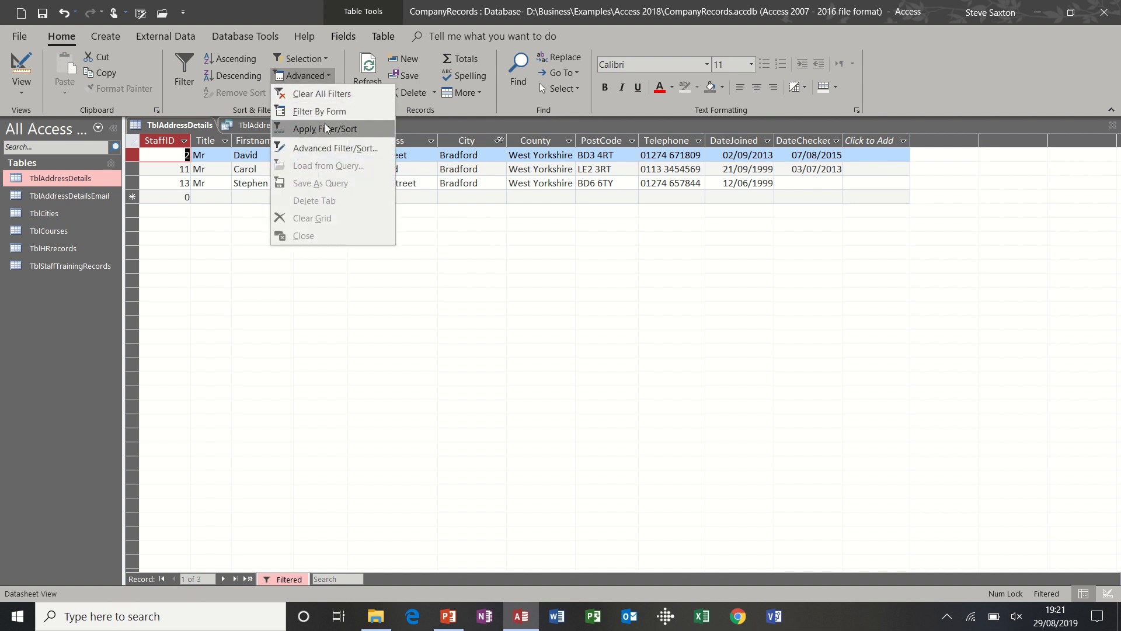
mouse_move(327, 103)
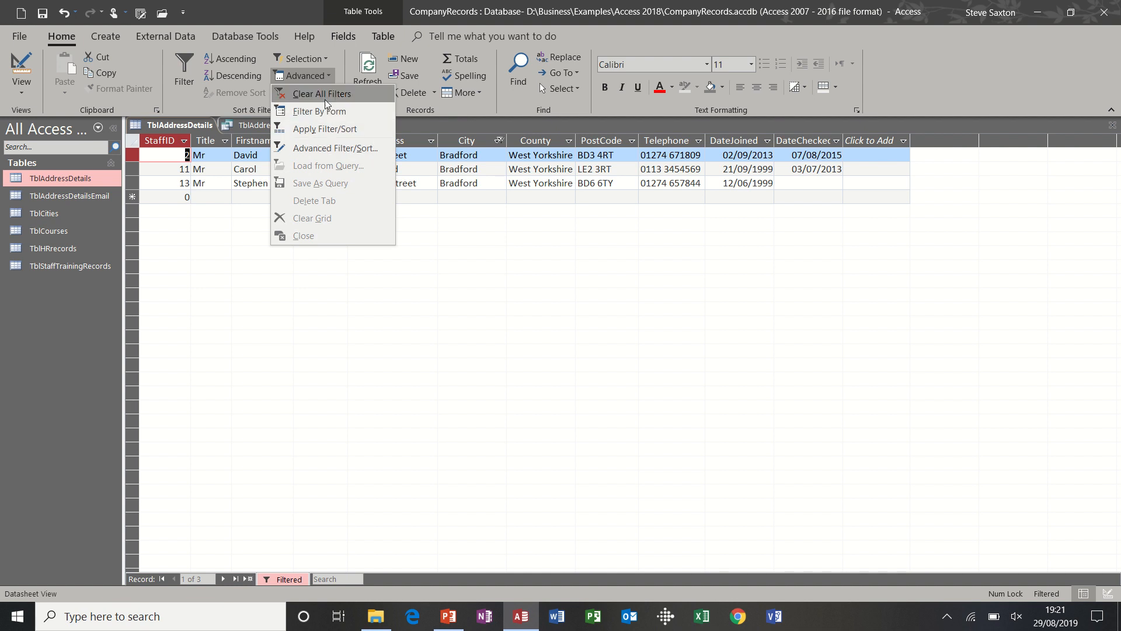
click(320, 93)
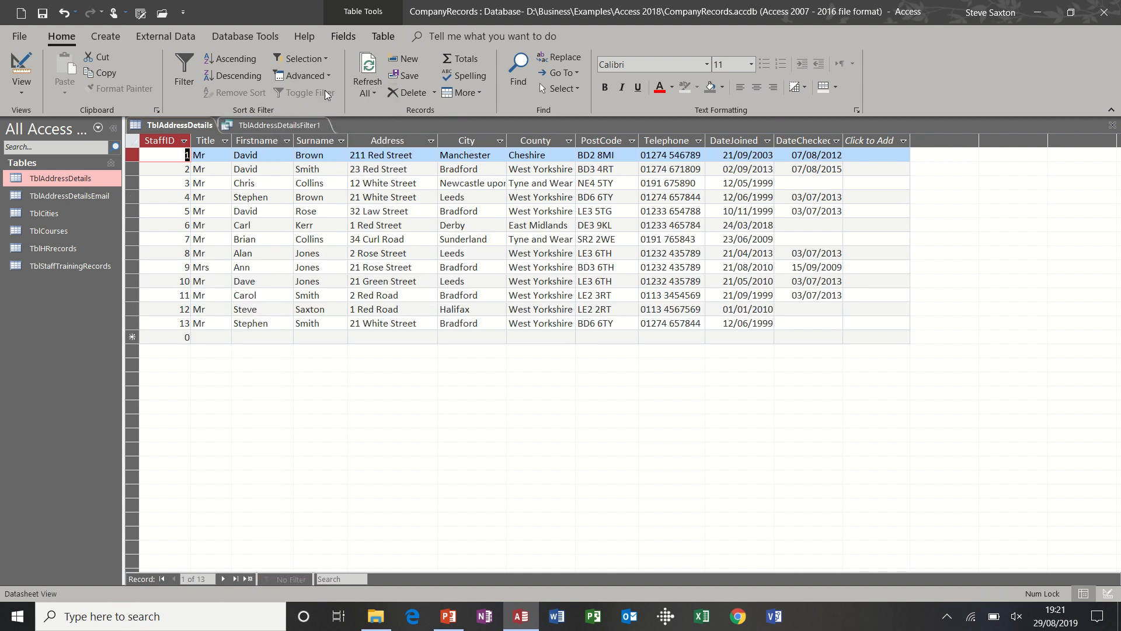
click(307, 76)
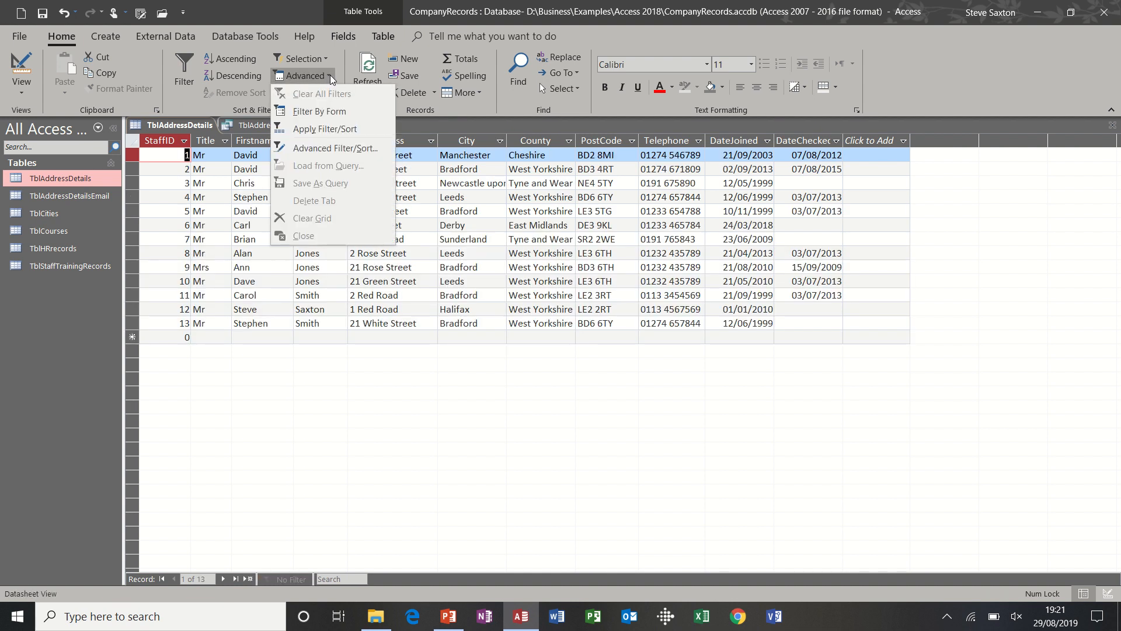
mouse_move(361, 155)
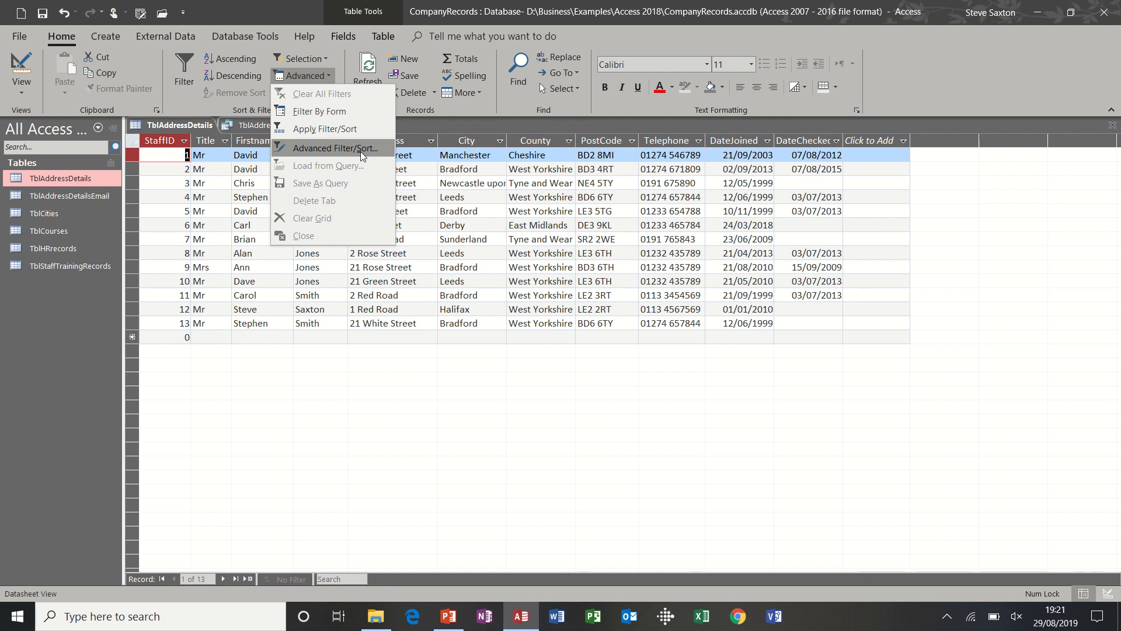
Build an Advanced Filter/Sort with Surname 'Smith' and City 'Bradford' criteria and apply it.
click(330, 148)
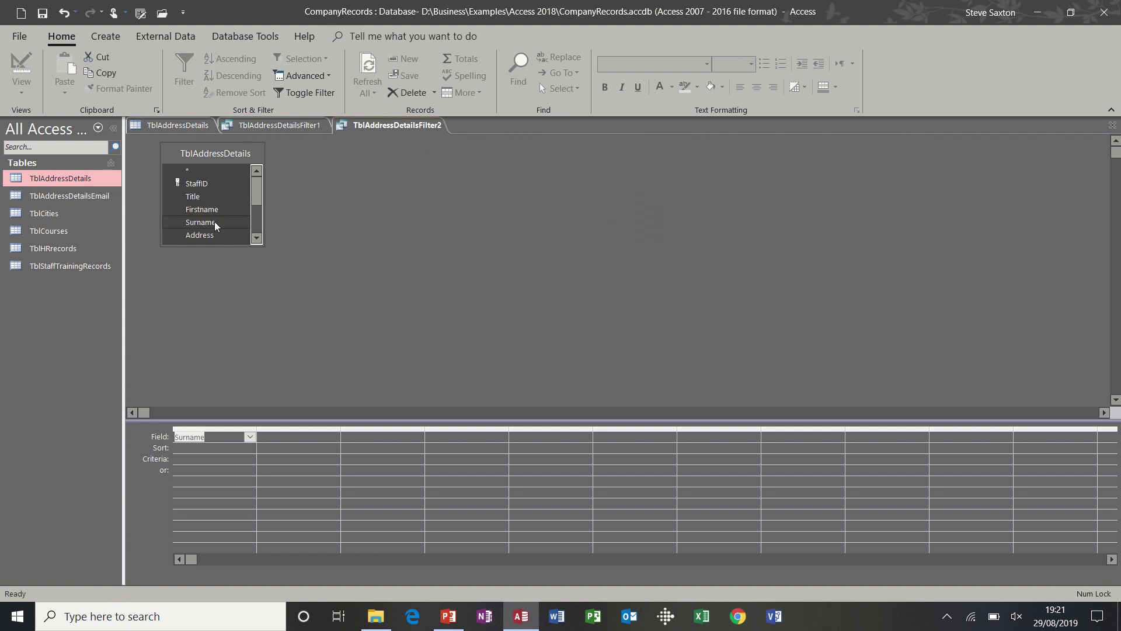
scroll(down, 3)
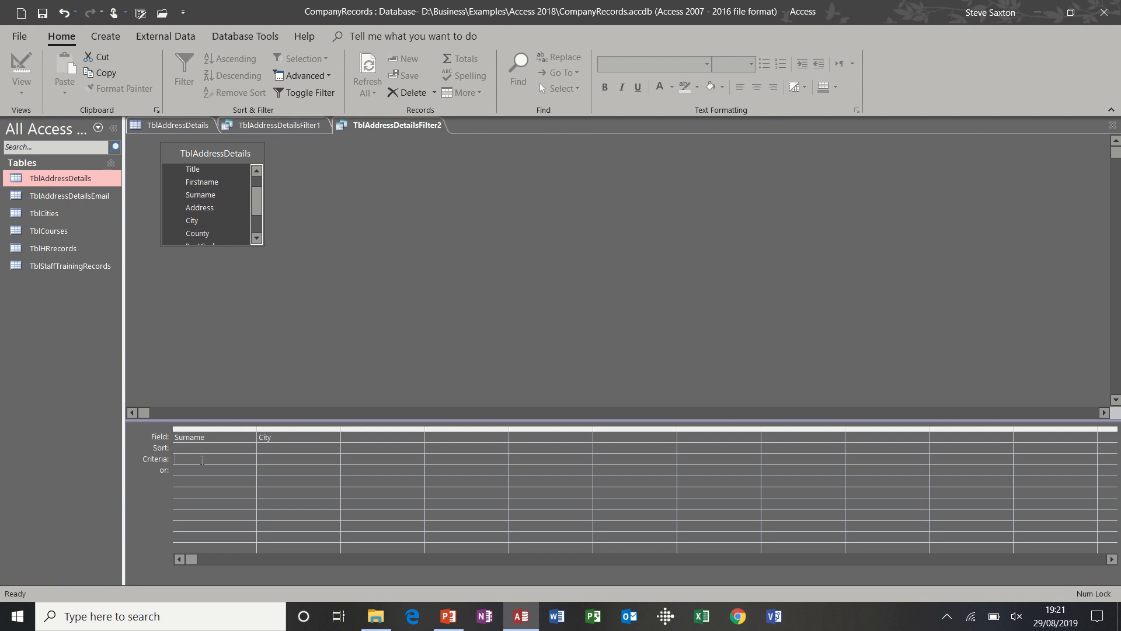
text(Smith)
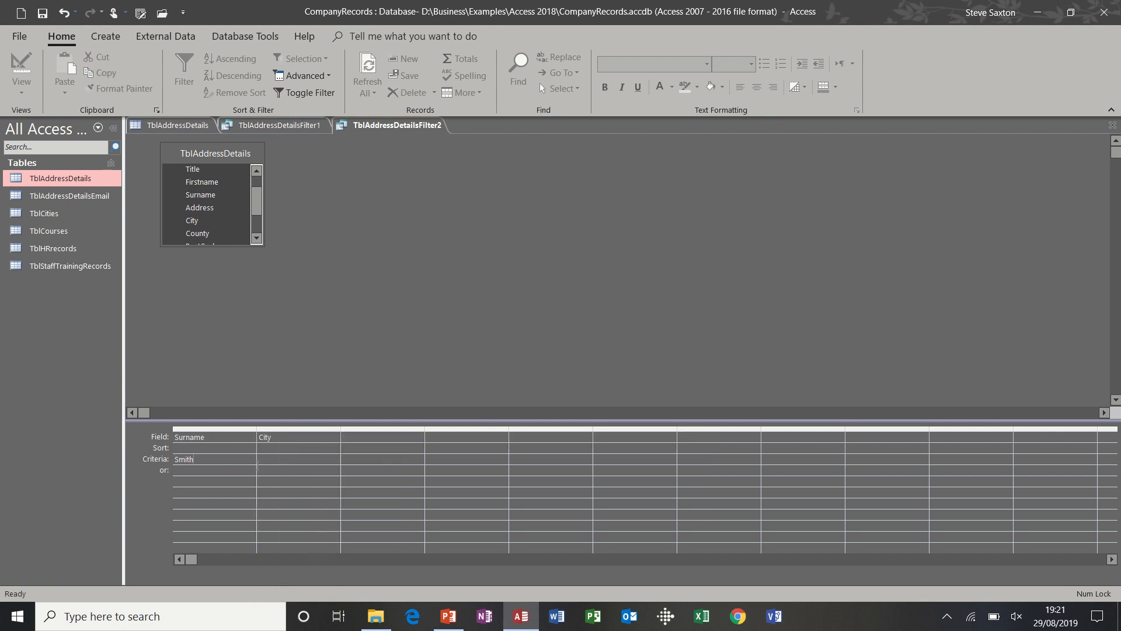
text(Bri)
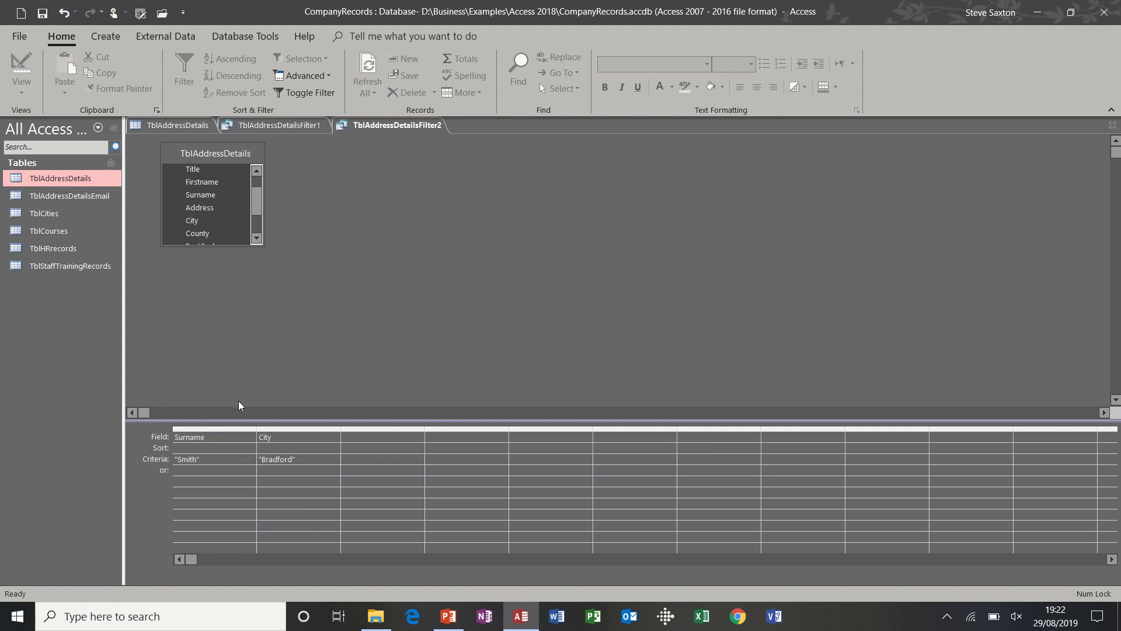
click(311, 93)
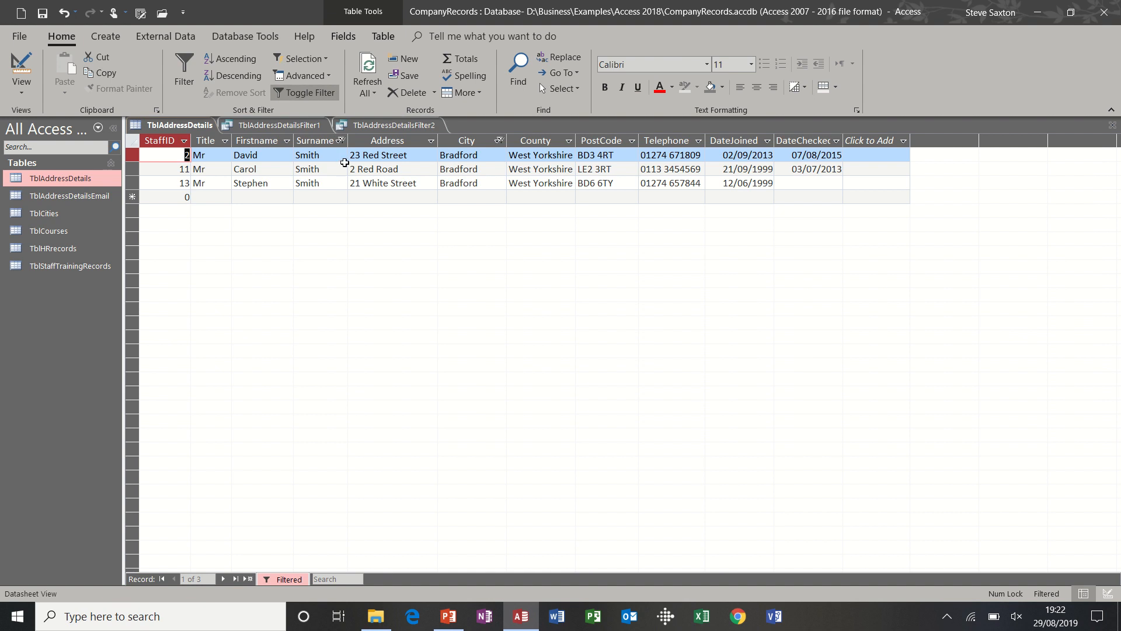
mouse_move(357, 111)
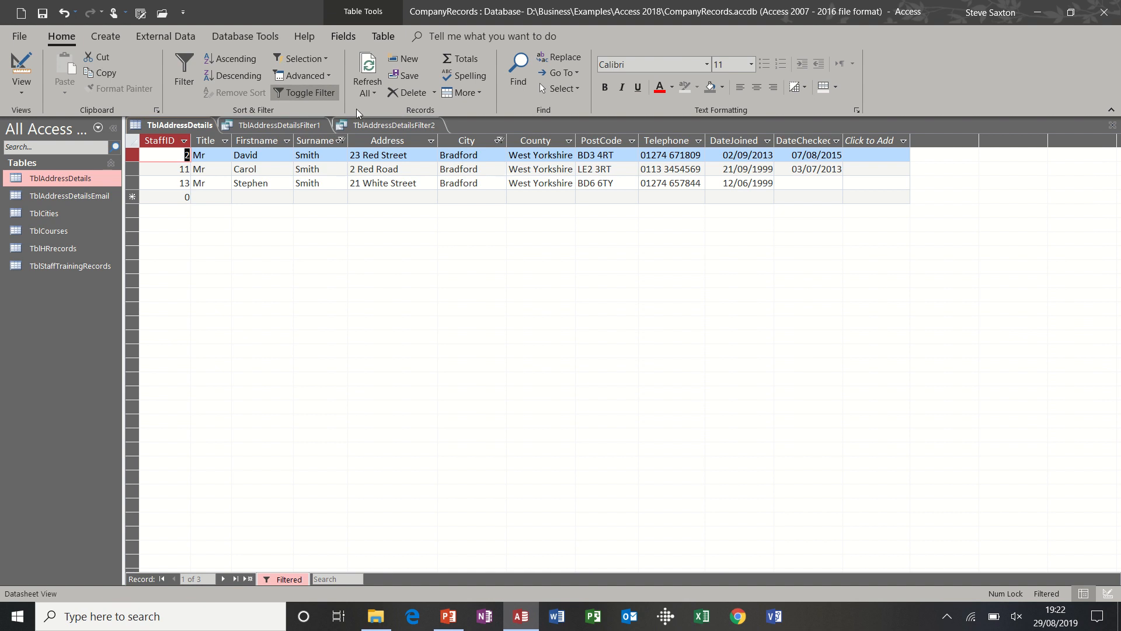
Clear all filters so 13 records show, then move into the first surname, Brown.
click(305, 75)
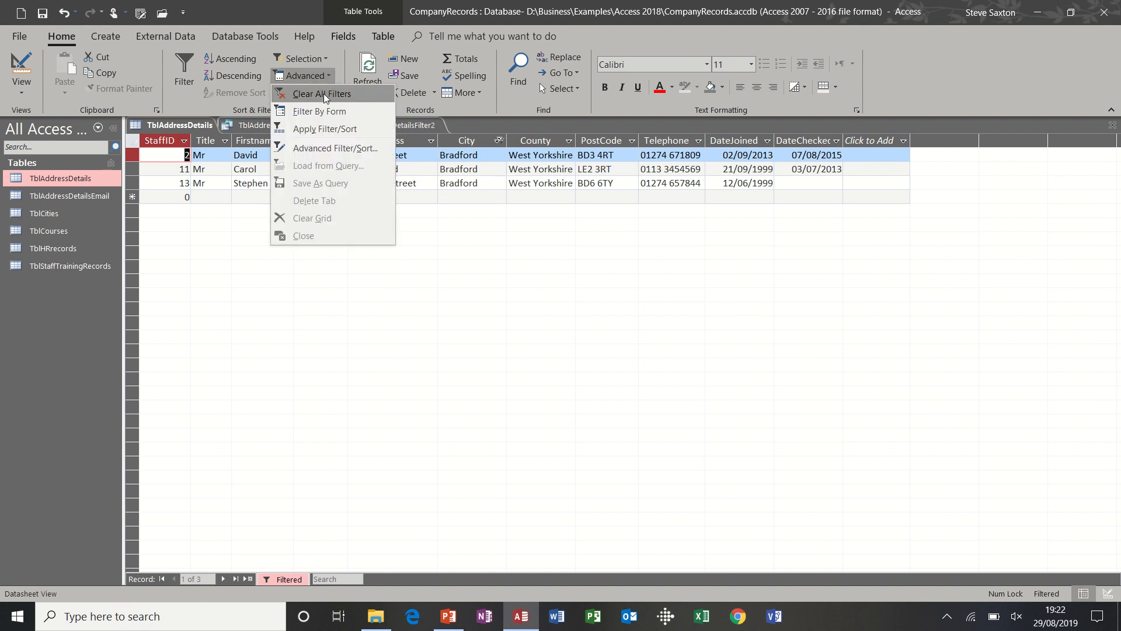
click(326, 94)
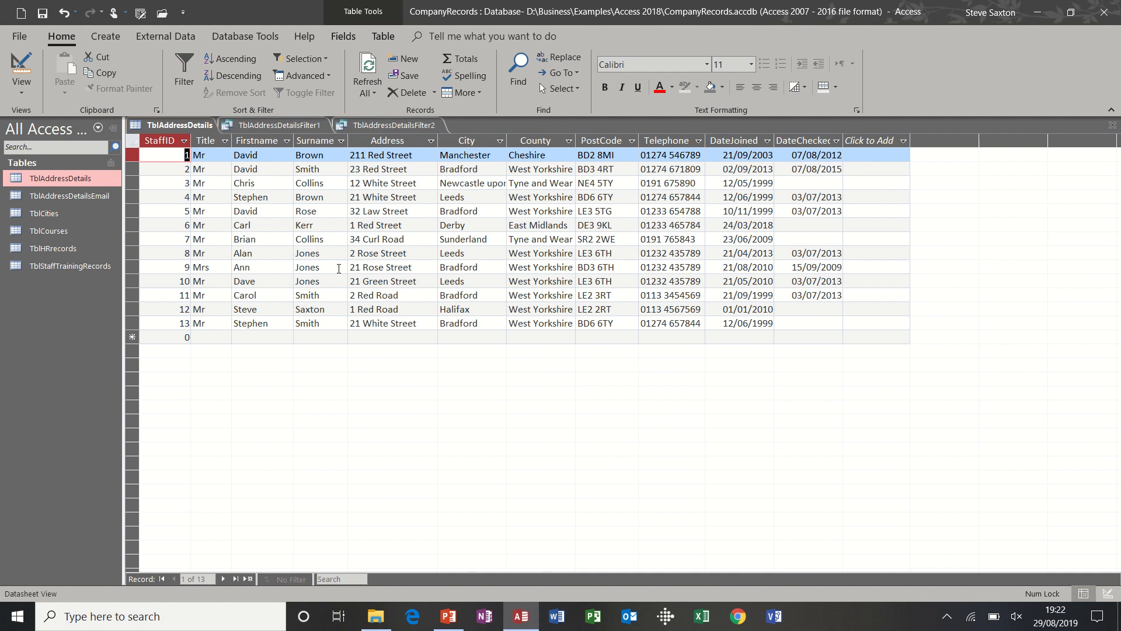
mouse_move(362, 169)
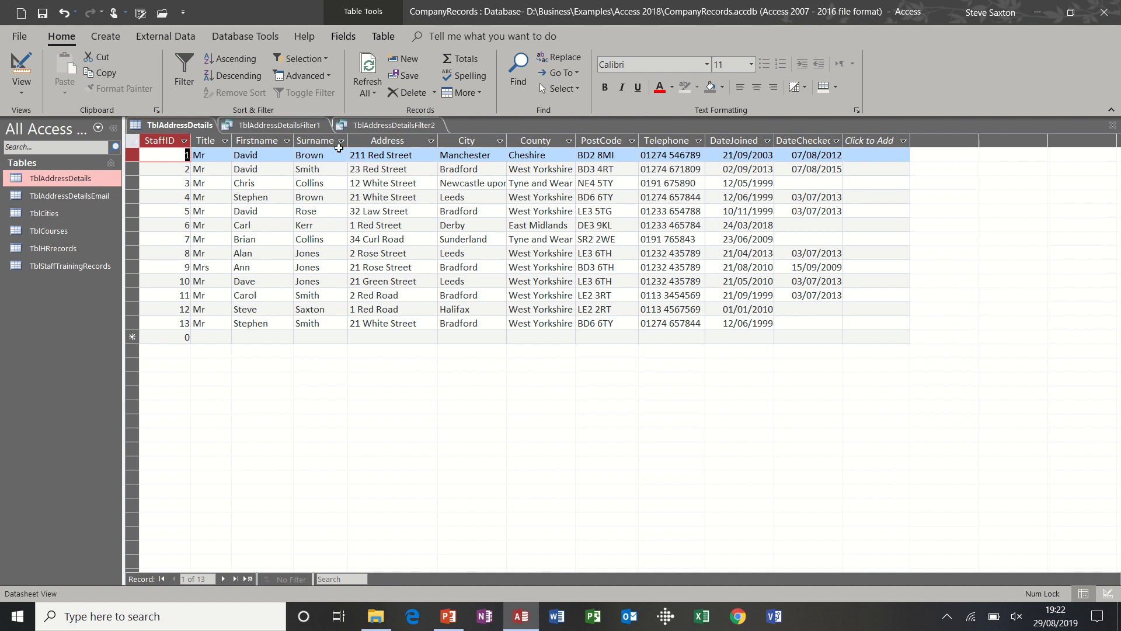
click(341, 140)
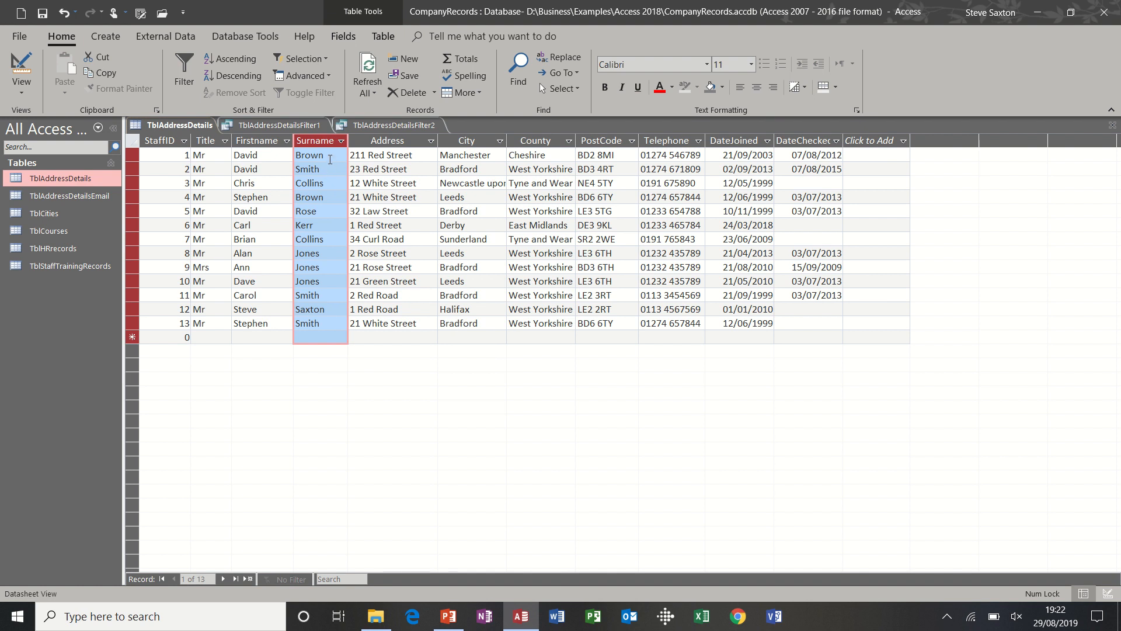
click(310, 154)
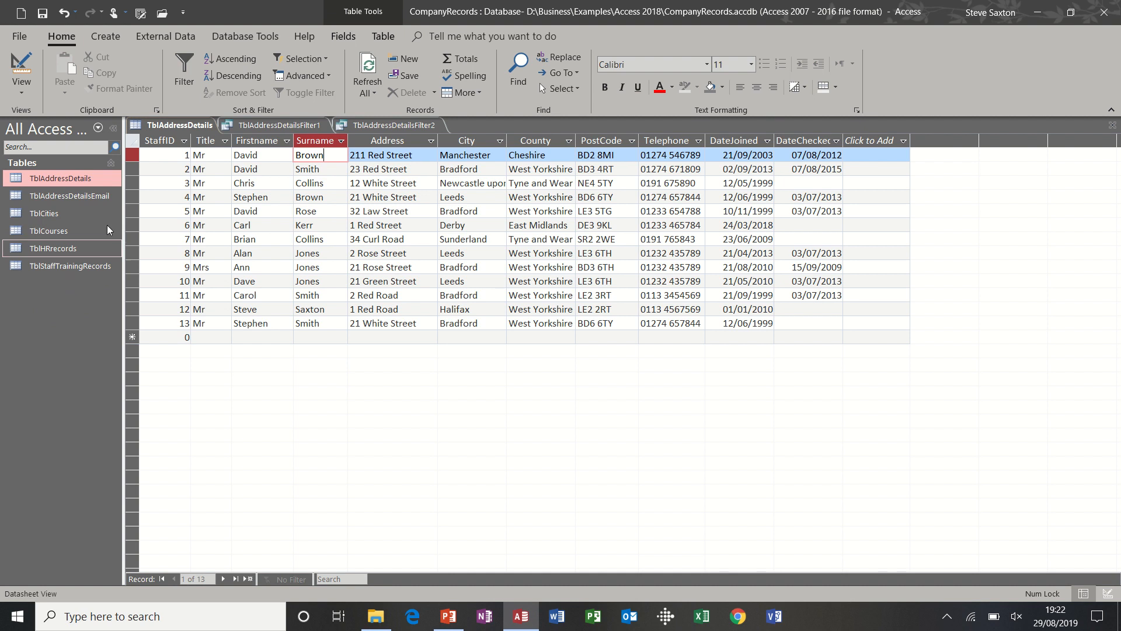
From External Data, choose New Data Source > From File > Excel to start a spreadsheet import.
click(166, 36)
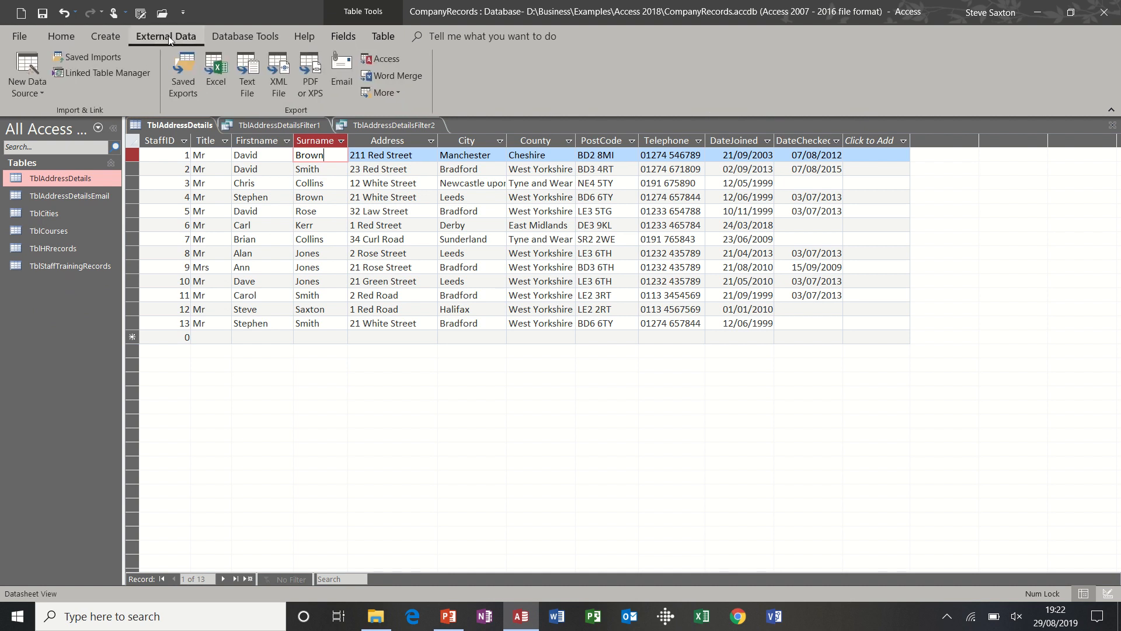
mouse_move(185, 42)
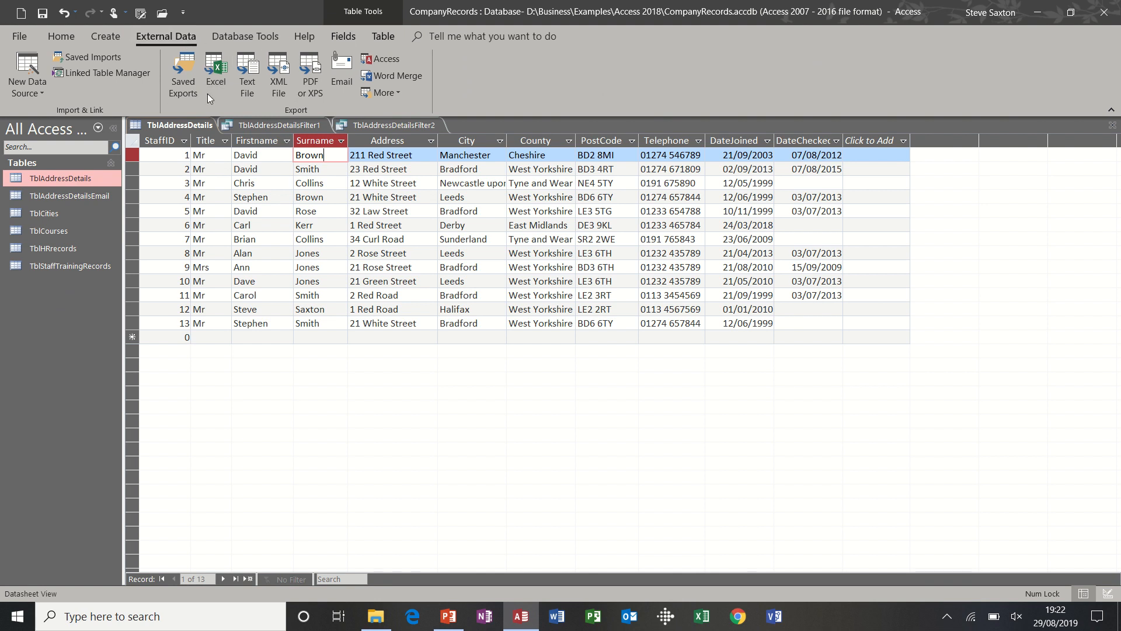
mouse_move(168, 94)
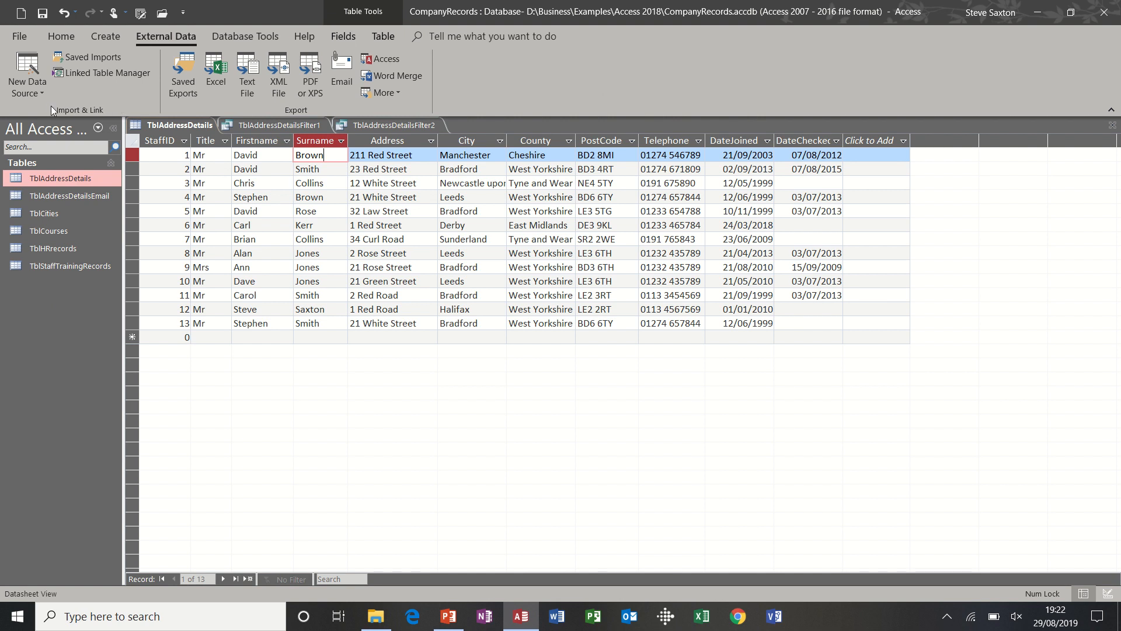
mouse_move(98, 112)
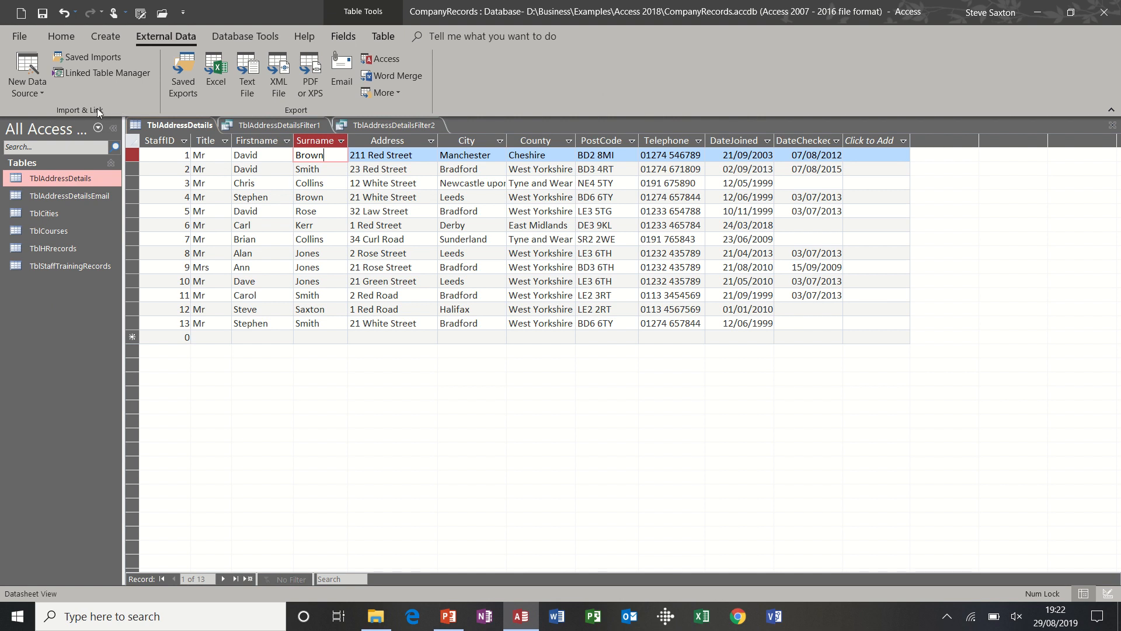
mouse_move(265, 120)
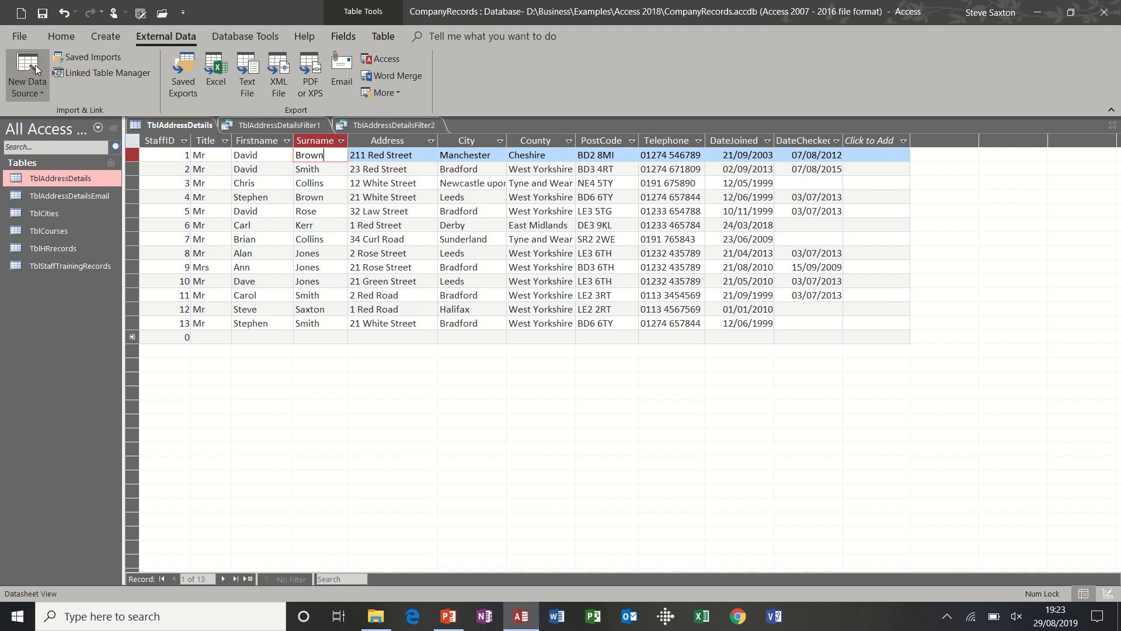
click(27, 76)
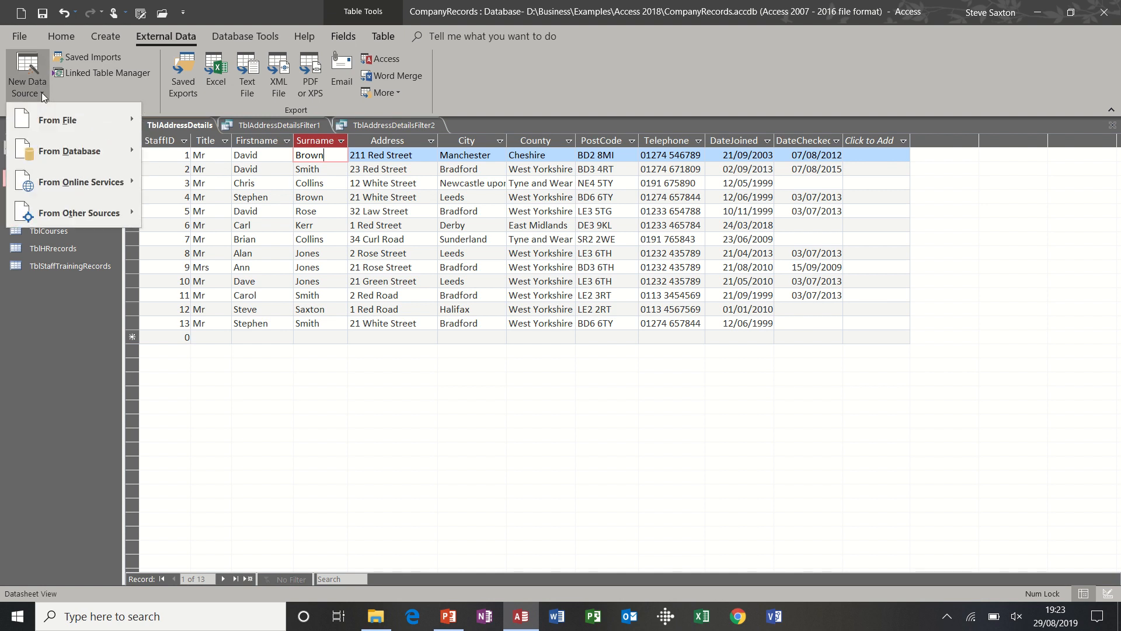
click(59, 120)
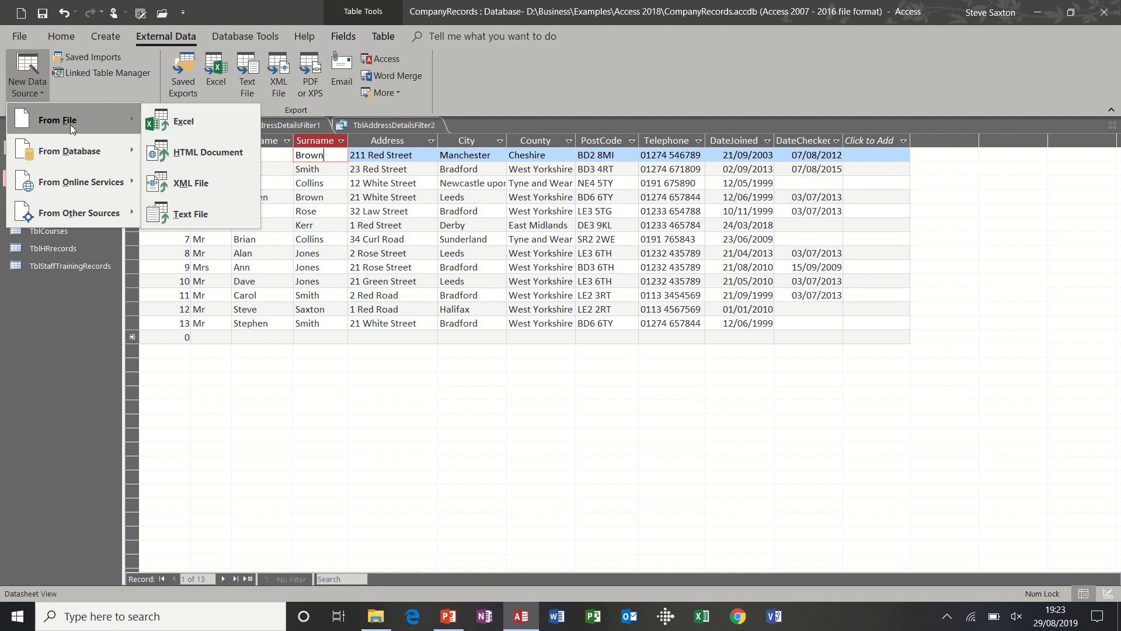
mouse_move(186, 126)
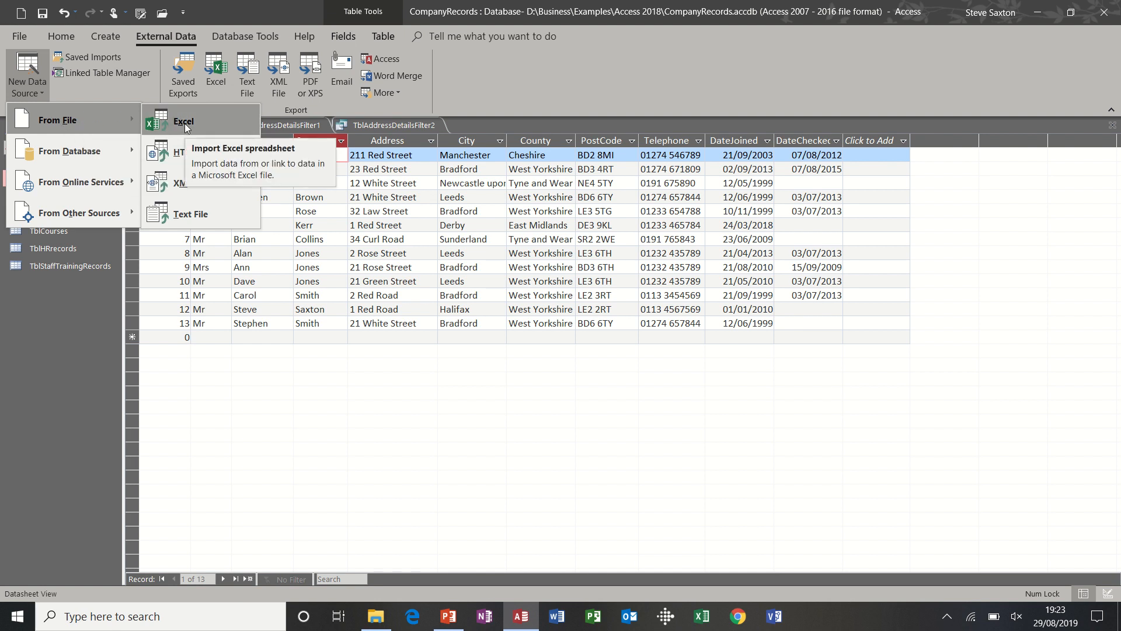
click(184, 121)
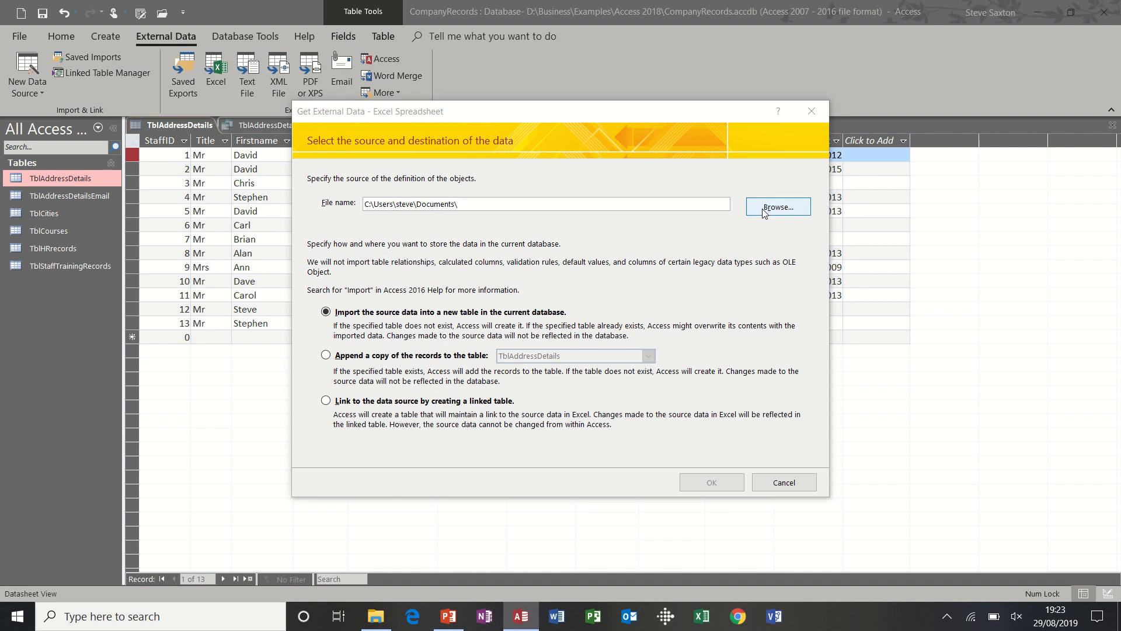
Pick Import Data.xlsx from the Access 2018 folder as source for a new table and confirm.
click(778, 207)
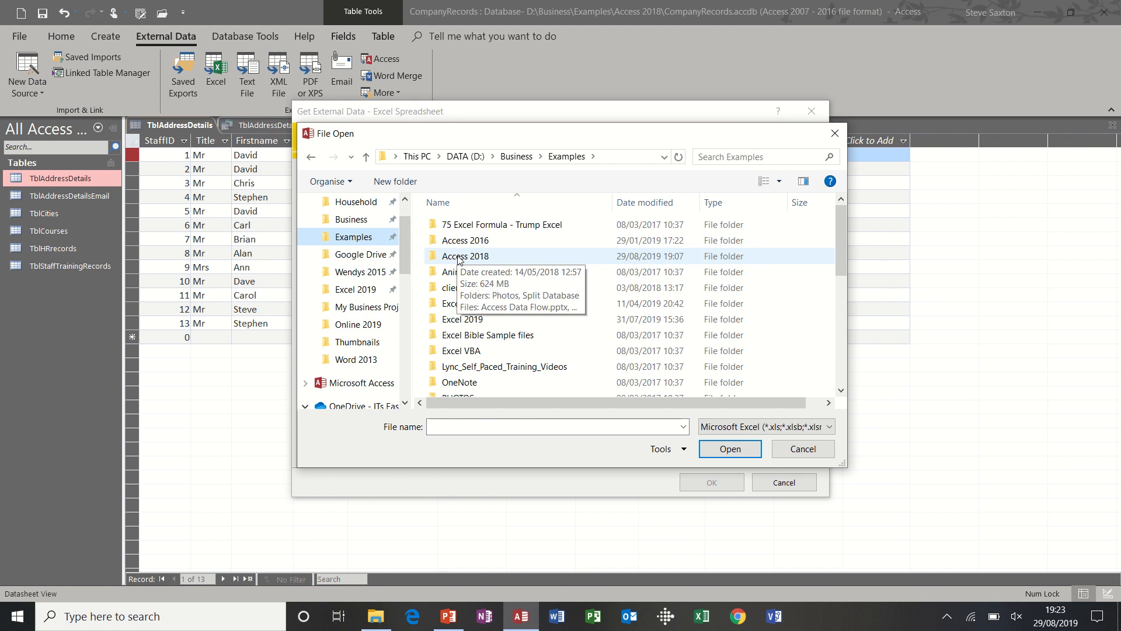
double_click(465, 256)
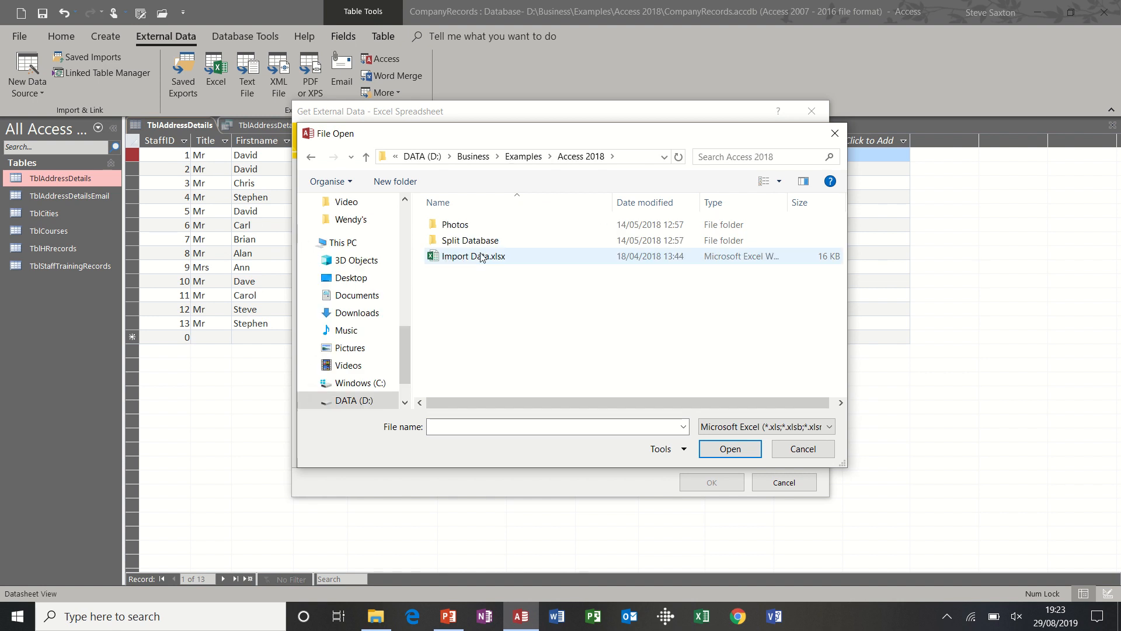
click(475, 256)
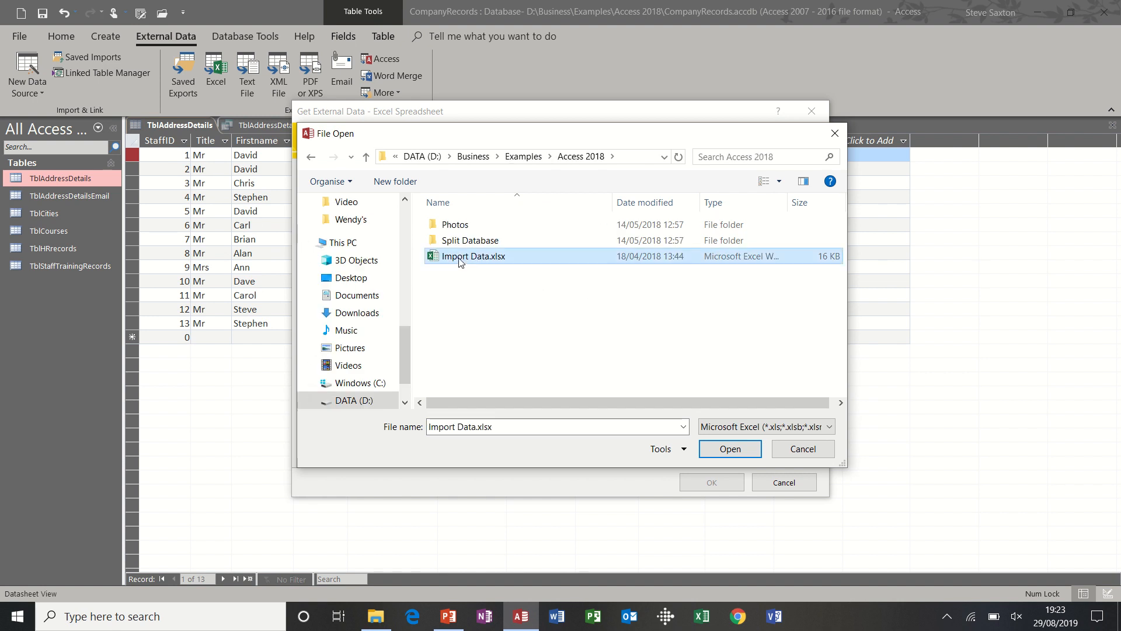
click(730, 448)
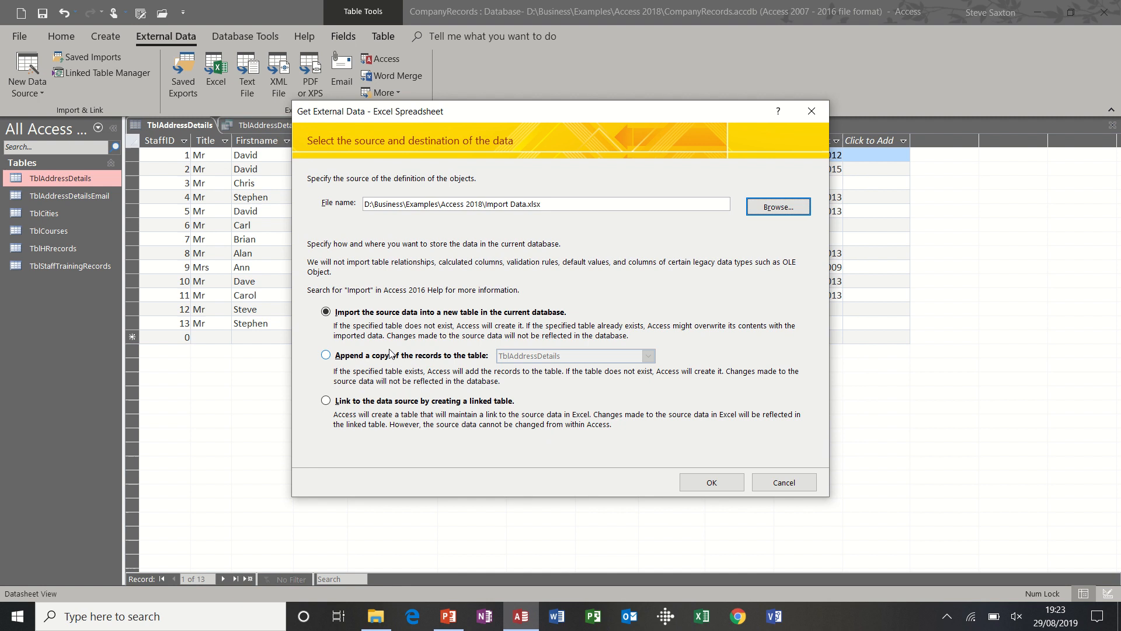
mouse_move(516, 323)
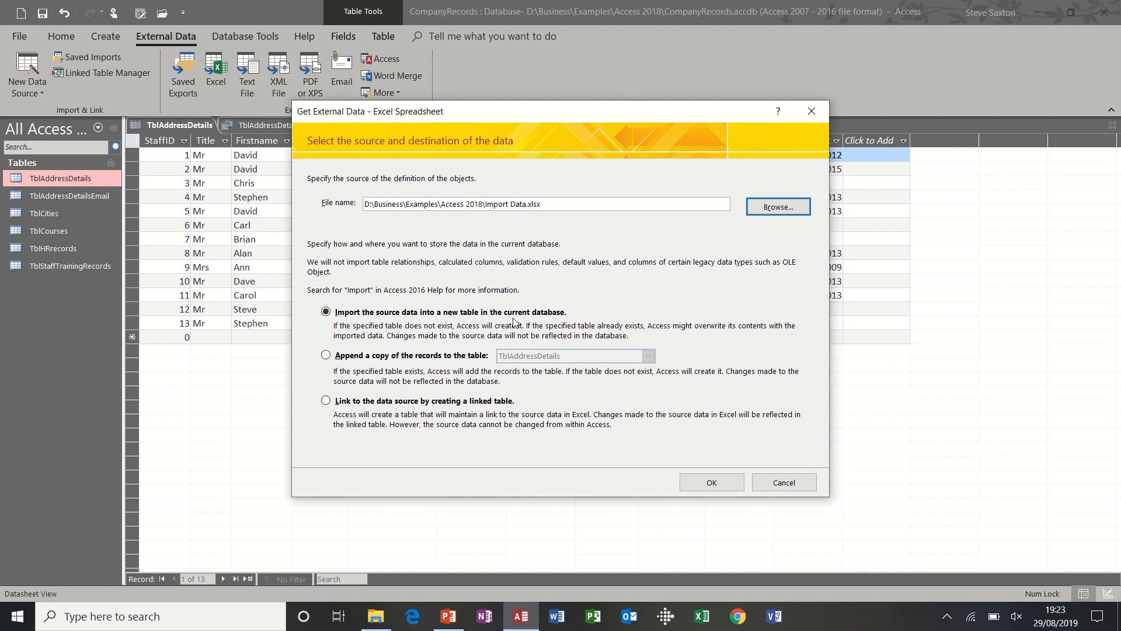
mouse_move(329, 415)
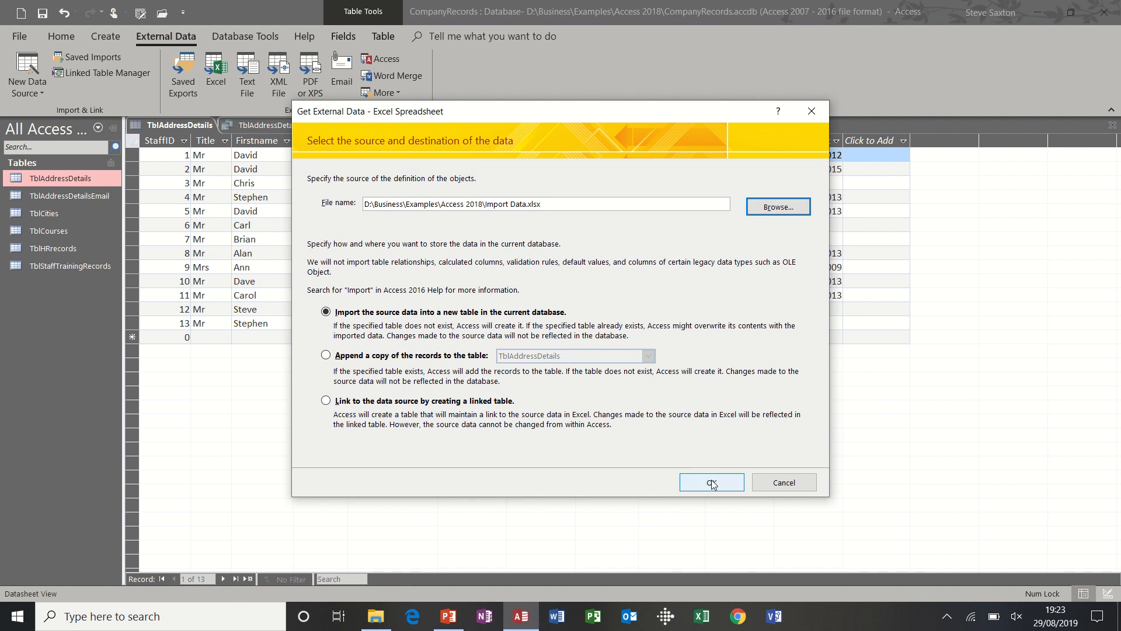
click(713, 481)
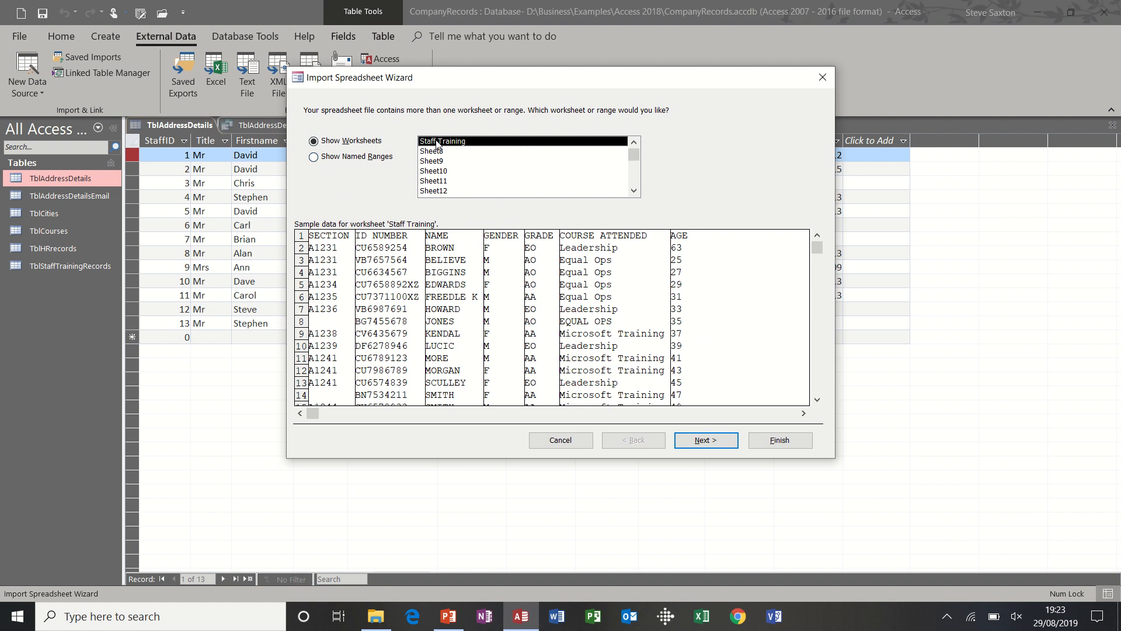
mouse_move(439, 145)
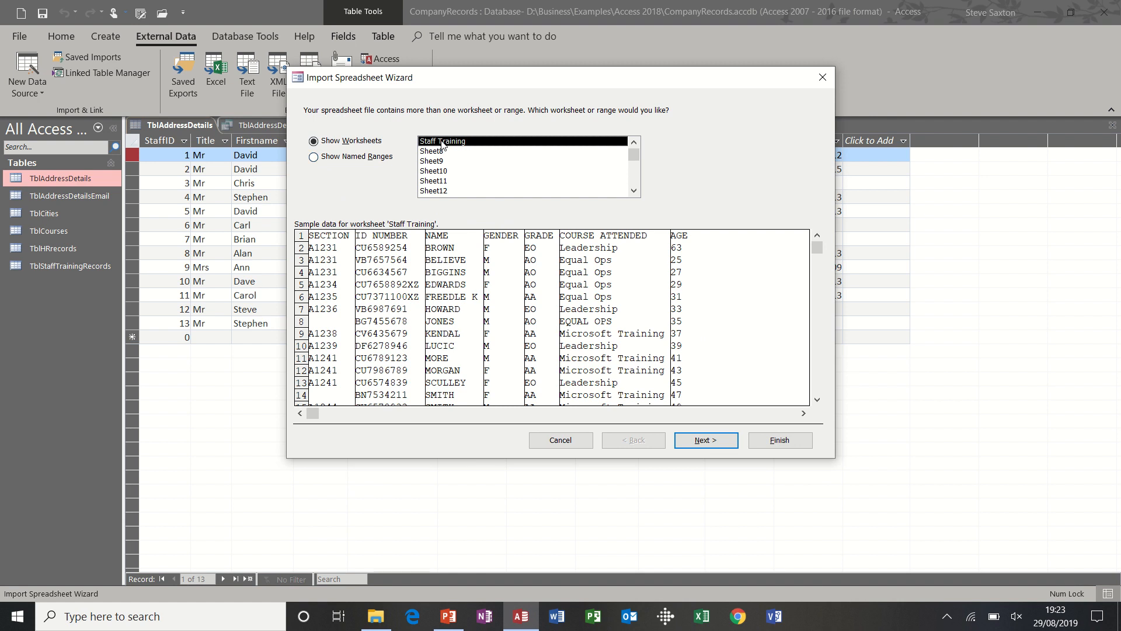
mouse_move(332, 254)
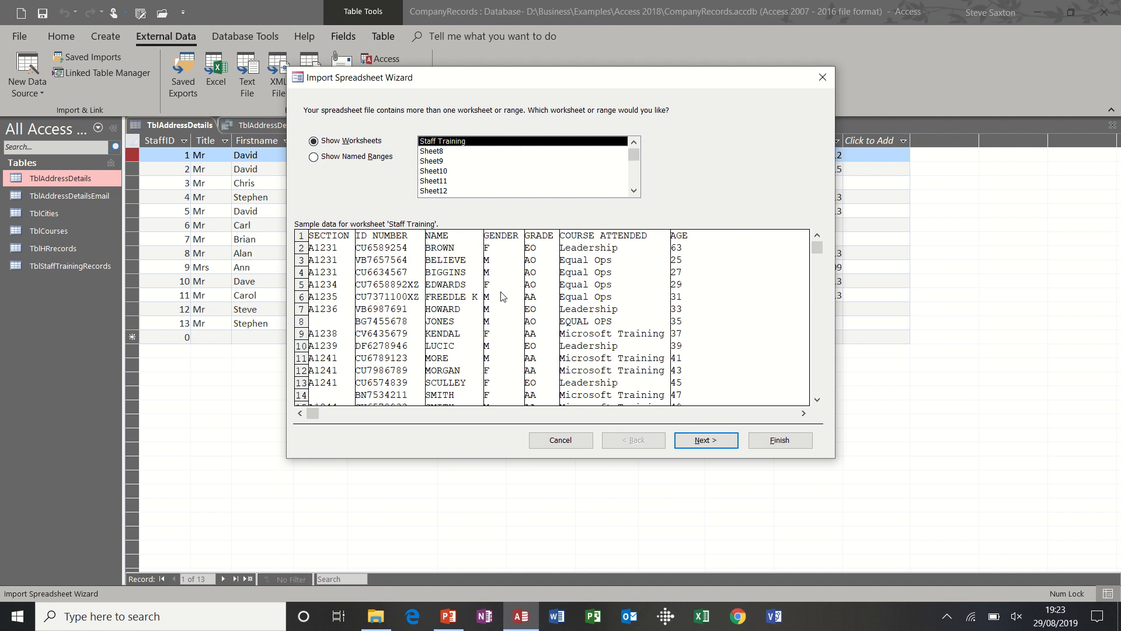
Accept the Staff Training worksheet with its first row as column headings.
click(707, 439)
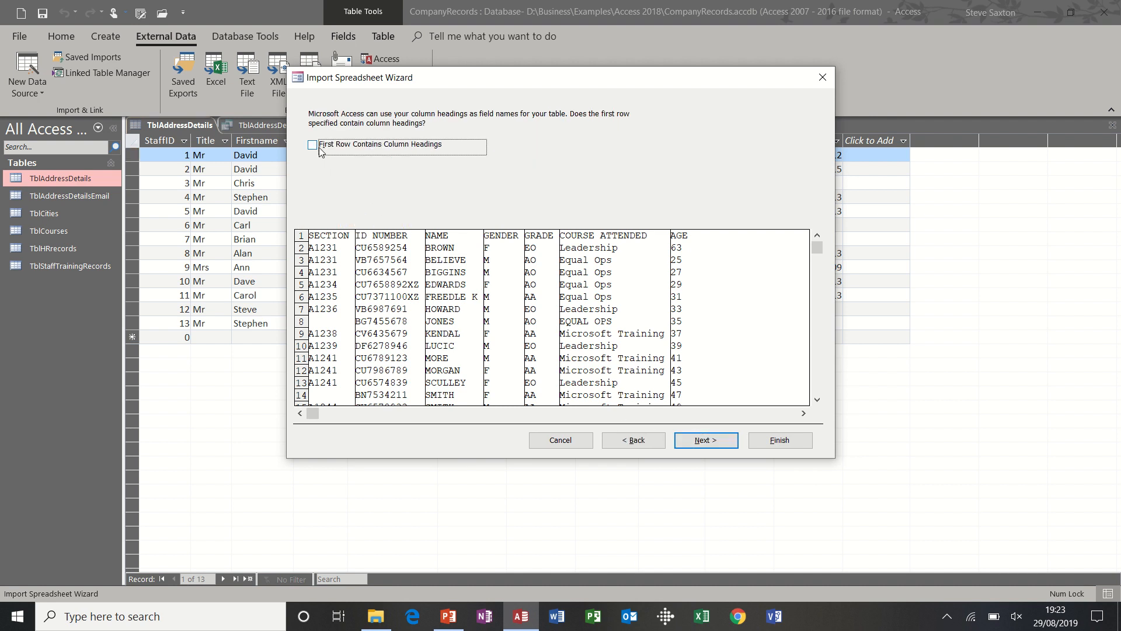
click(312, 144)
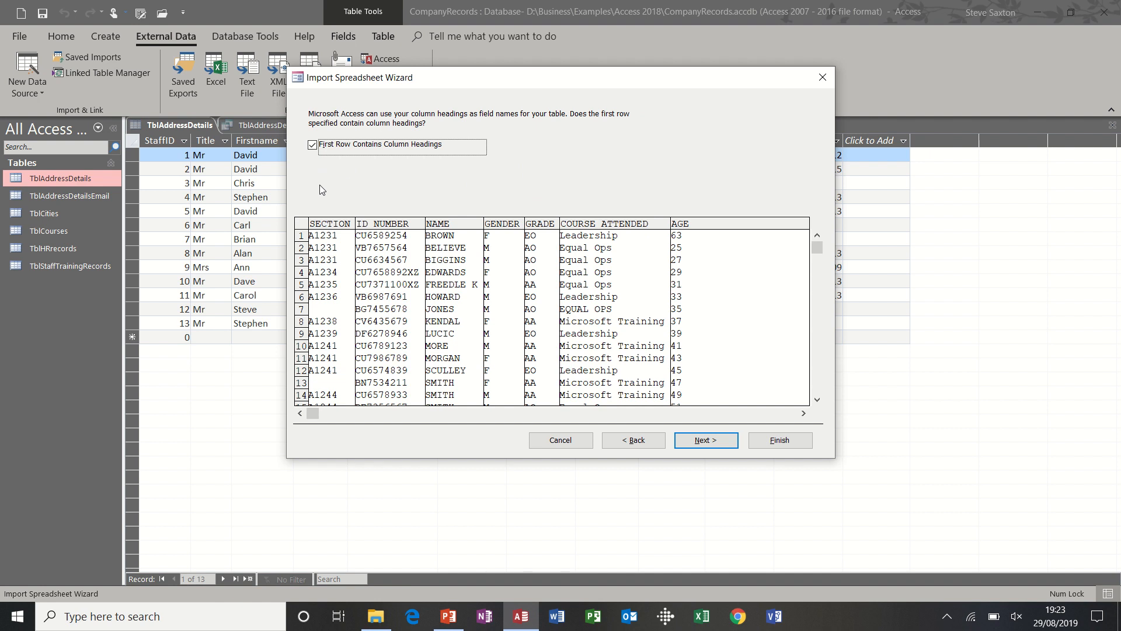
mouse_move(390, 224)
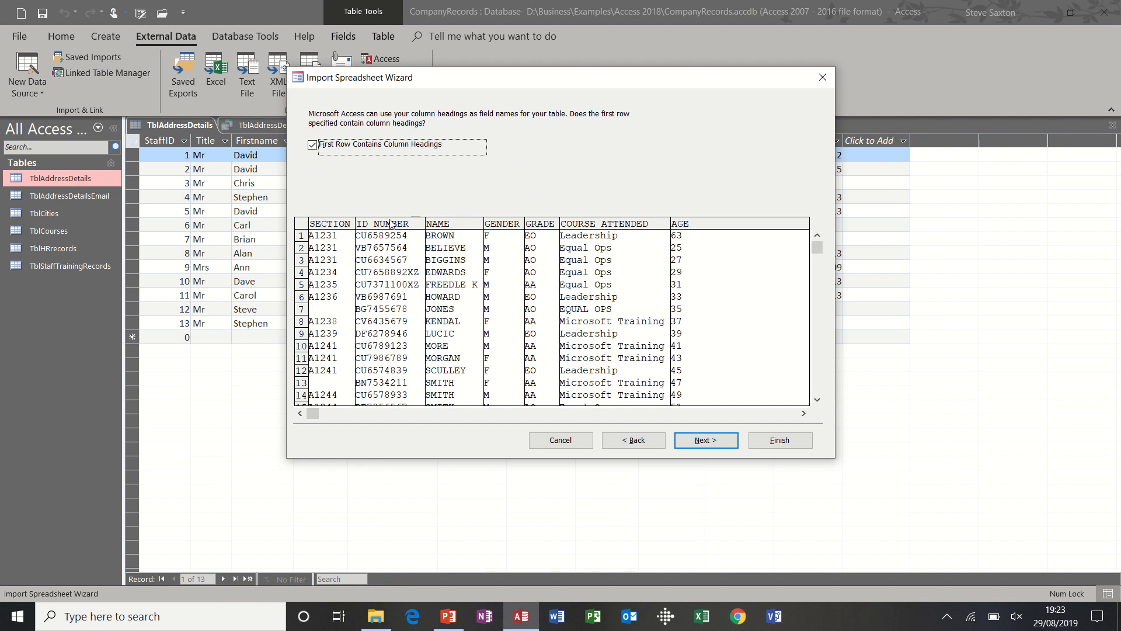
mouse_move(362, 229)
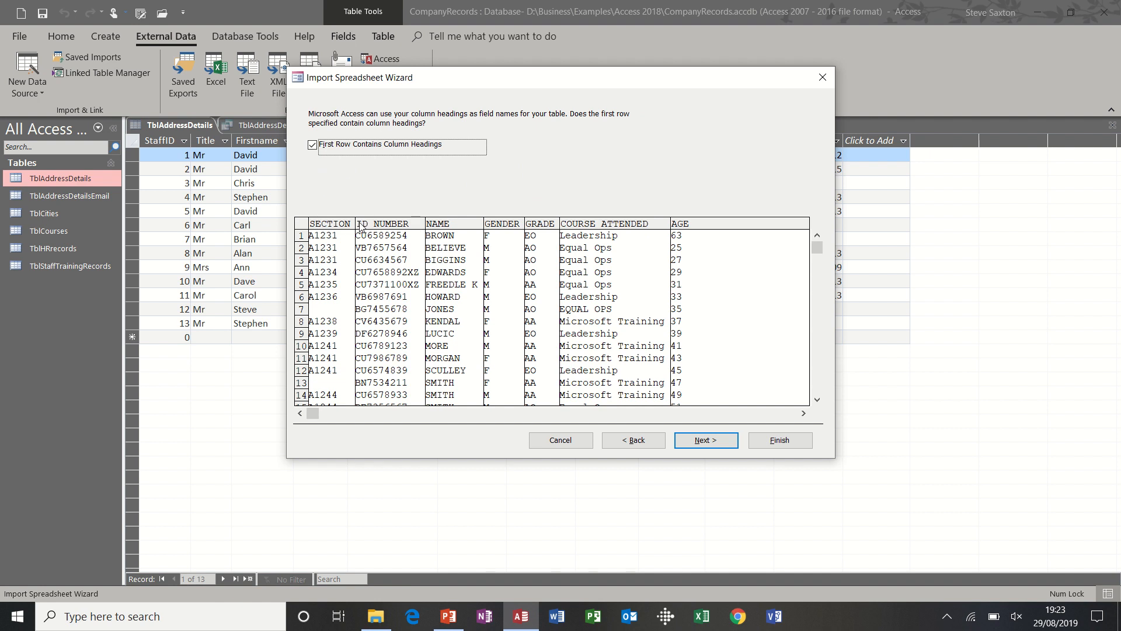
mouse_move(644, 404)
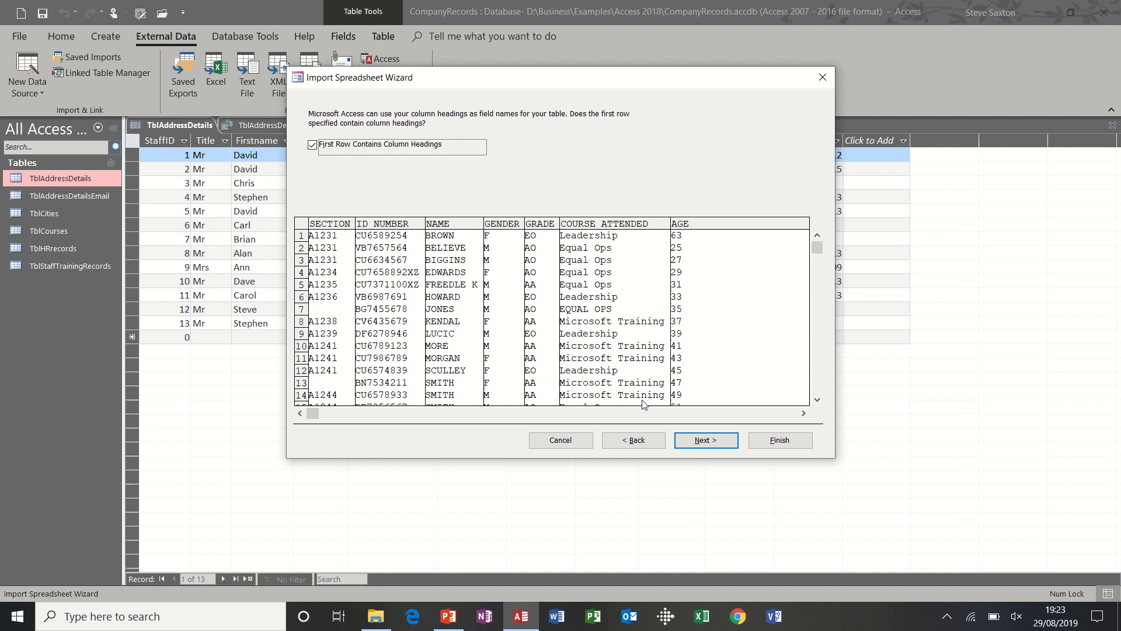
click(706, 440)
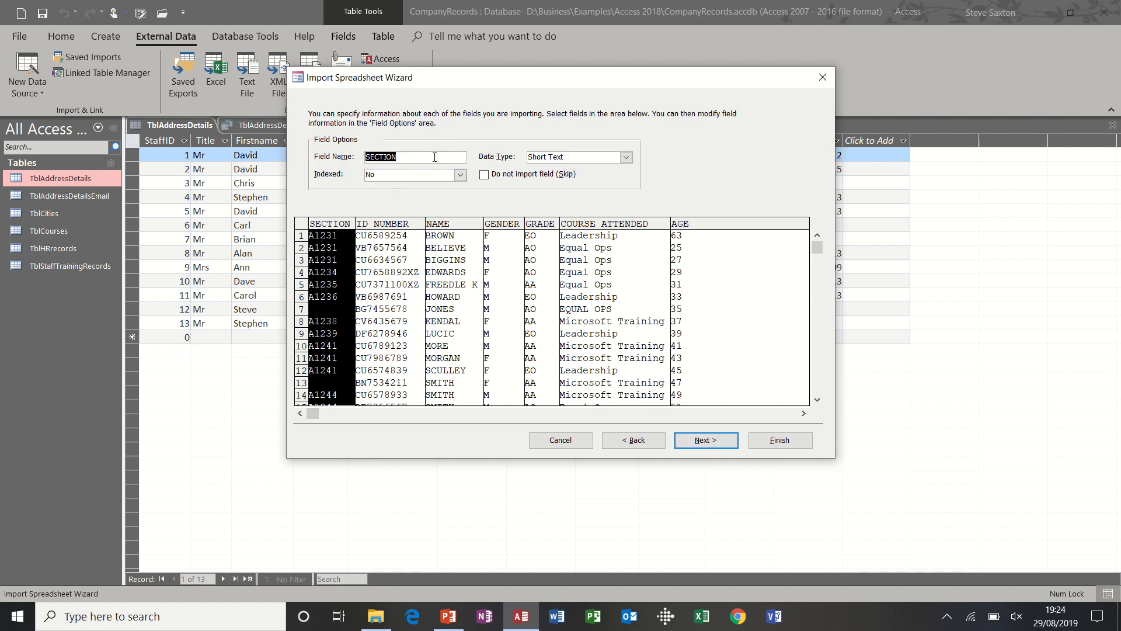
mouse_move(622, 151)
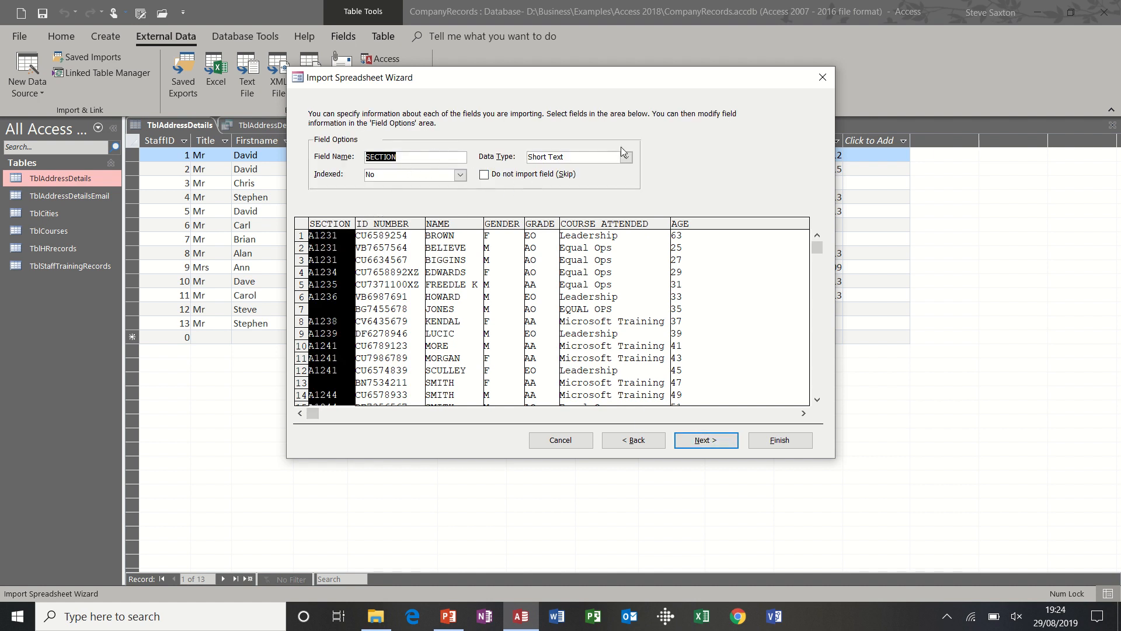
mouse_move(586, 154)
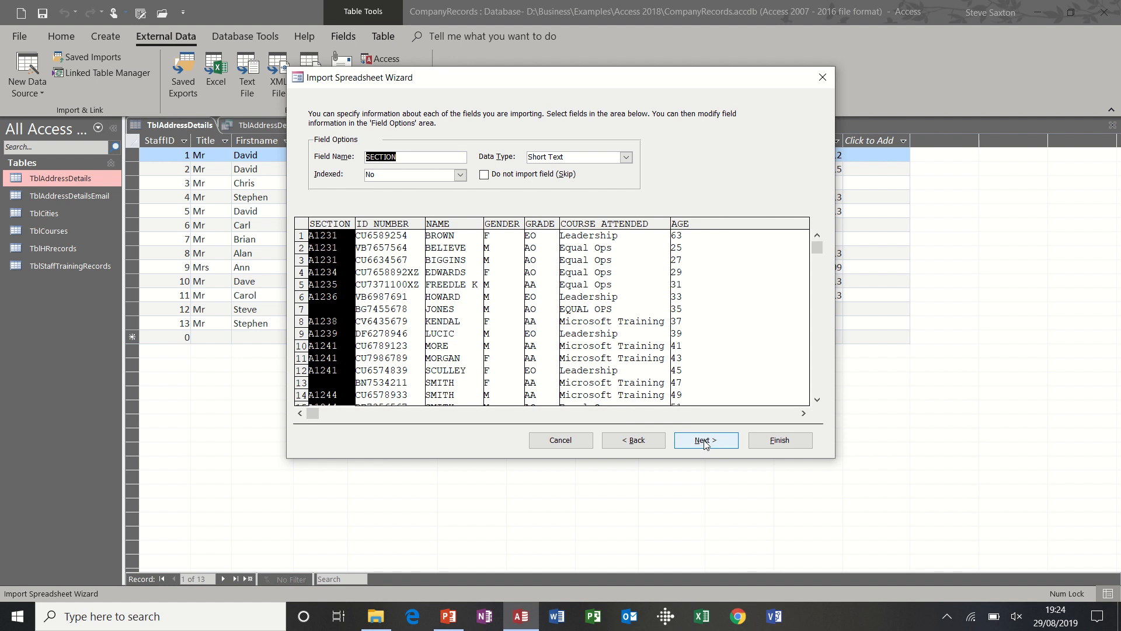
Keep the default field settings and choose no primary key, reaching the final wizard step.
click(707, 441)
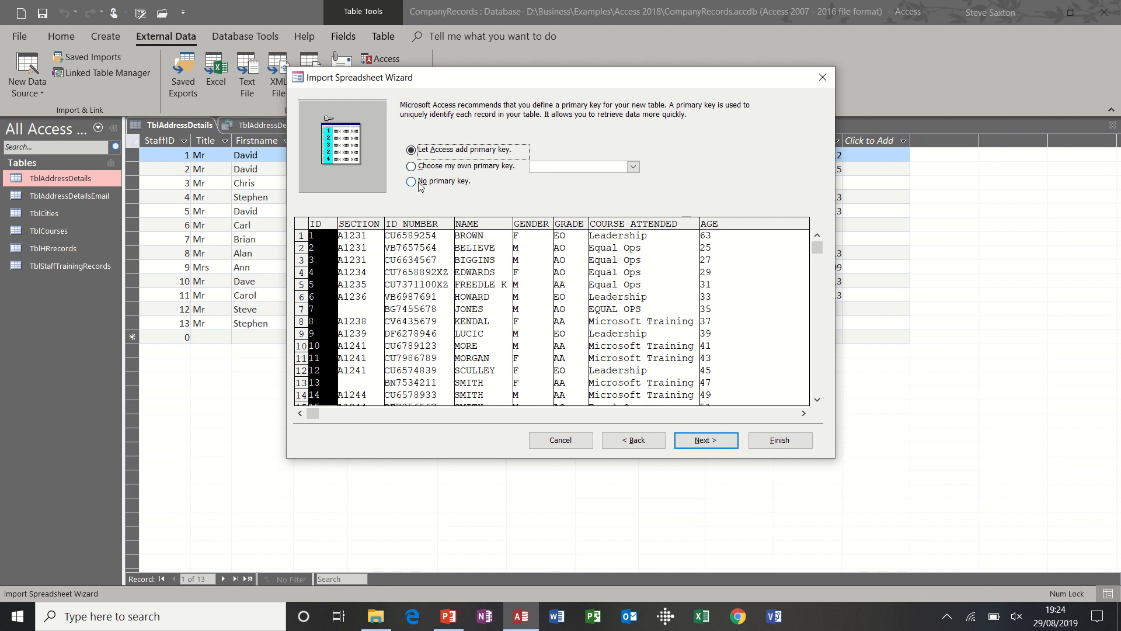
click(411, 182)
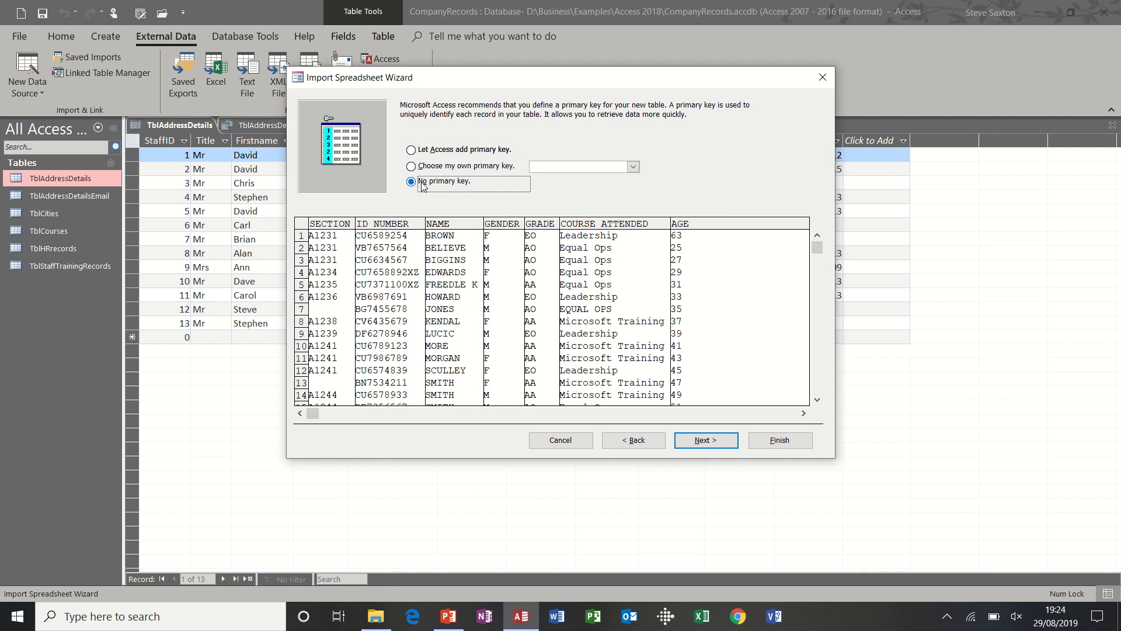
mouse_move(726, 456)
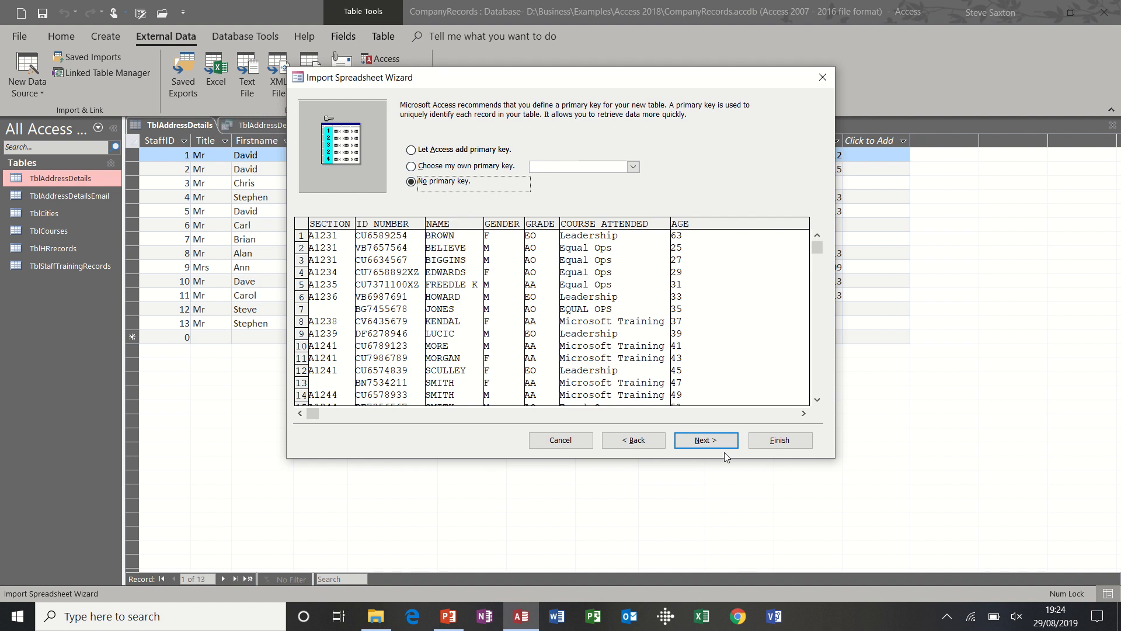
click(707, 440)
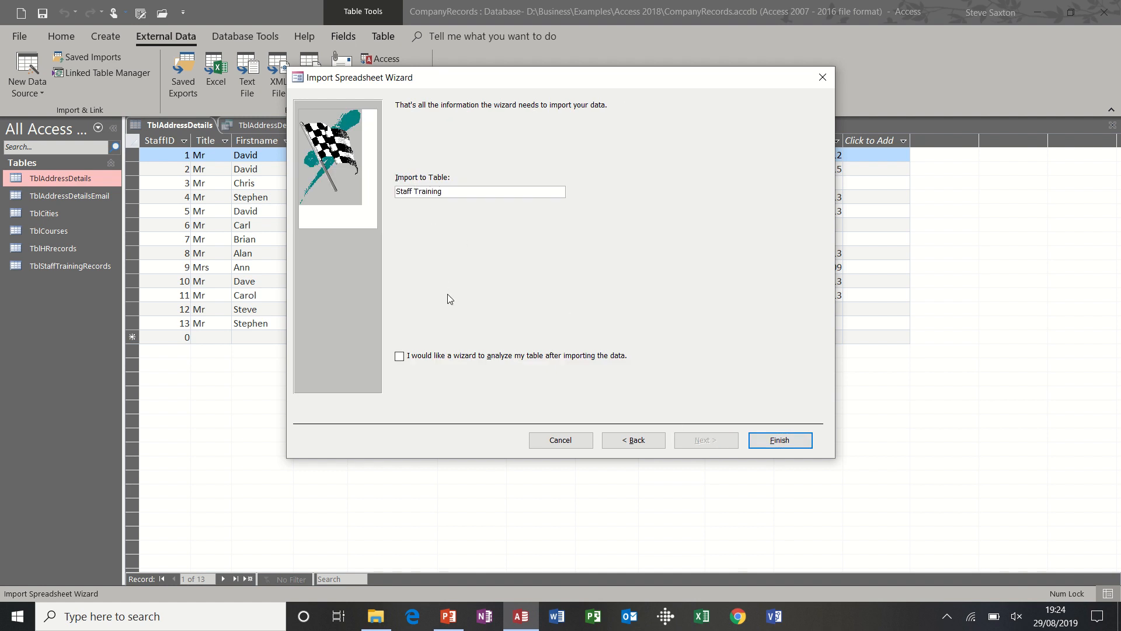
Name the new table TblStaffTraining and finish the import without saving the import steps.
click(412, 192)
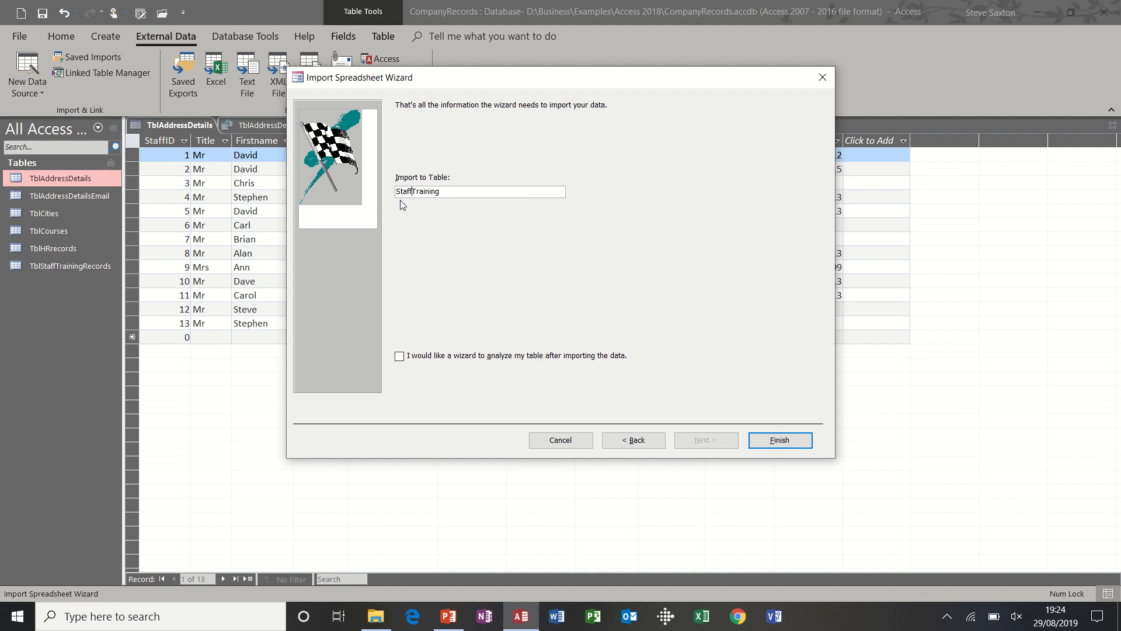
mouse_move(416, 226)
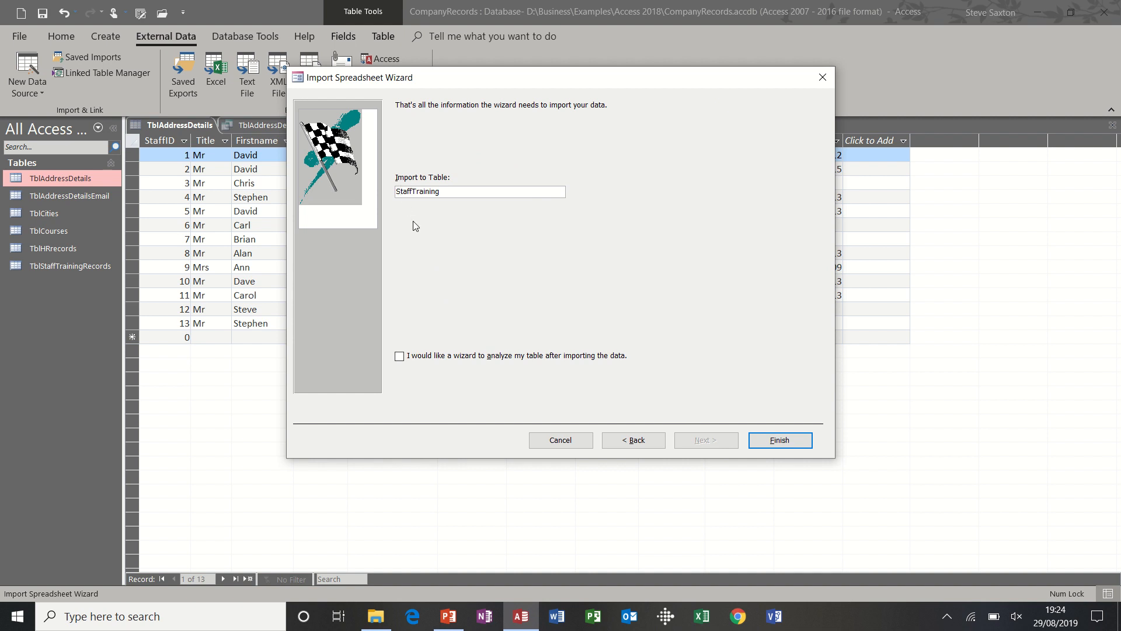
click(479, 192)
text(Tbl)
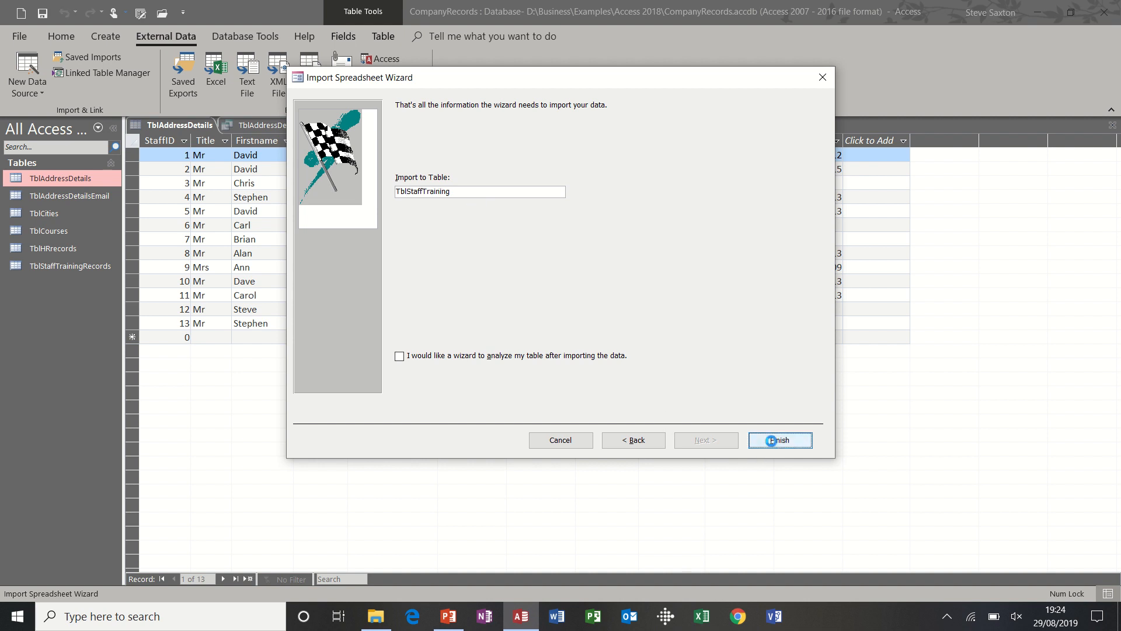
click(780, 439)
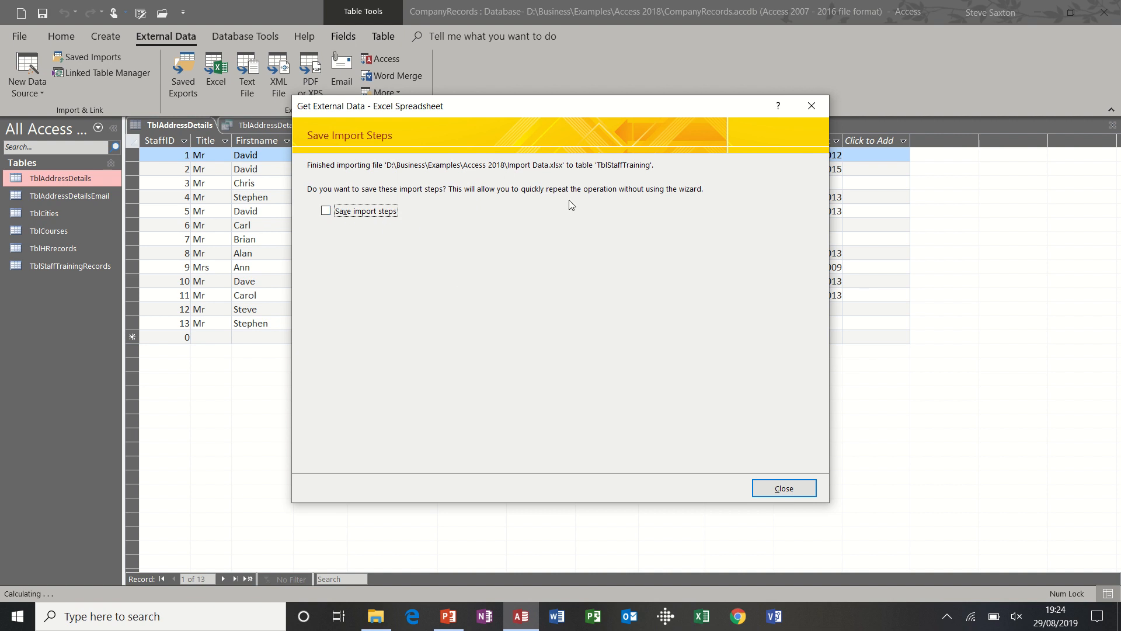
mouse_move(495, 252)
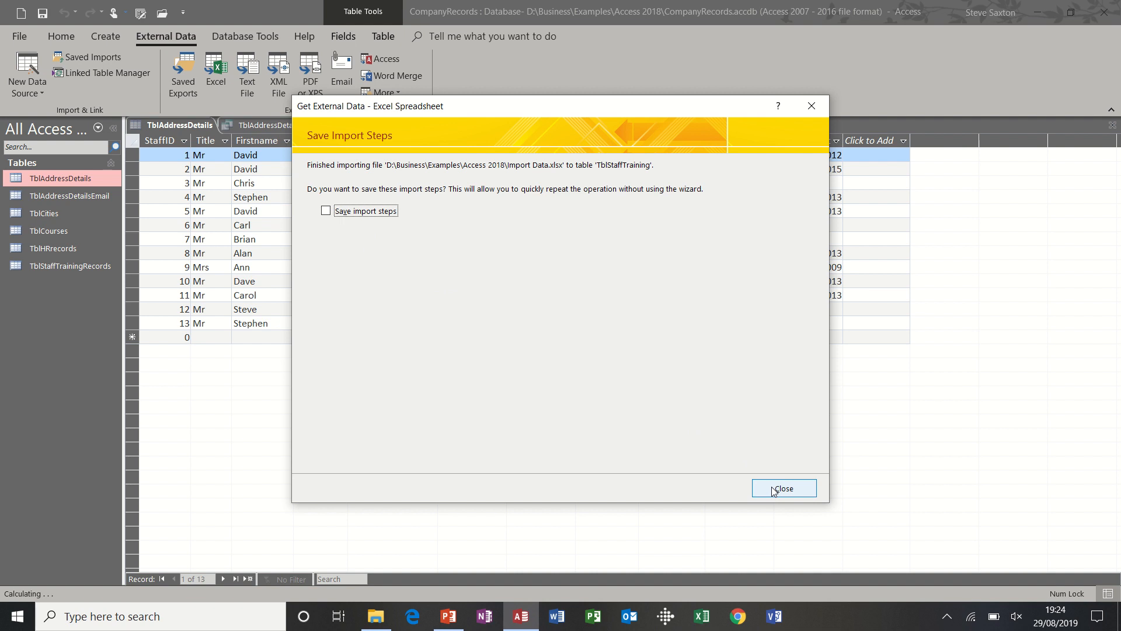
click(784, 489)
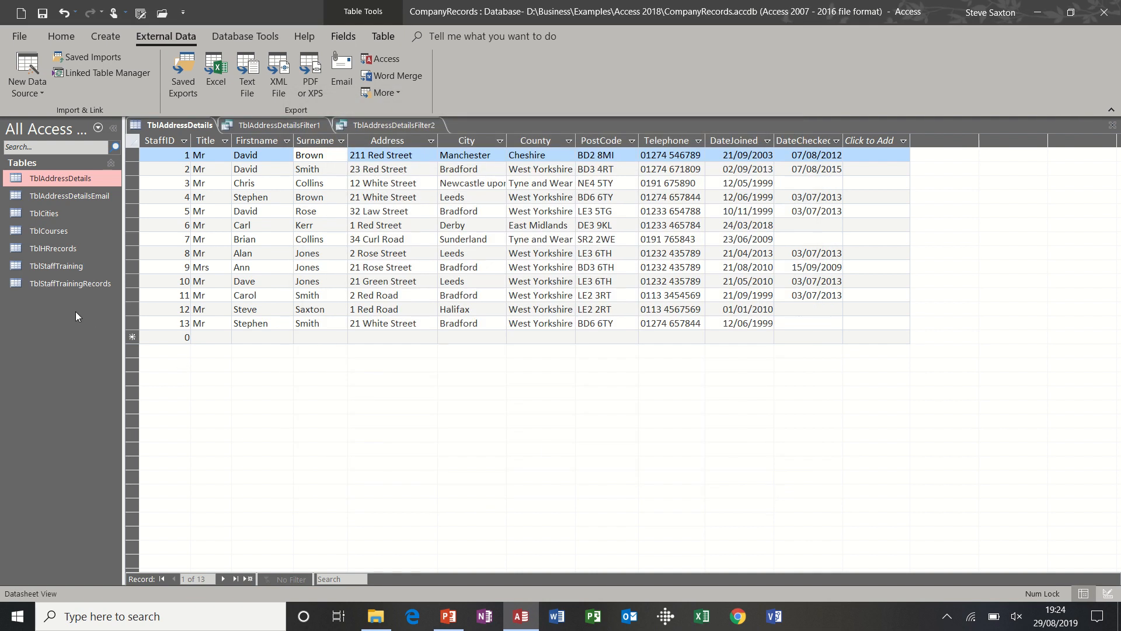
mouse_move(70, 290)
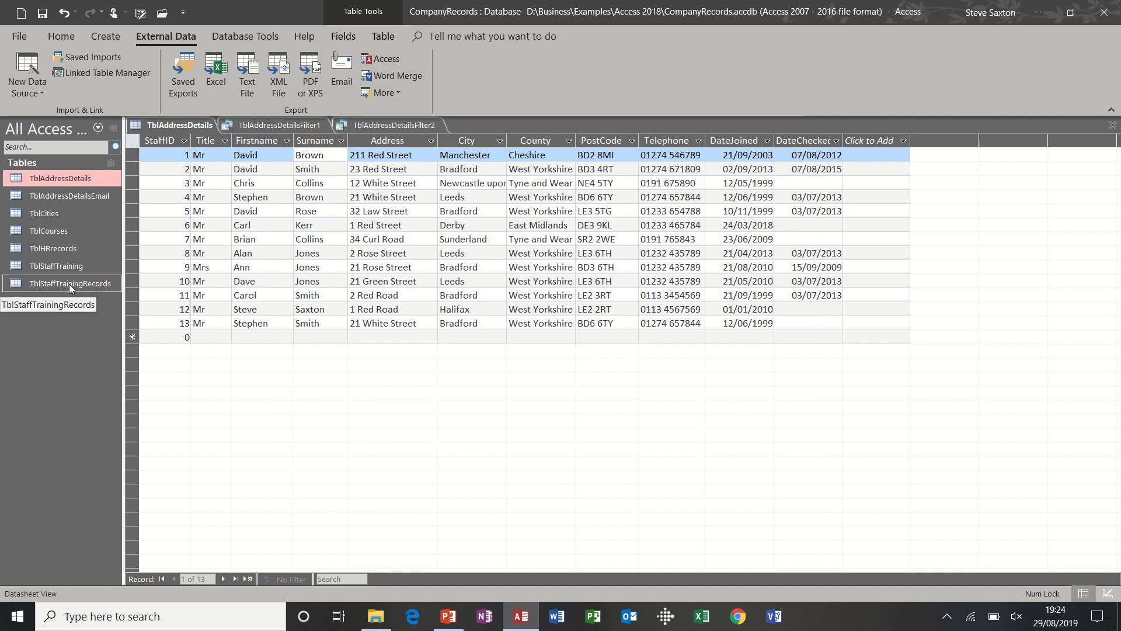
Review the imported TblStaffTrainingRecords data, then close the open training tables.
double_click(70, 282)
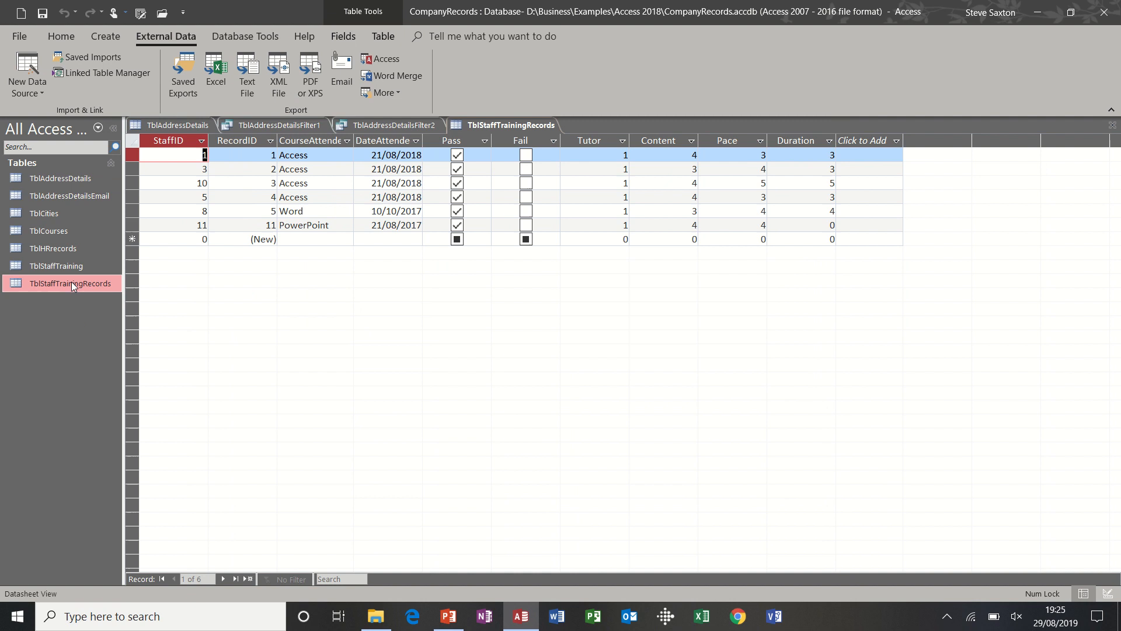
mouse_move(65, 269)
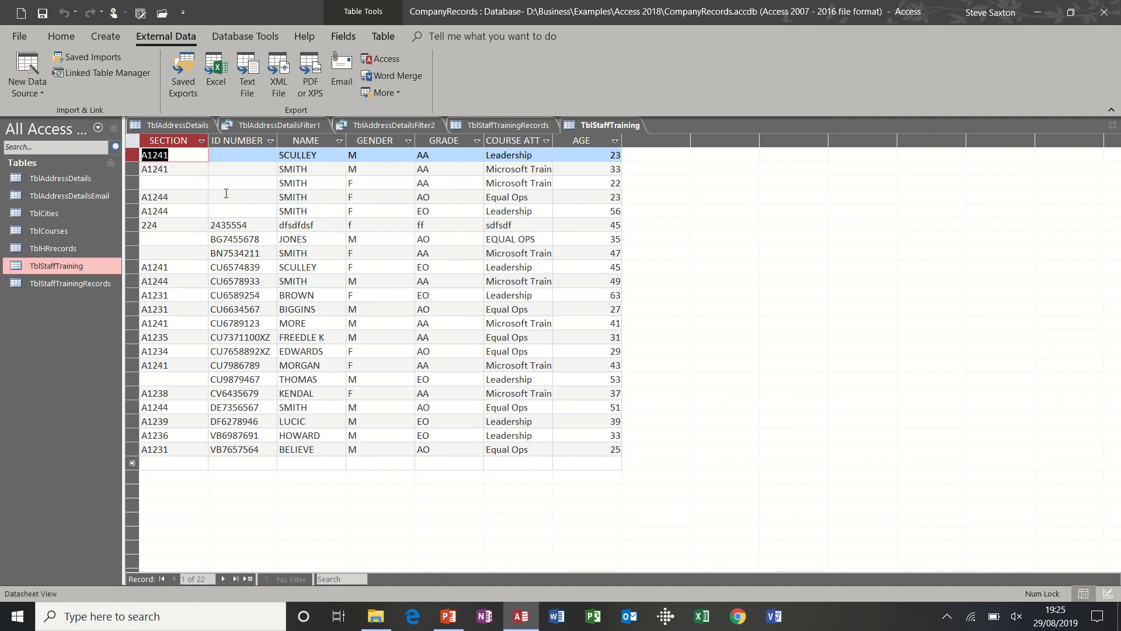
mouse_move(397, 205)
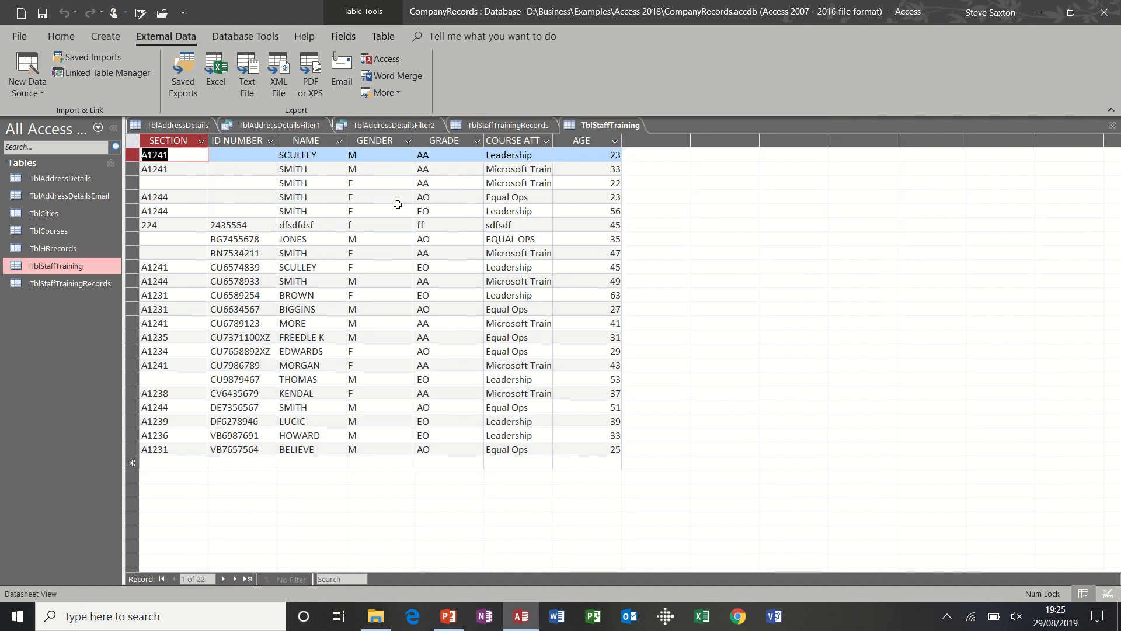
mouse_move(988, 161)
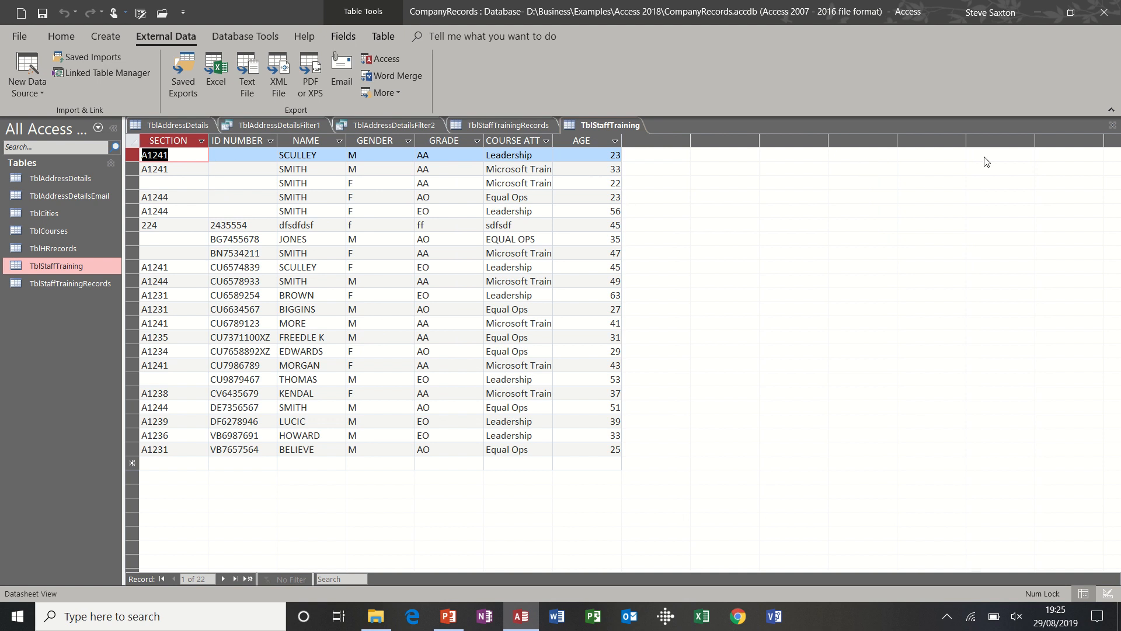
click(507, 125)
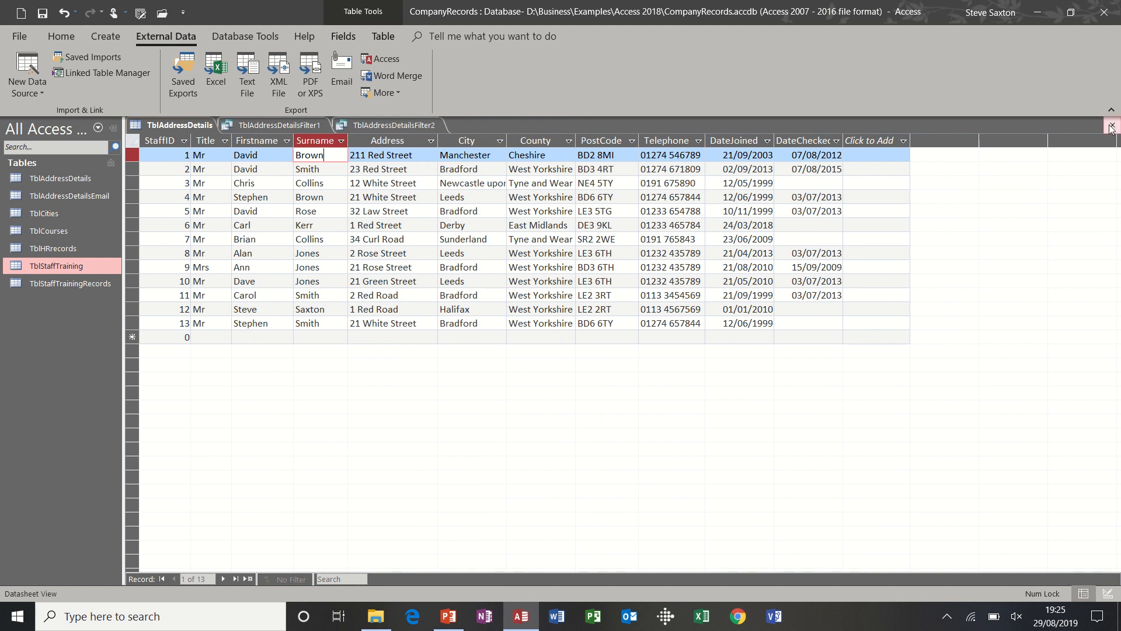
Close the address details table discarding design changes and switch over to Excel.
click(1112, 127)
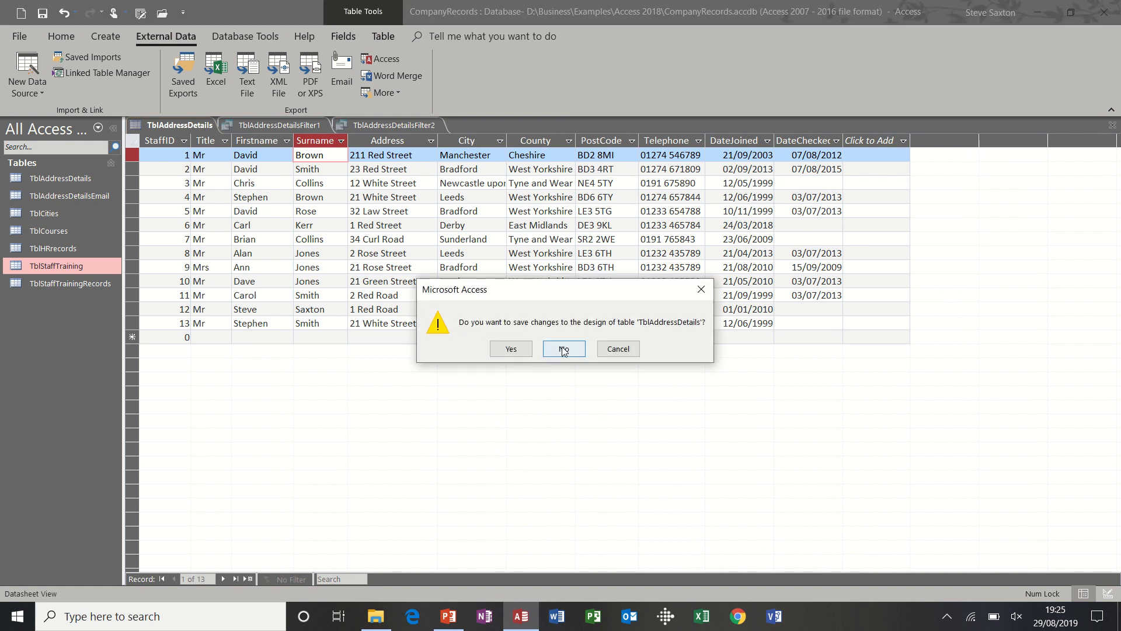
click(564, 348)
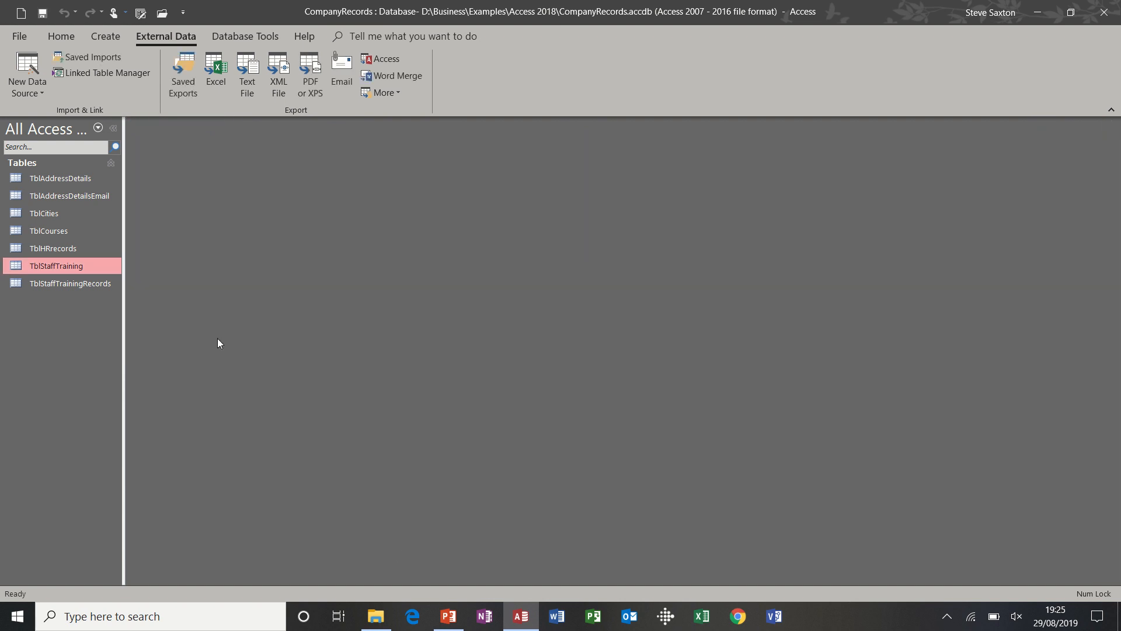
mouse_move(685, 612)
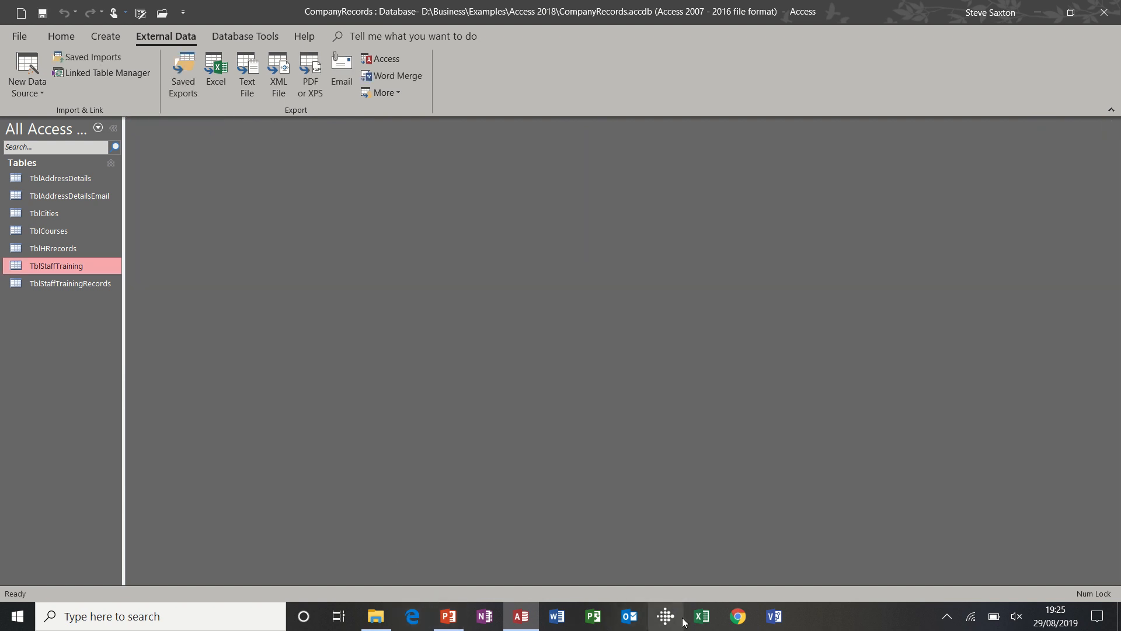
click(701, 616)
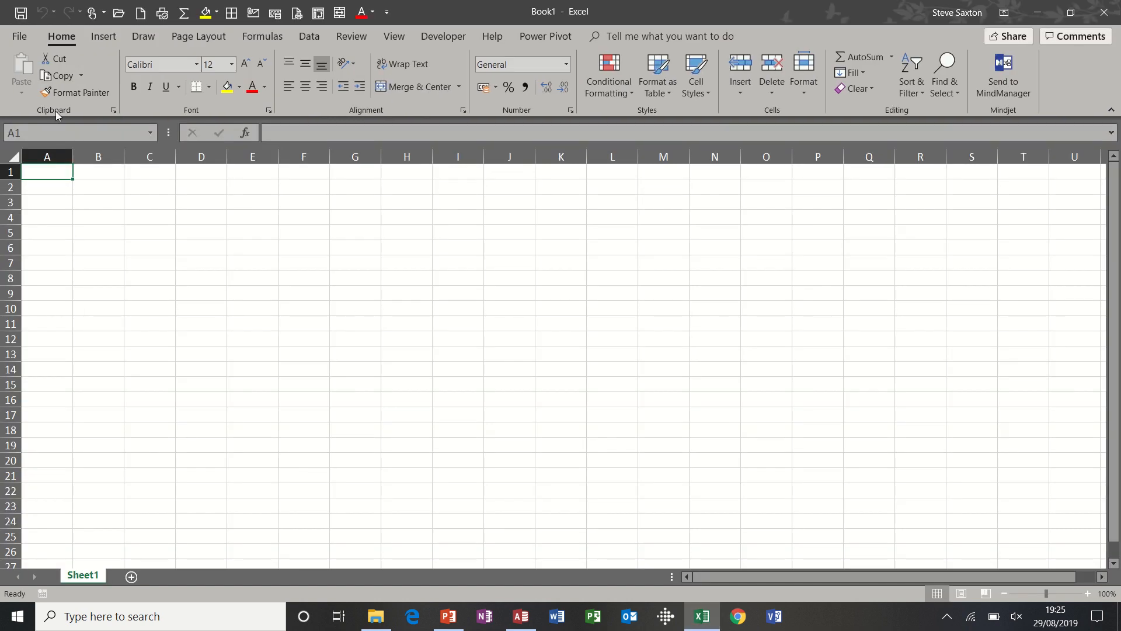
Open the recent Import Data.xlsx workbook.
click(19, 36)
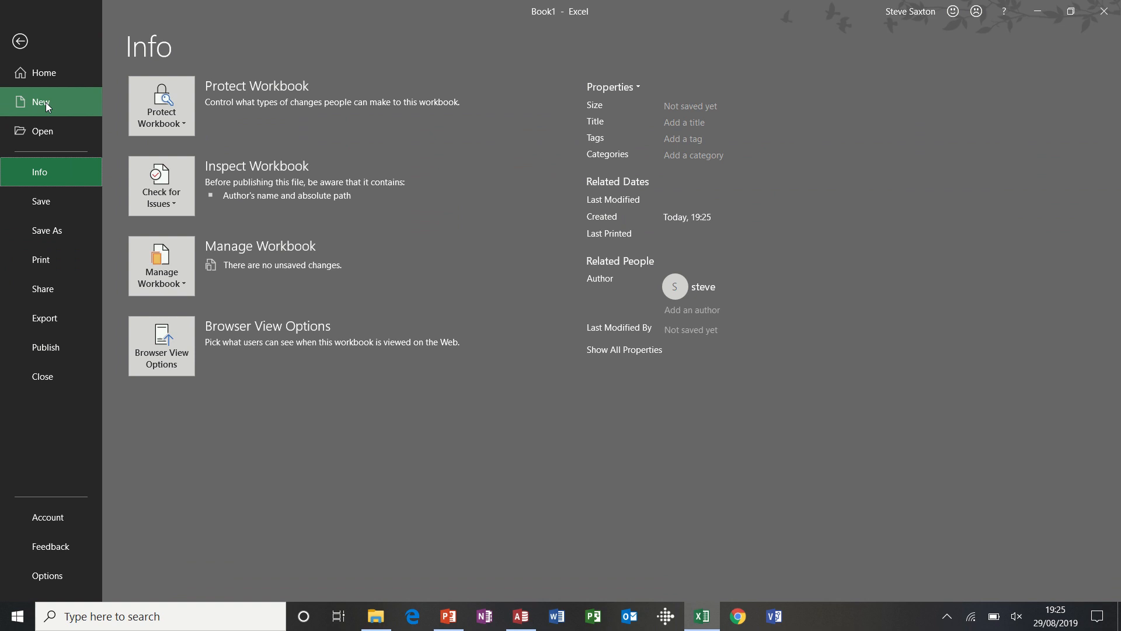
click(42, 130)
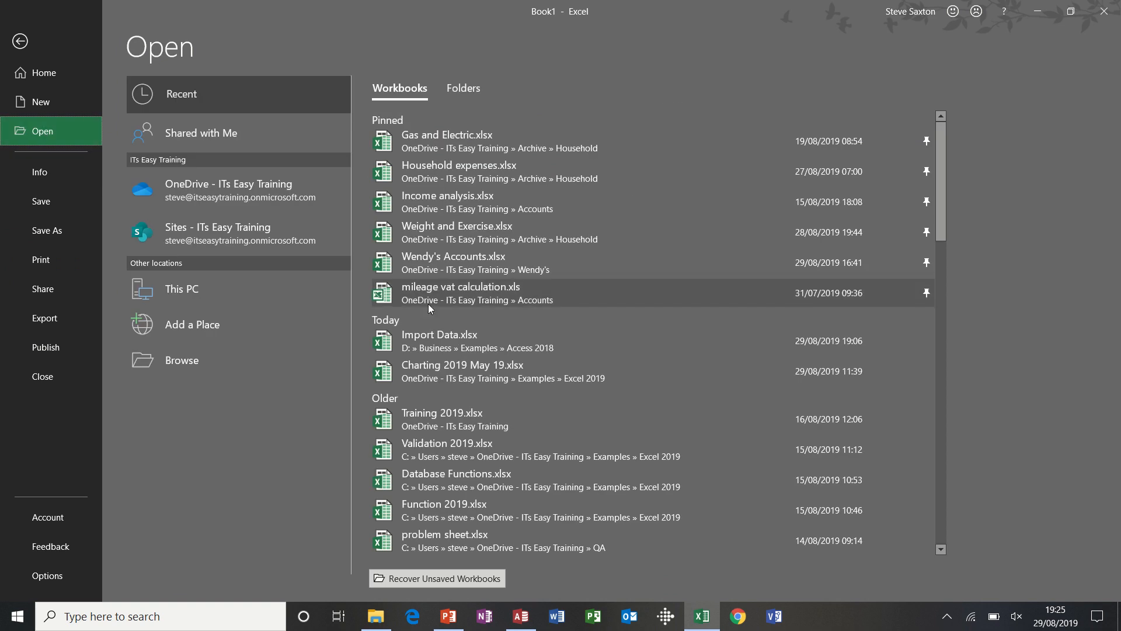
click(439, 334)
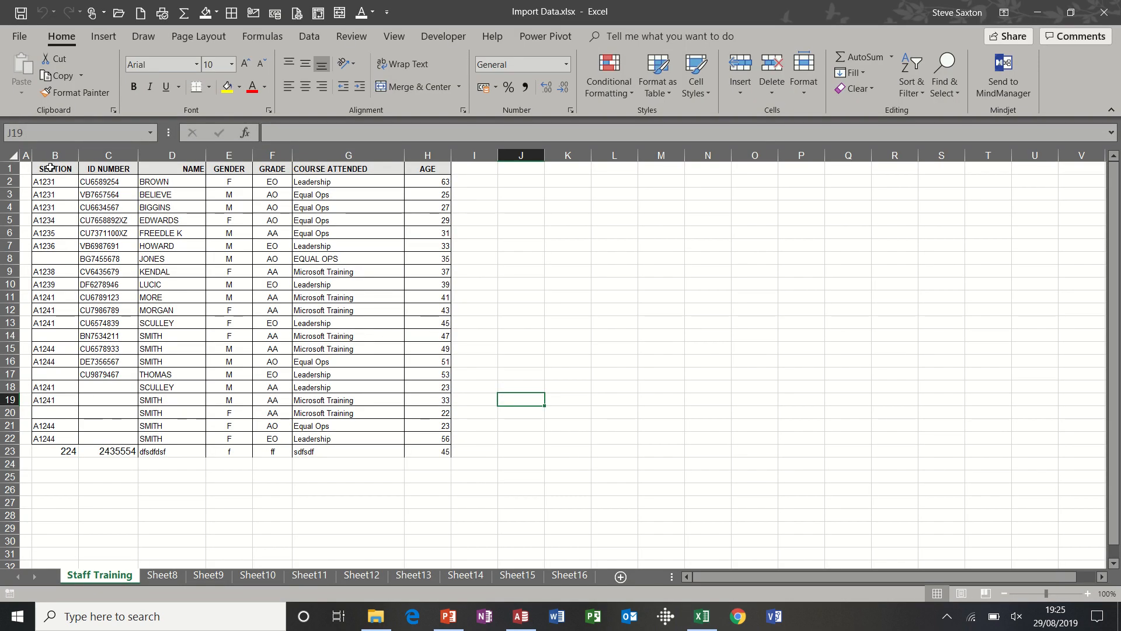
Copy the staff training records in B2:H22 and return to the Access database.
drag(54, 182, 228, 234)
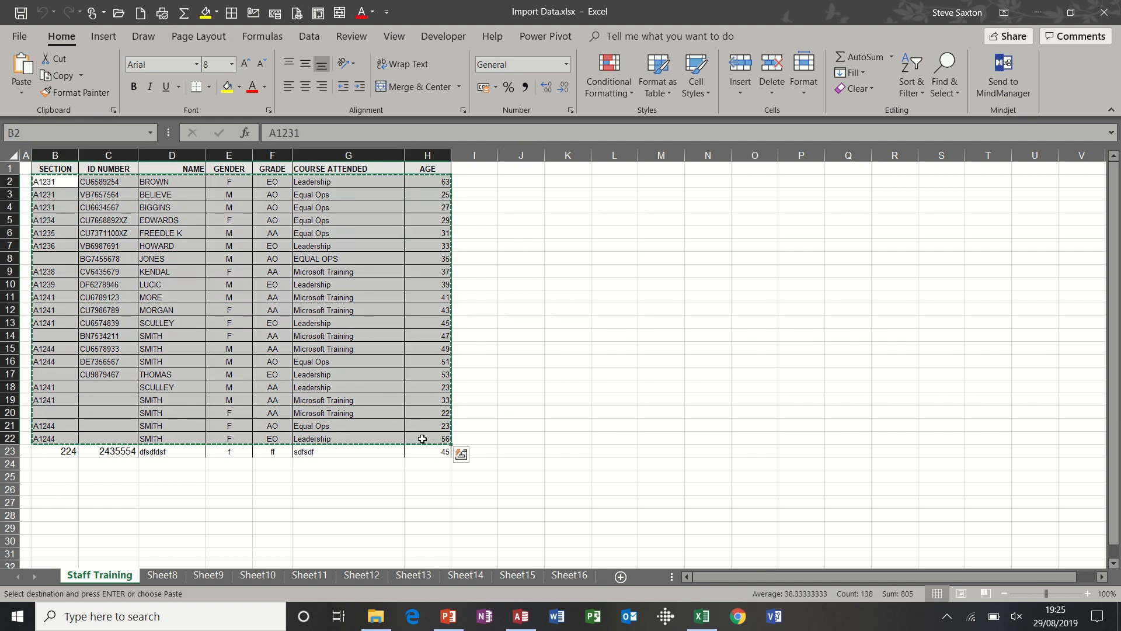
click(521, 616)
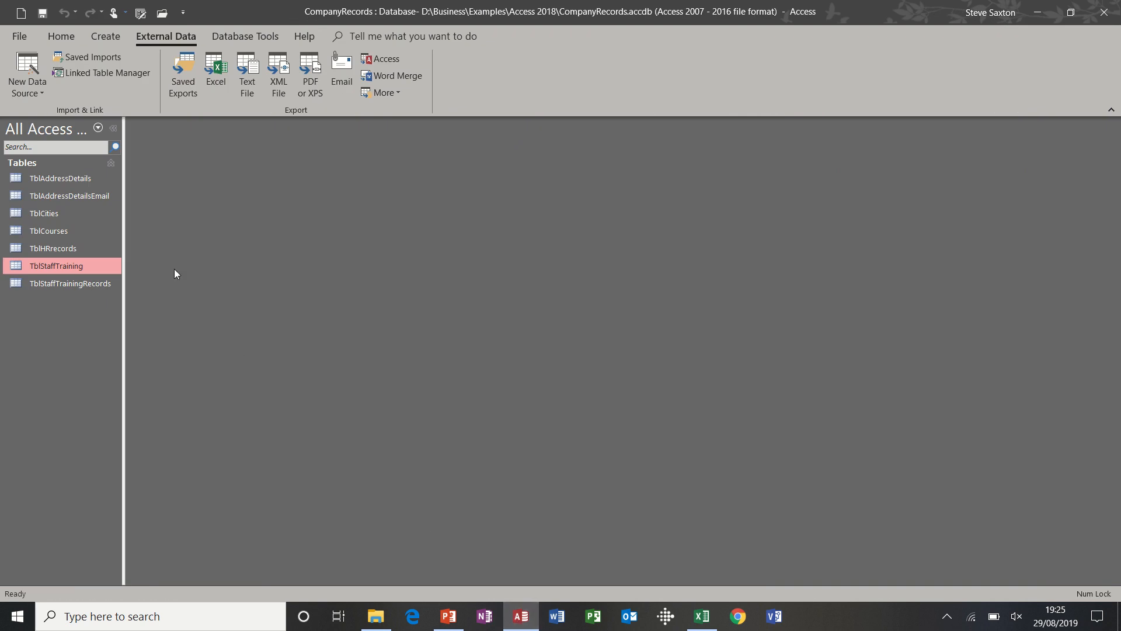
Create a blank table and paste the 21 copied staff training records into it.
click(106, 36)
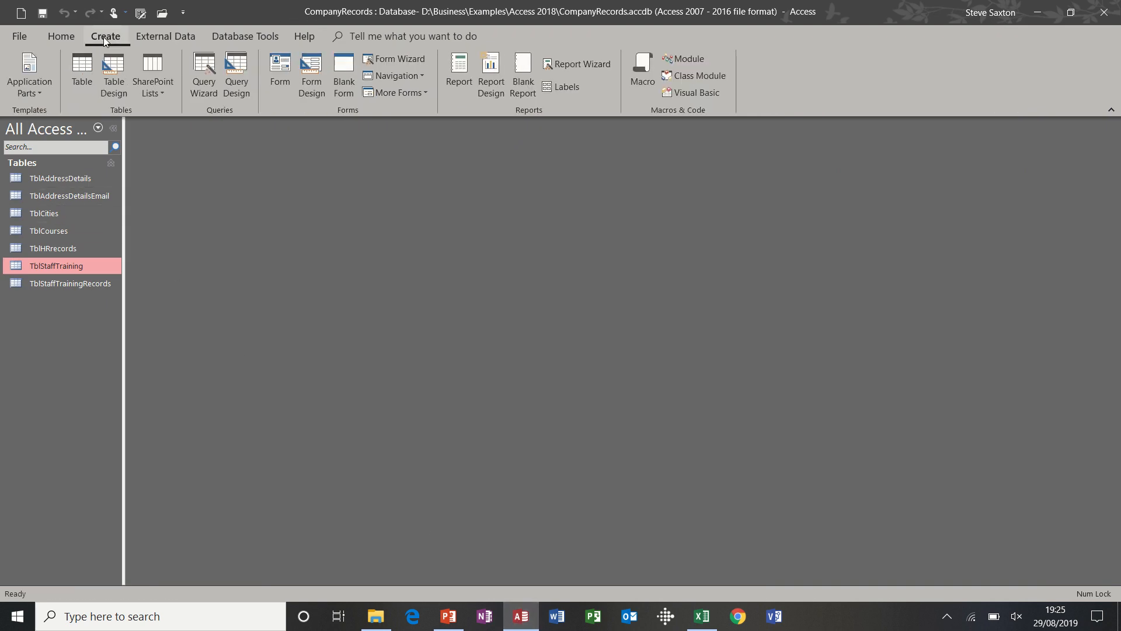
mouse_move(114, 72)
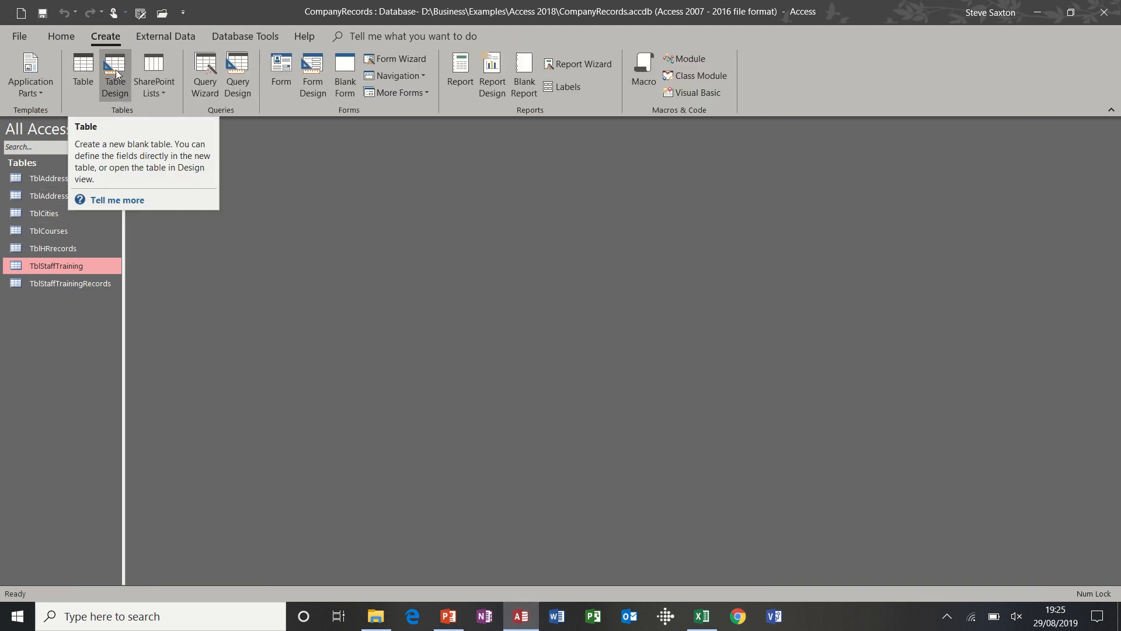
mouse_move(119, 68)
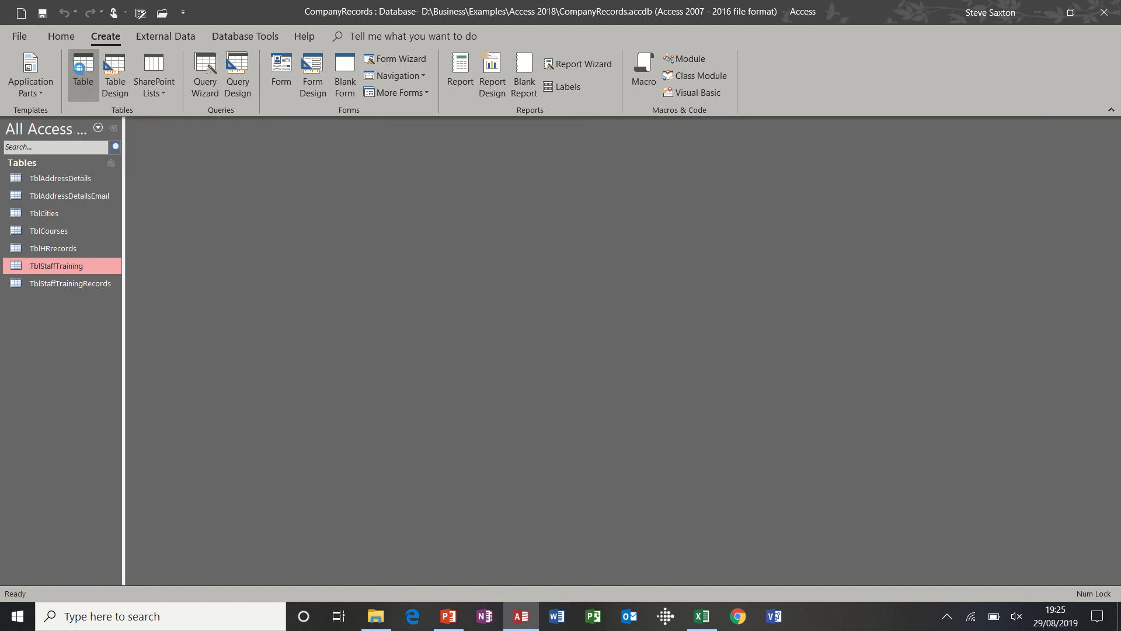
click(82, 70)
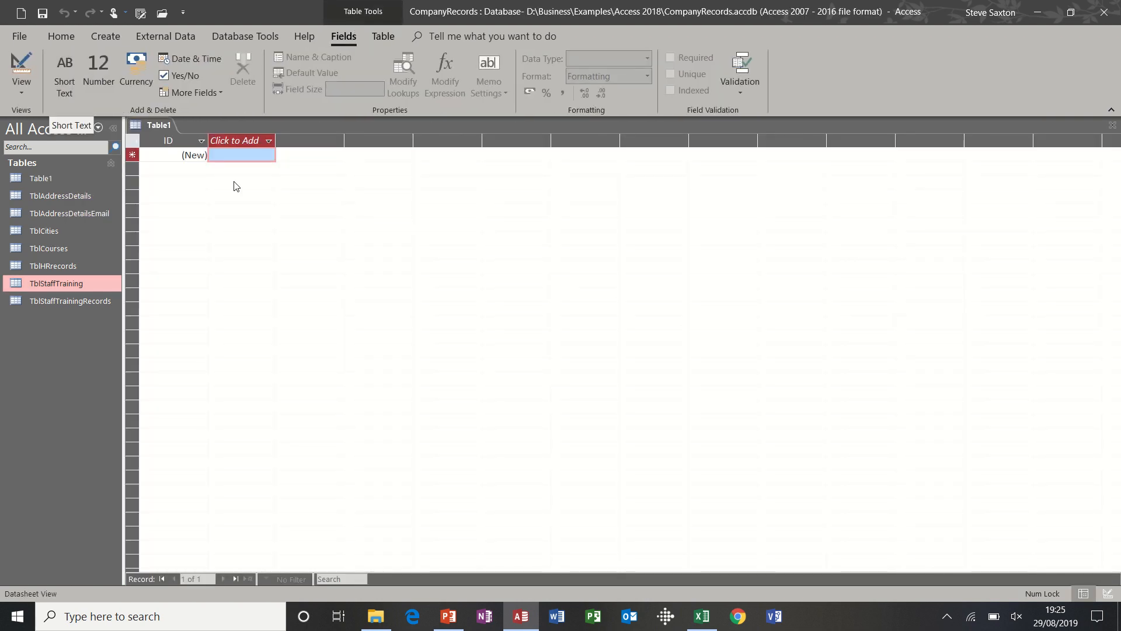
key(ctrl+v)
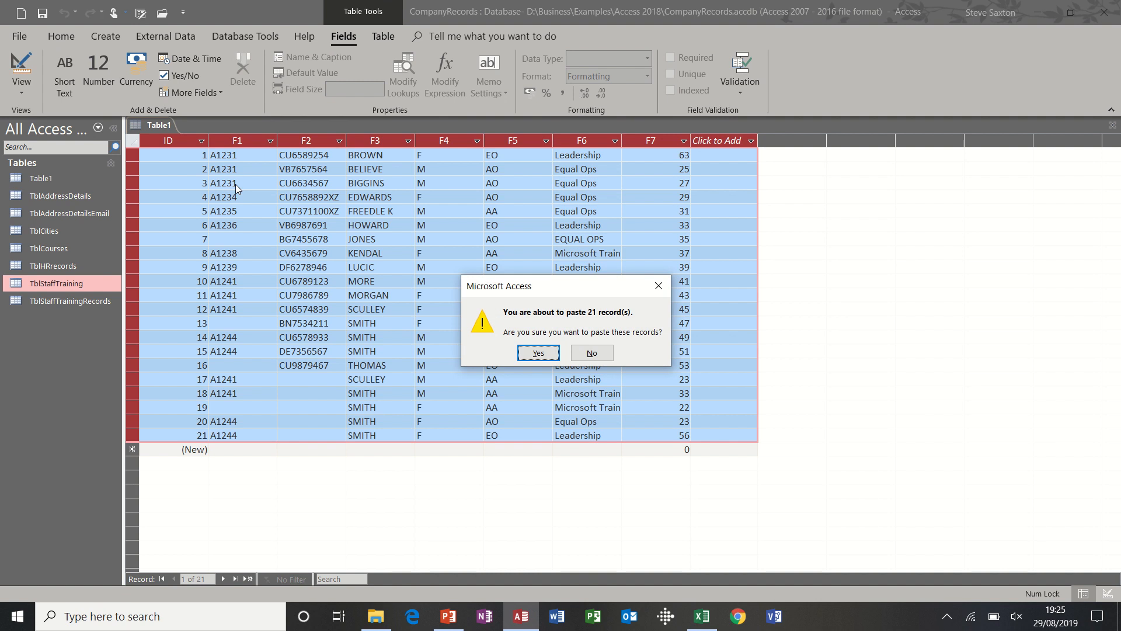
click(539, 353)
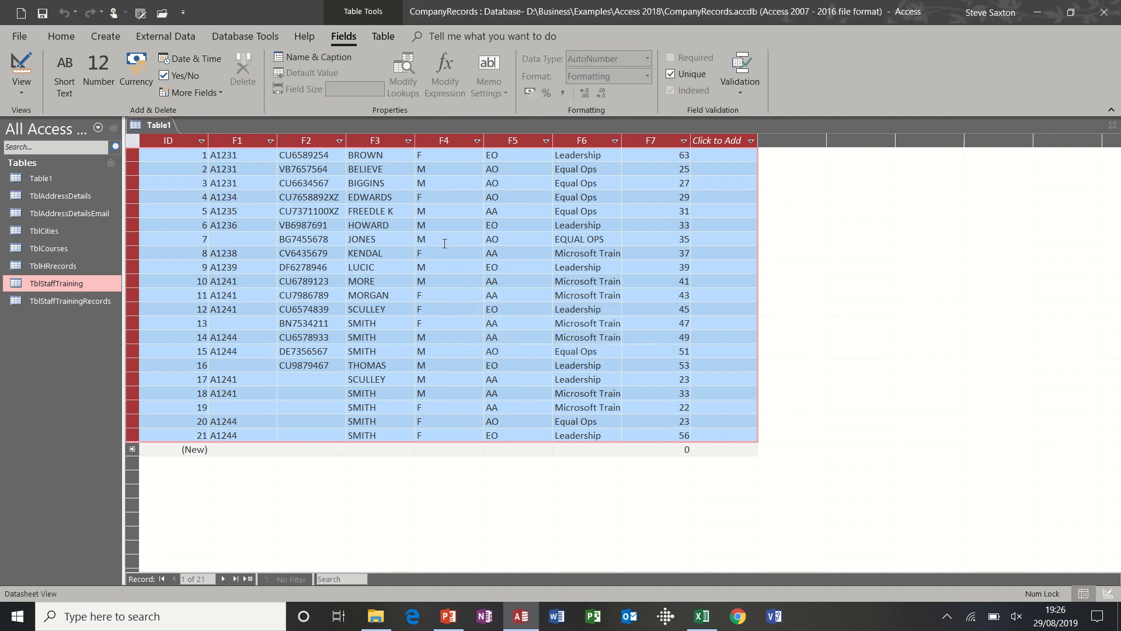
mouse_move(271, 155)
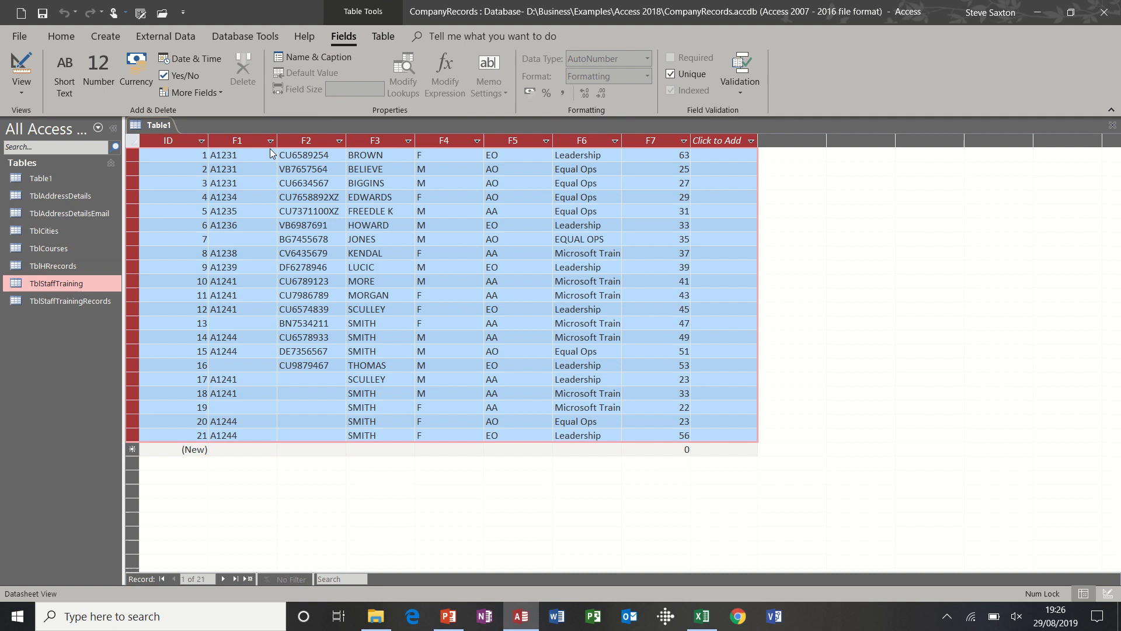
Rename field F1 to Section and F2 to StaffID, accepting the duplicate ID warning.
click(237, 140)
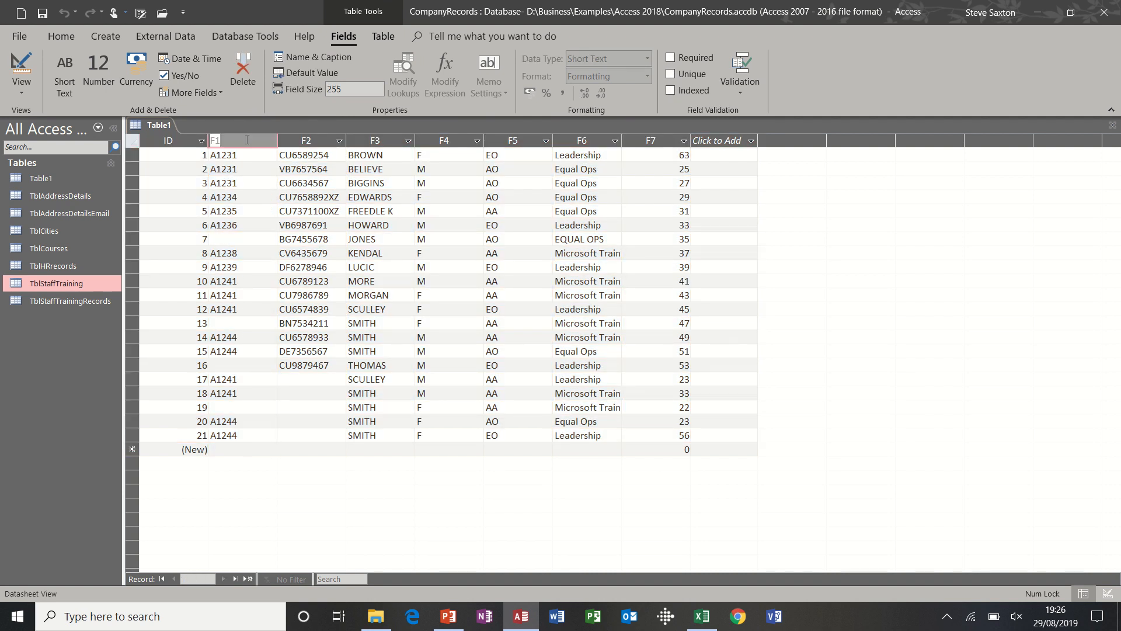
text(SEct)
click(312, 140)
text(ID)
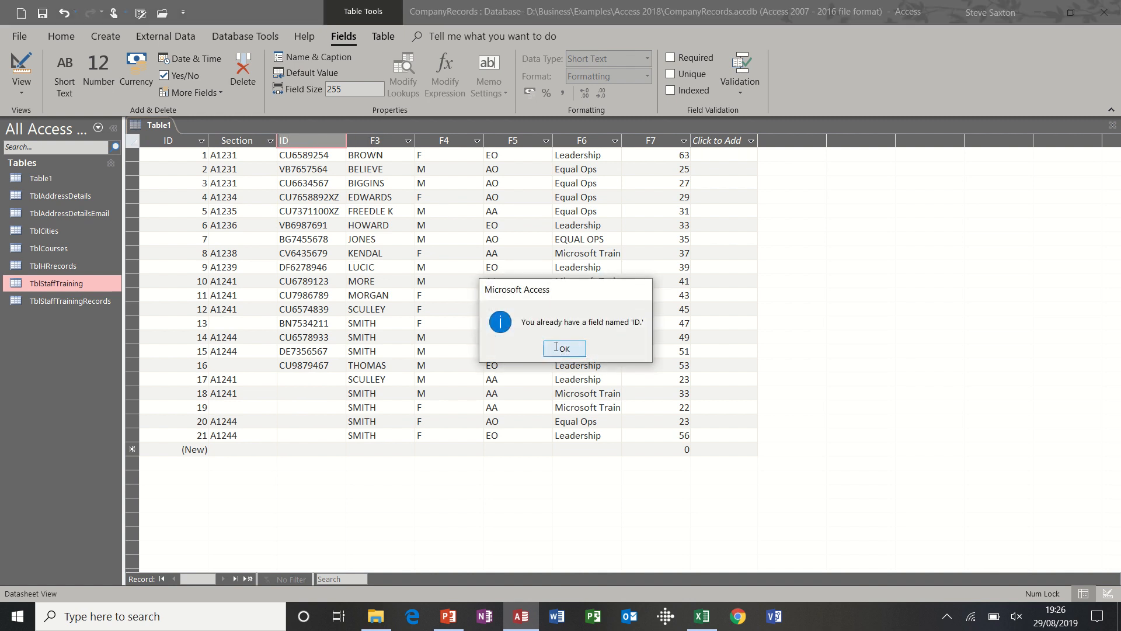
click(564, 349)
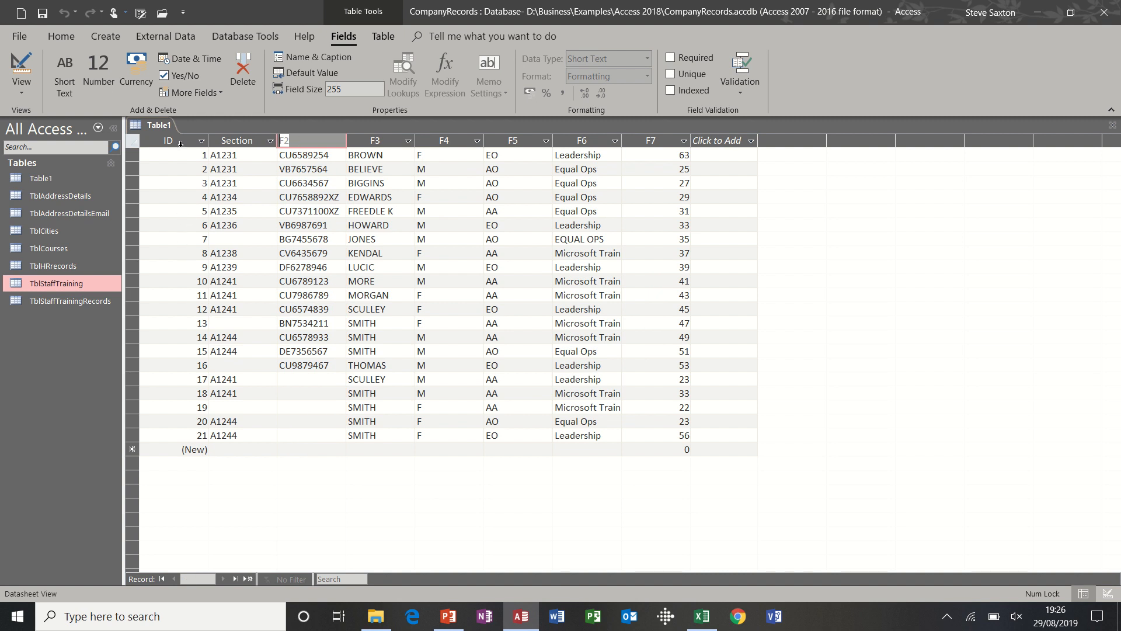
mouse_move(340, 243)
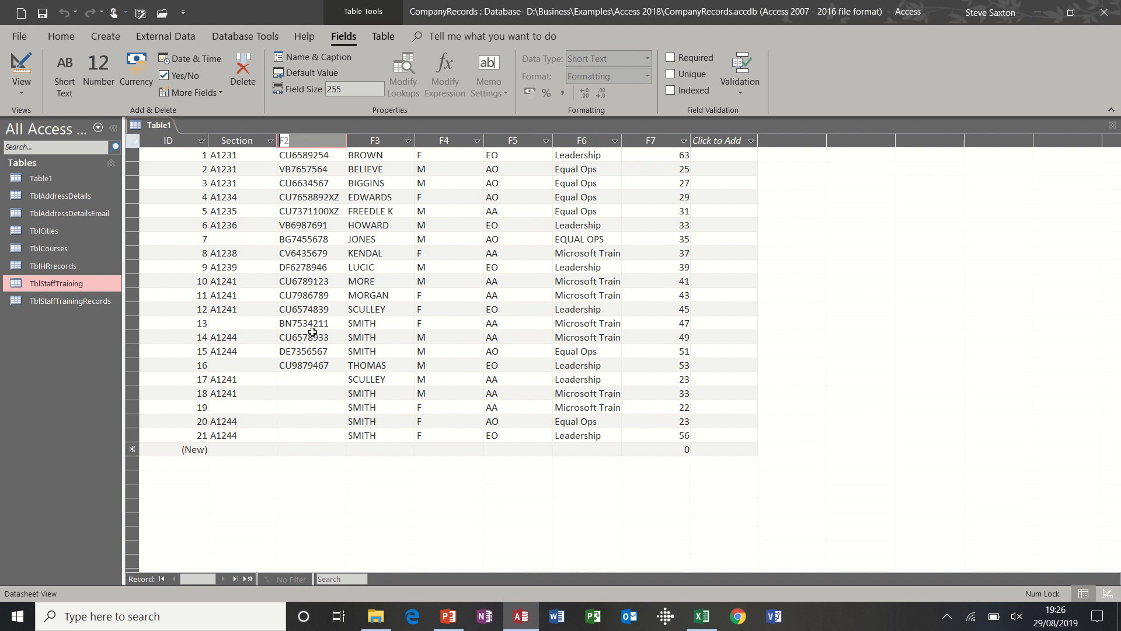
text(Staff)
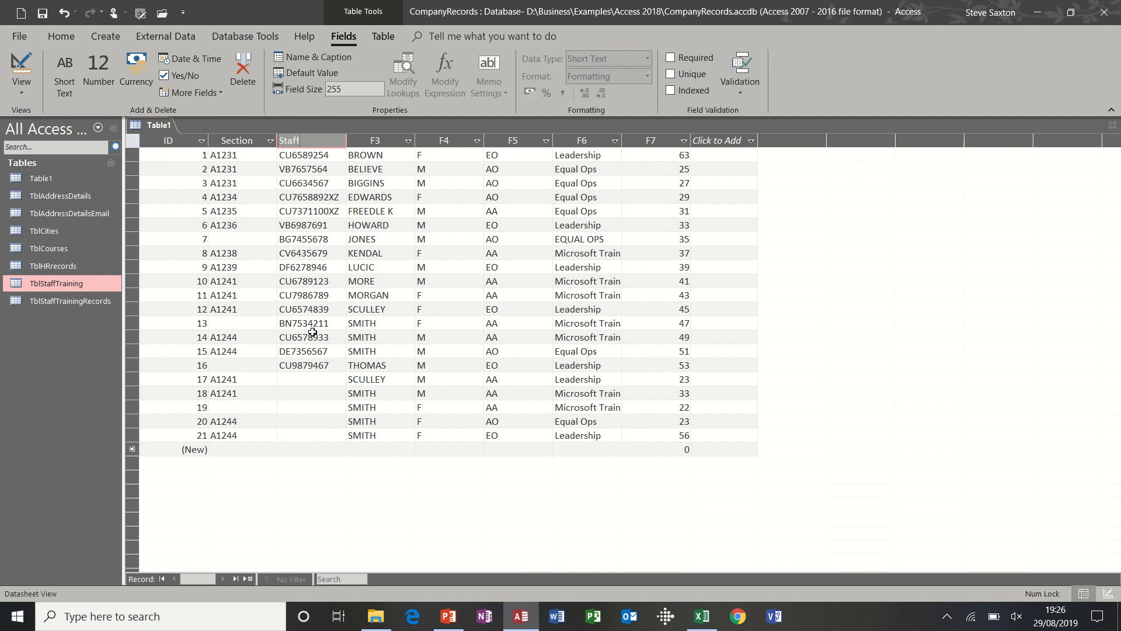
text(ID)
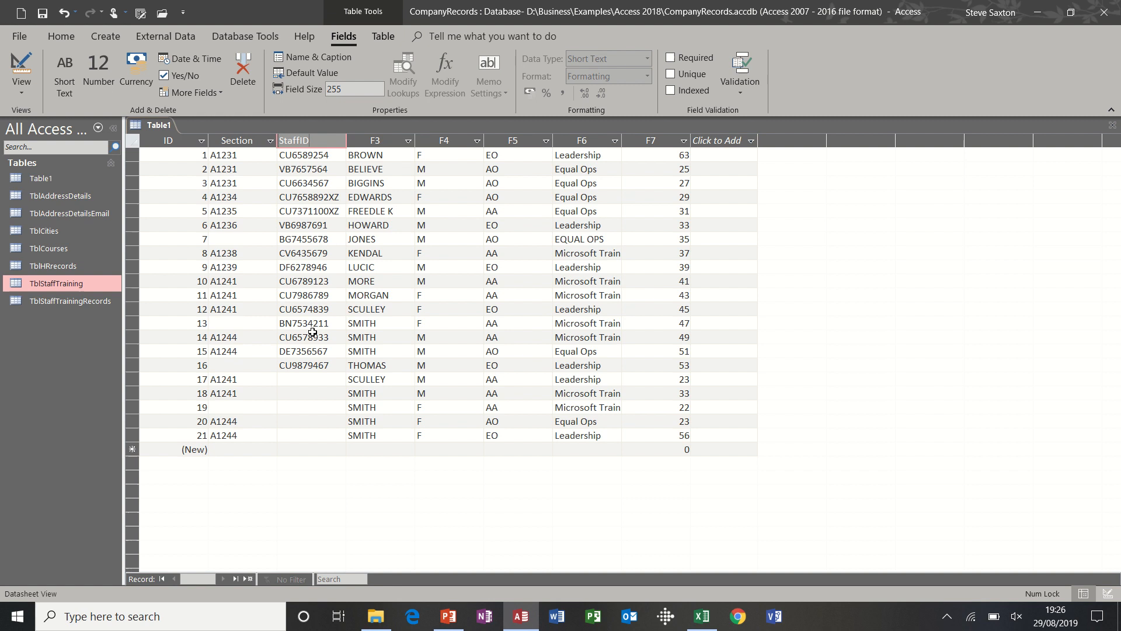
click(168, 140)
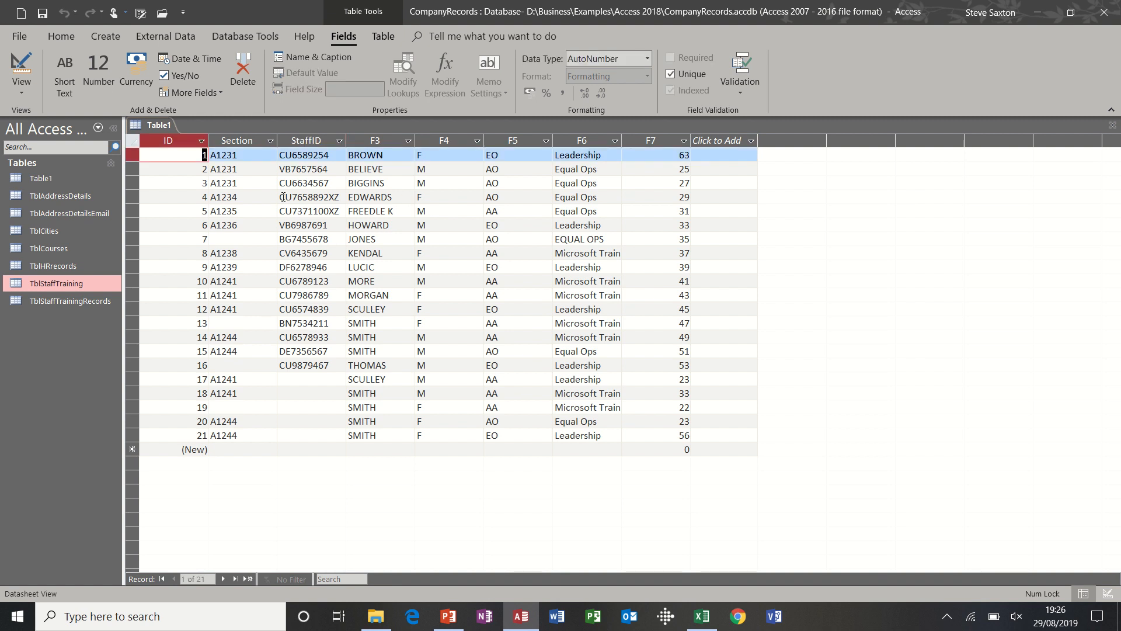
mouse_move(64, 70)
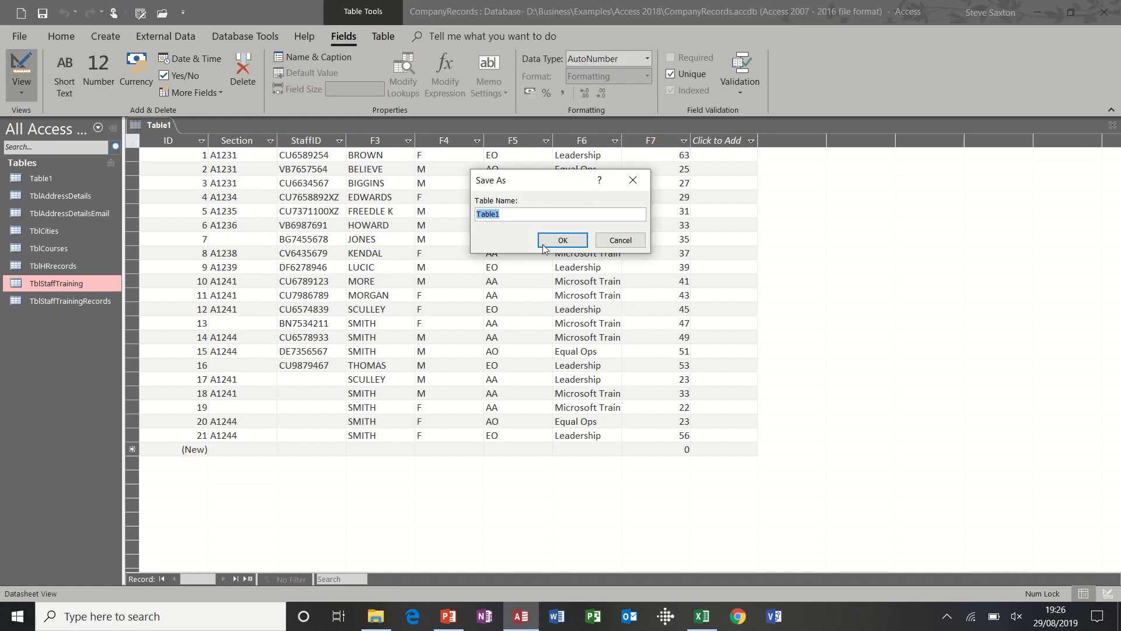
Save the new table under its default name Table1 and close its design.
click(561, 240)
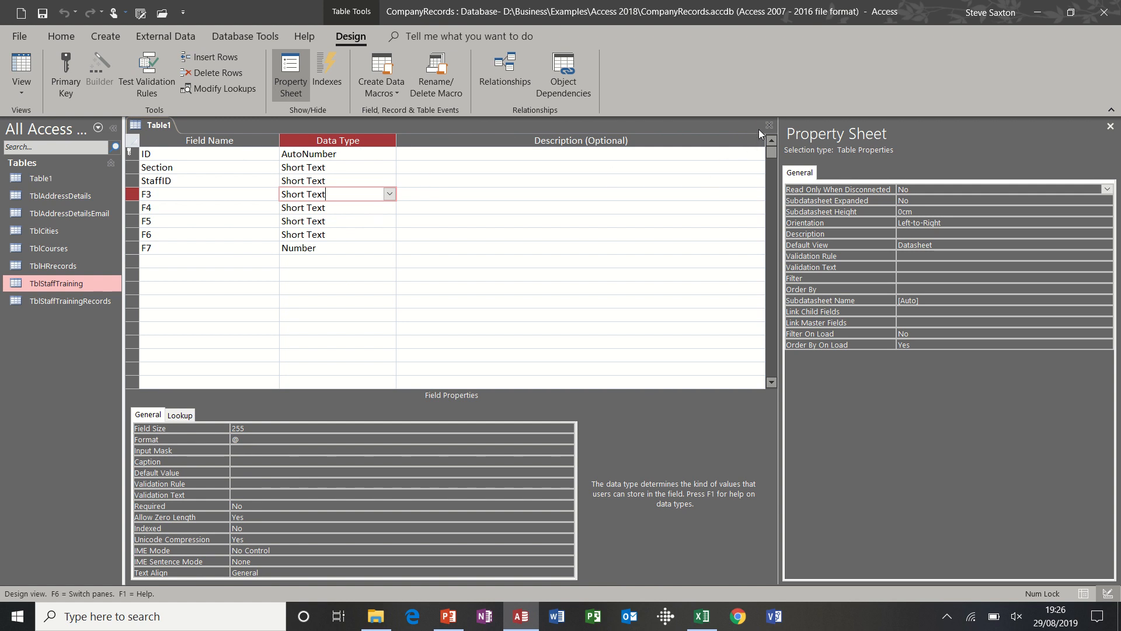
mouse_move(769, 126)
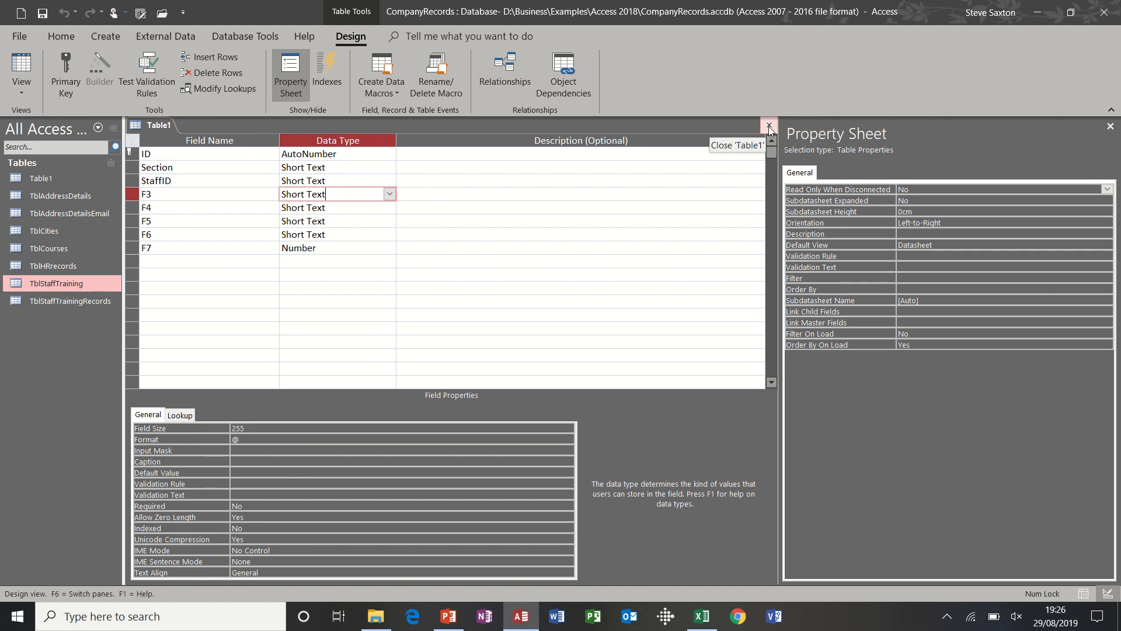
click(769, 126)
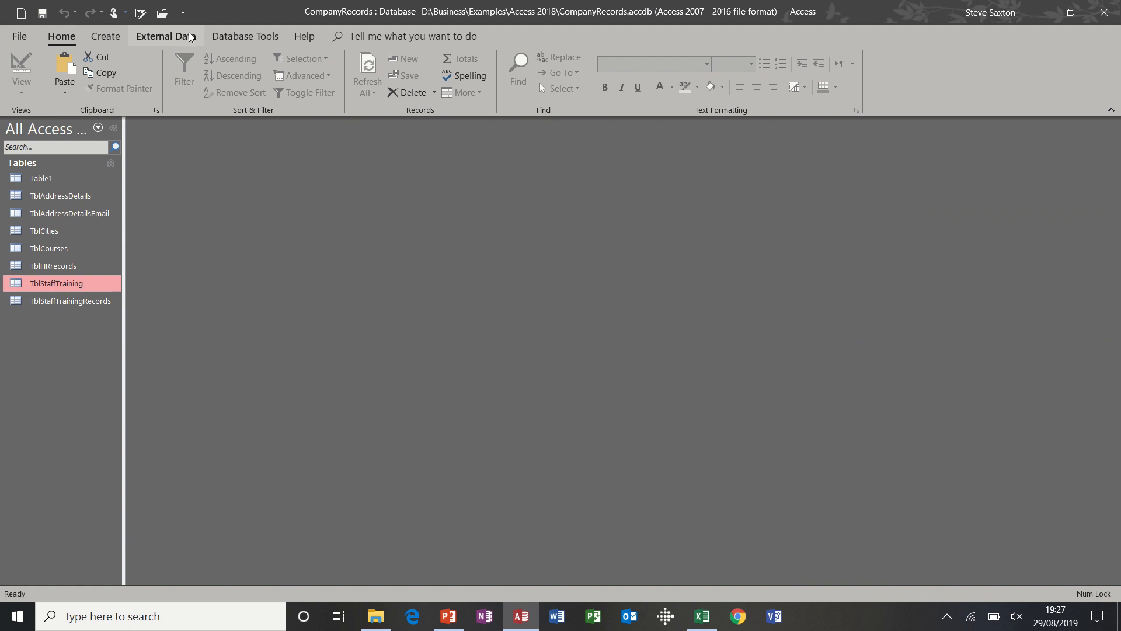
Start an Excel data source linked (not imported) to Import Data.xlsx.
click(166, 36)
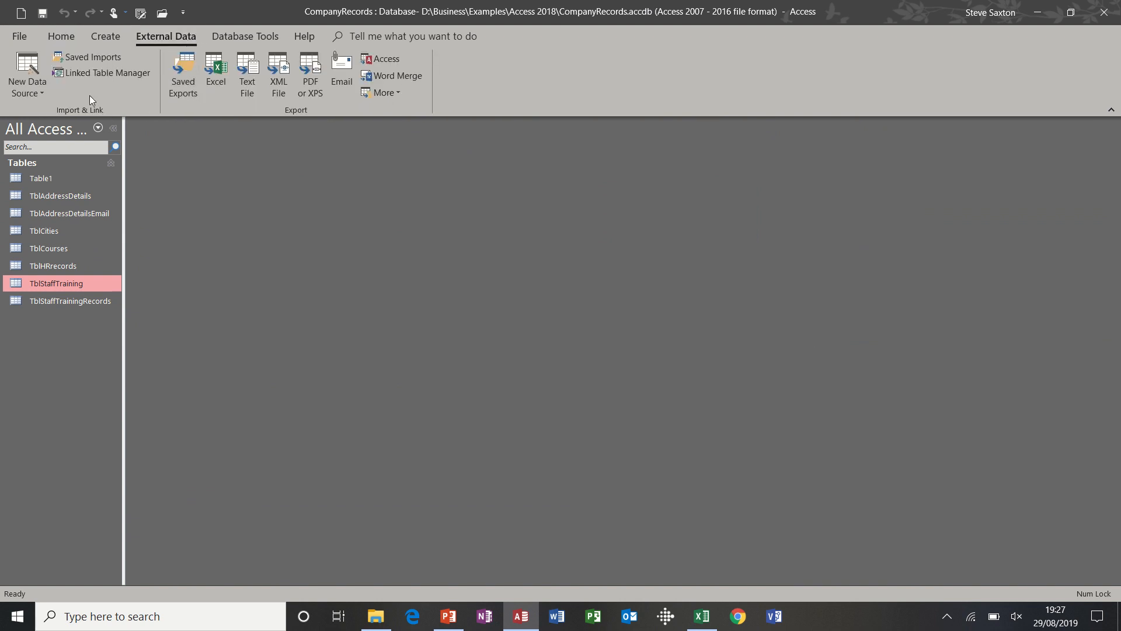
click(27, 76)
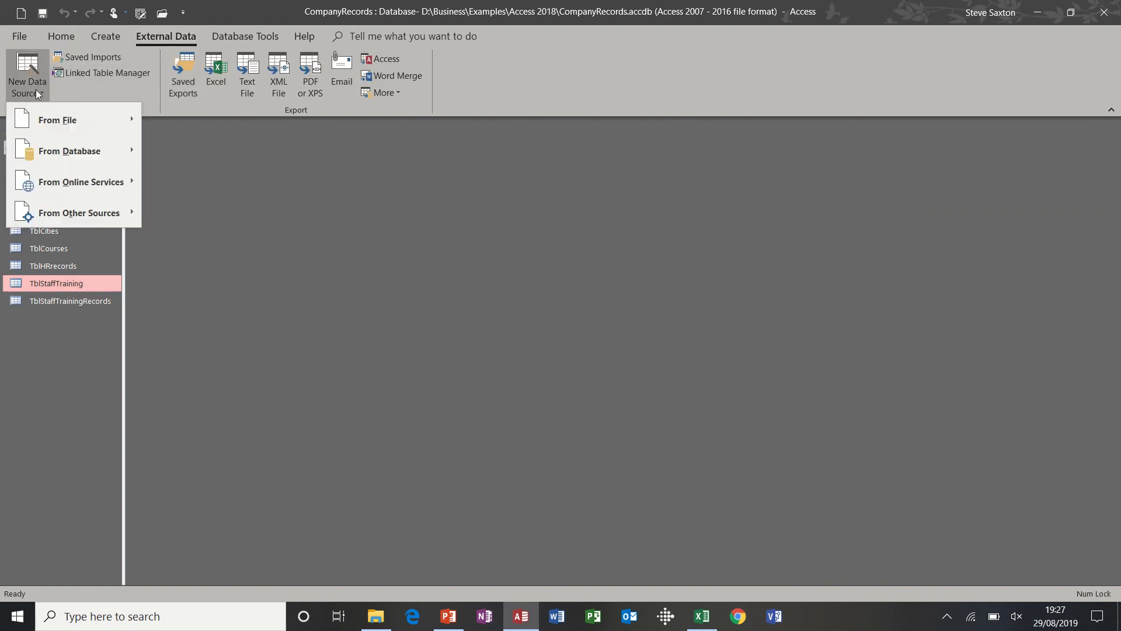
mouse_move(56, 119)
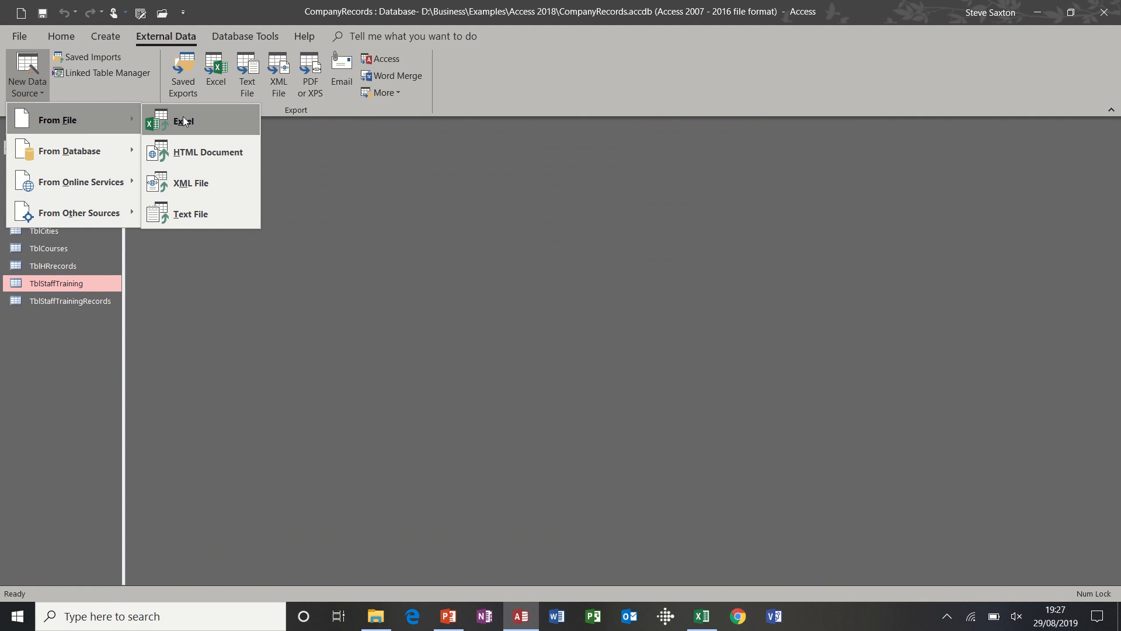
click(184, 120)
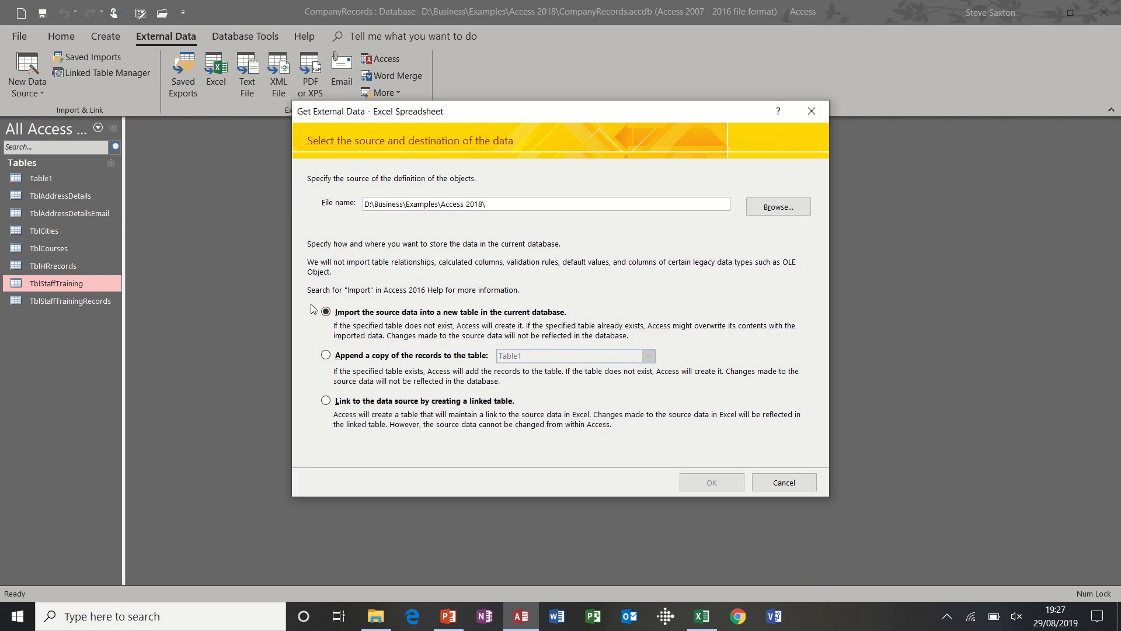
click(326, 400)
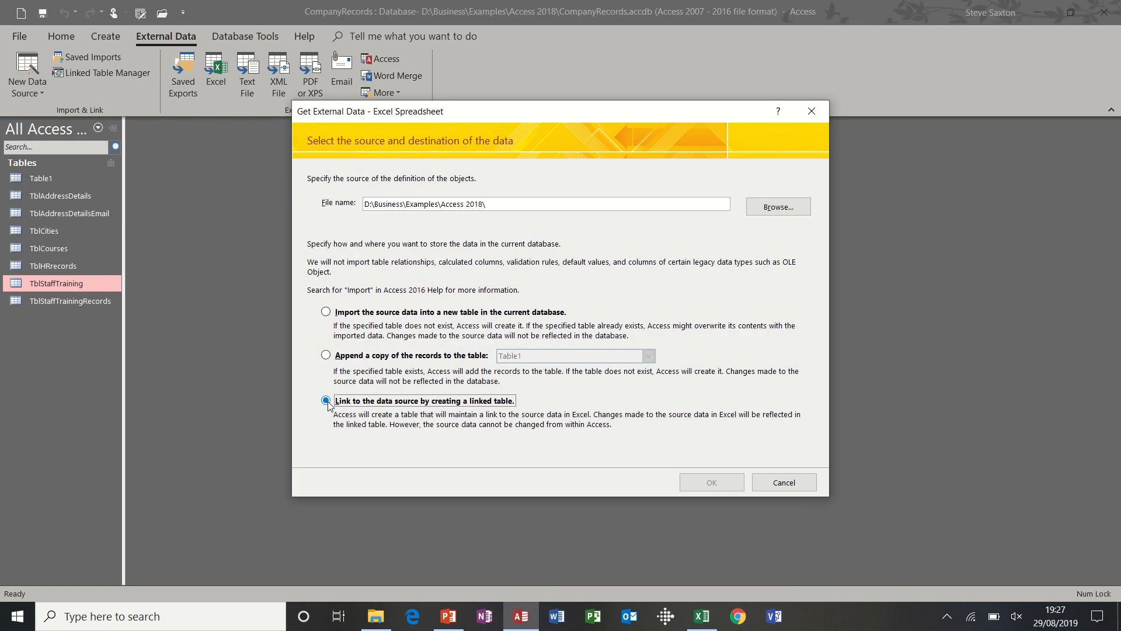
click(778, 207)
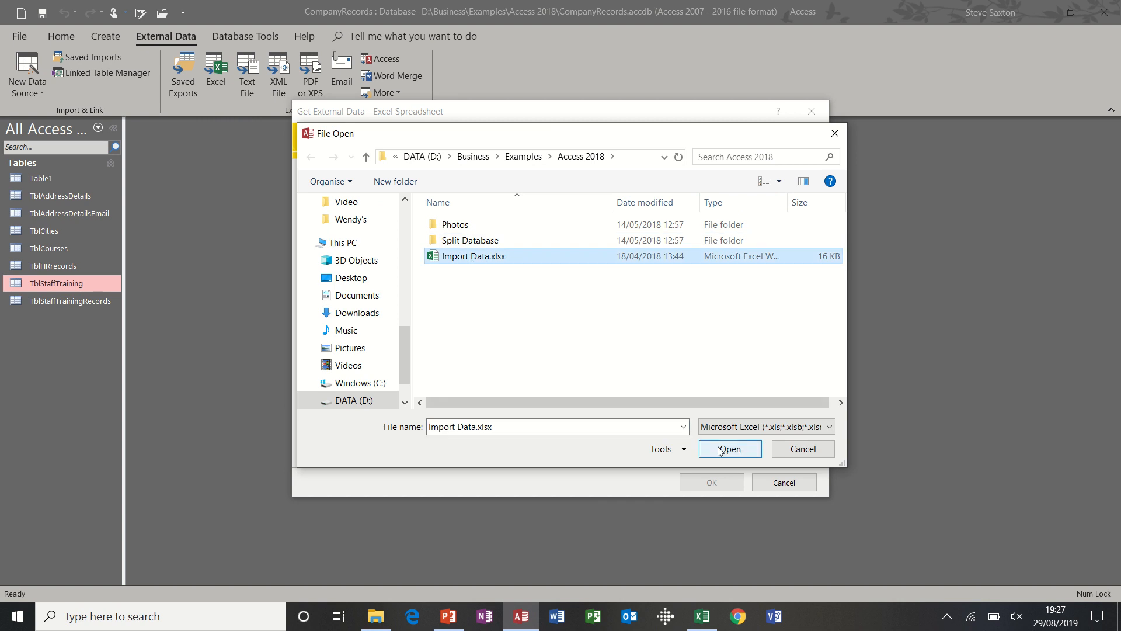
click(731, 449)
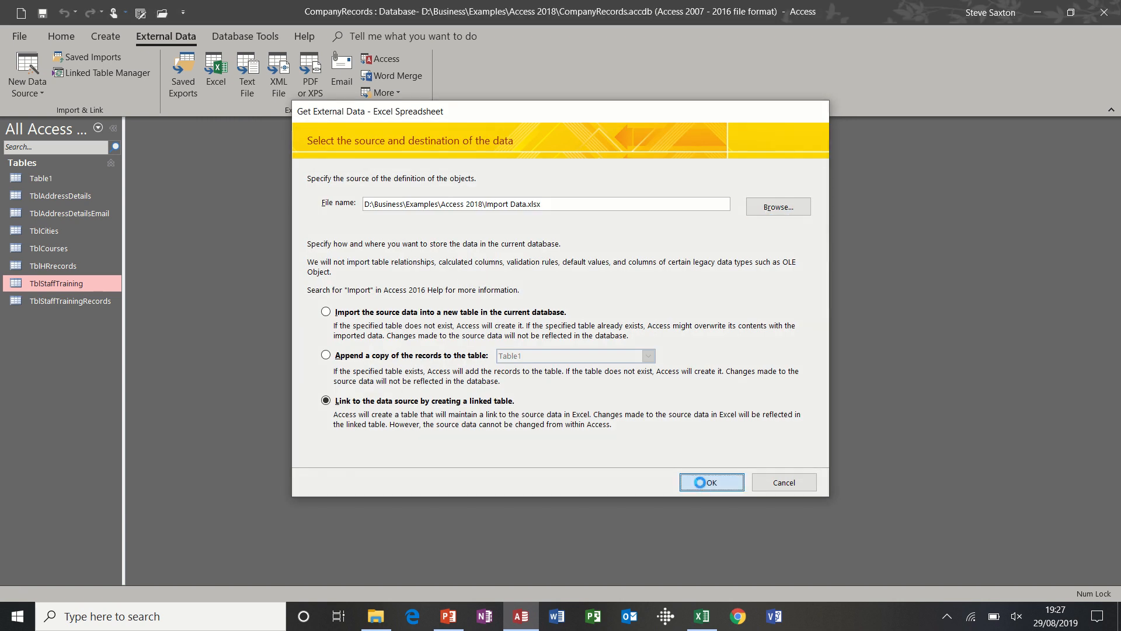
click(712, 481)
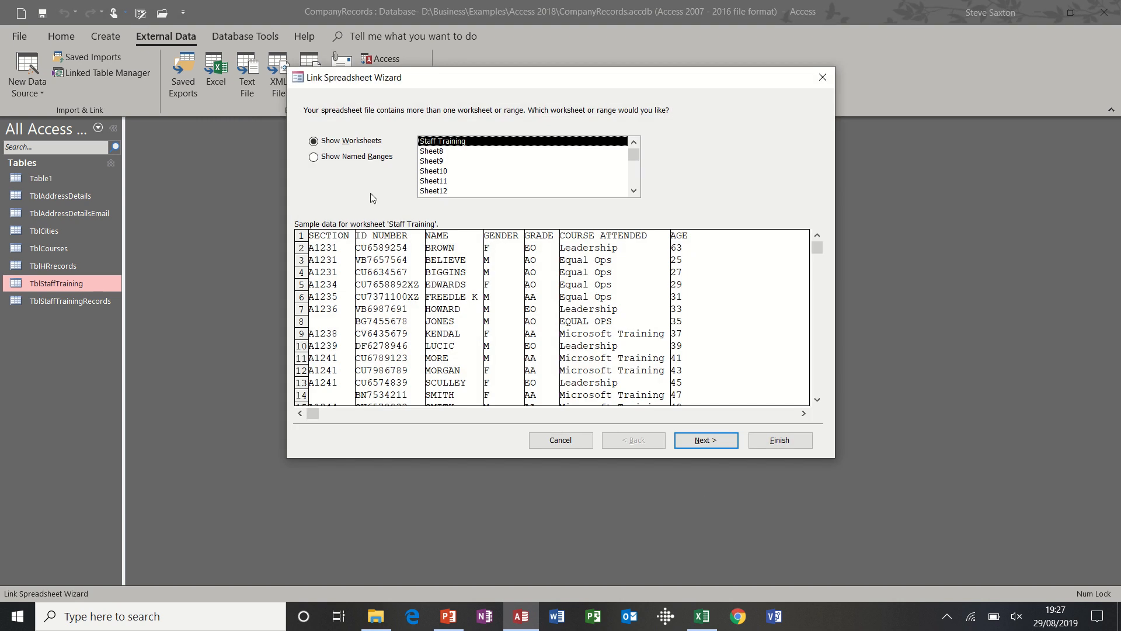
mouse_move(680, 428)
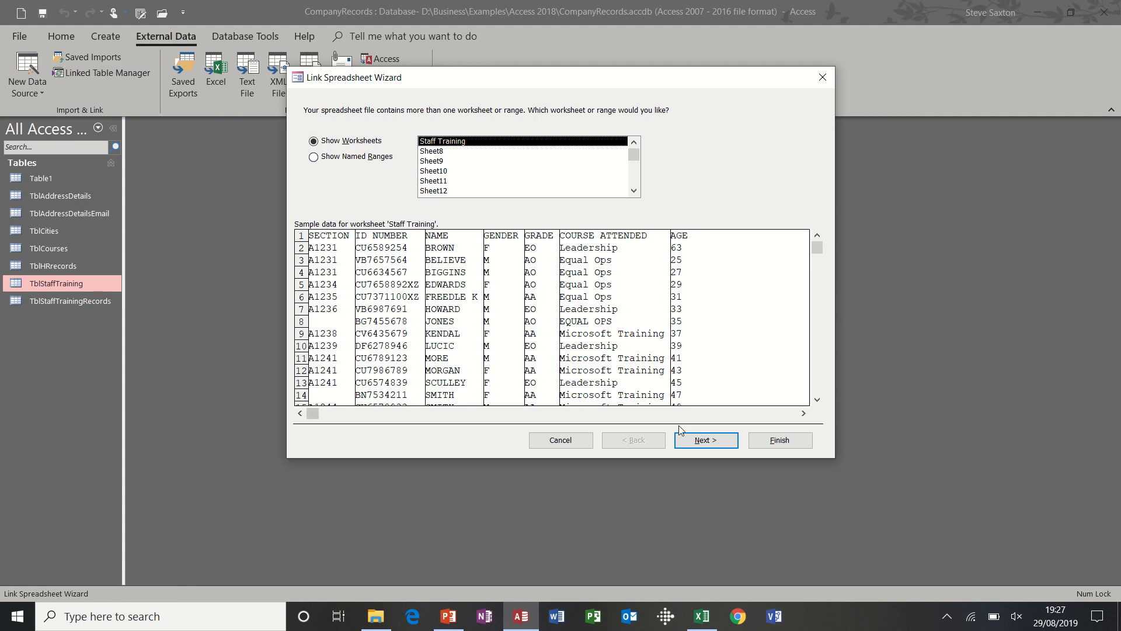
Link the Staff Training worksheet with first-row column headings as table Staff Training.
click(707, 439)
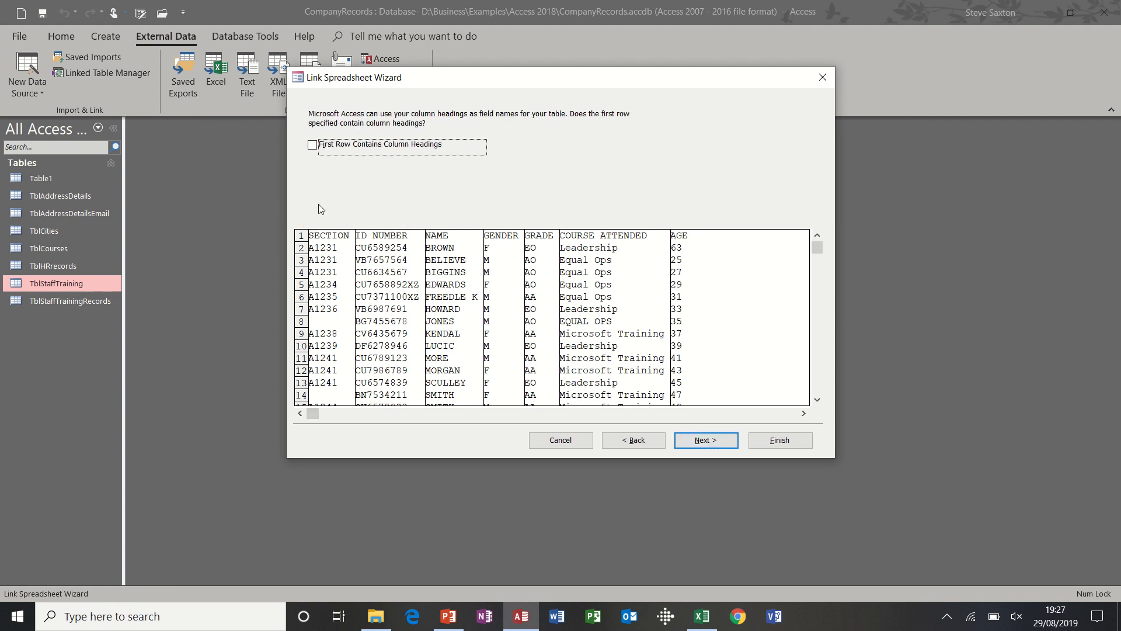
click(312, 145)
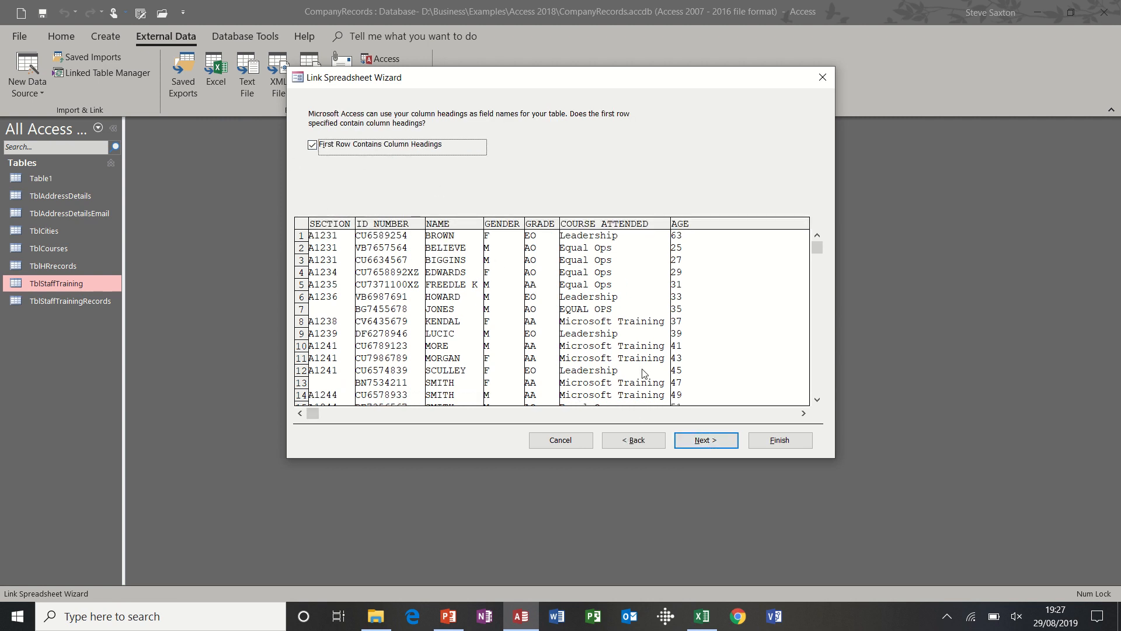
click(707, 440)
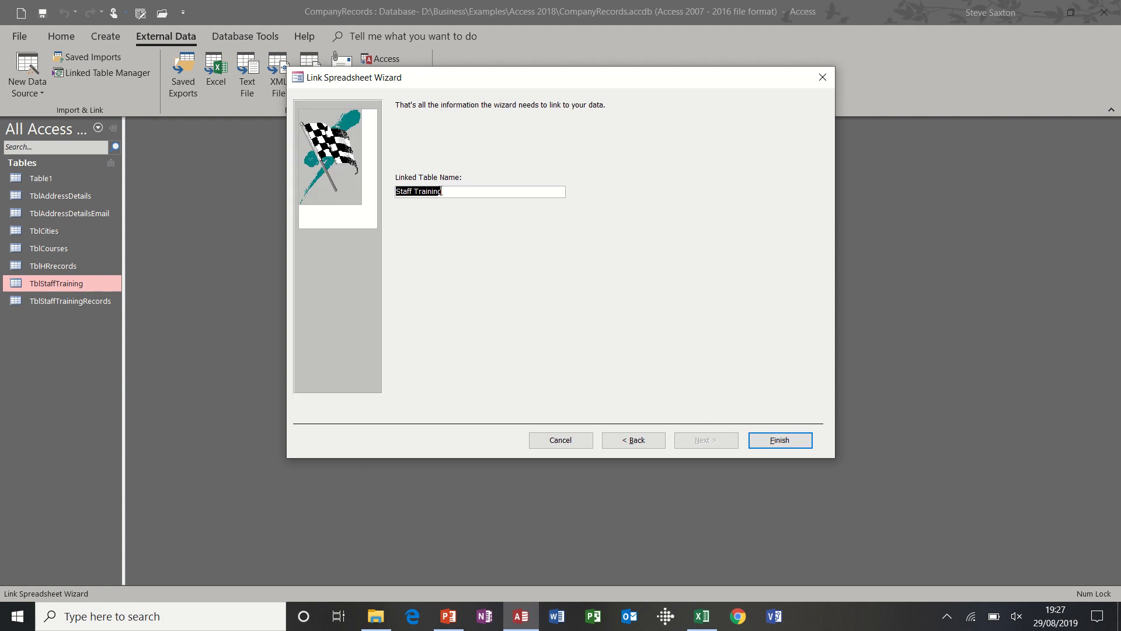
click(780, 441)
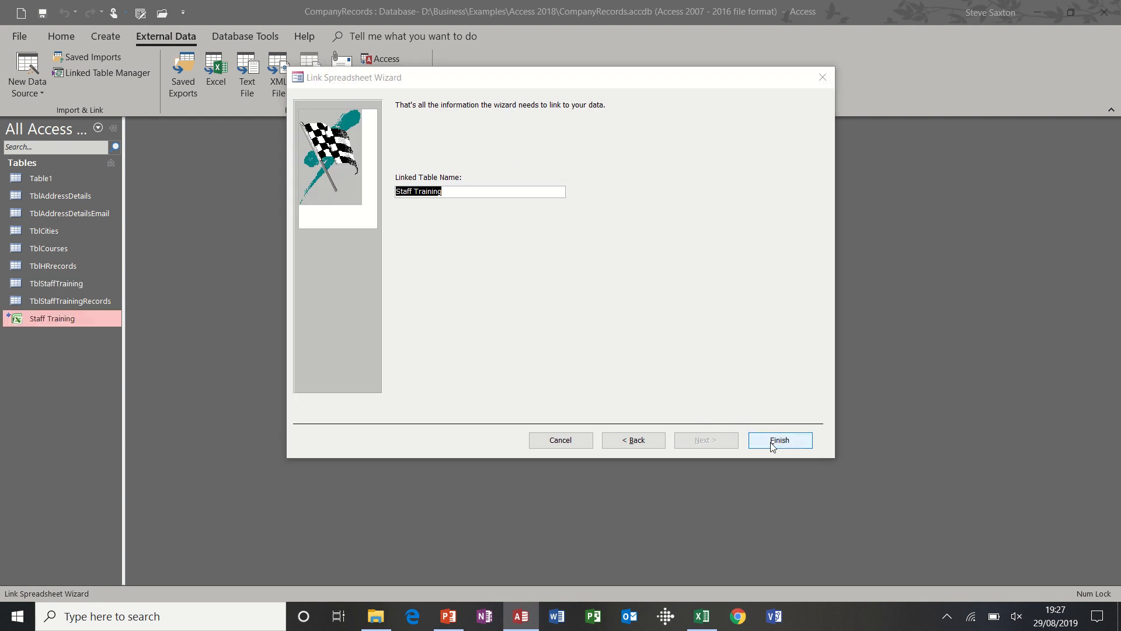
click(781, 440)
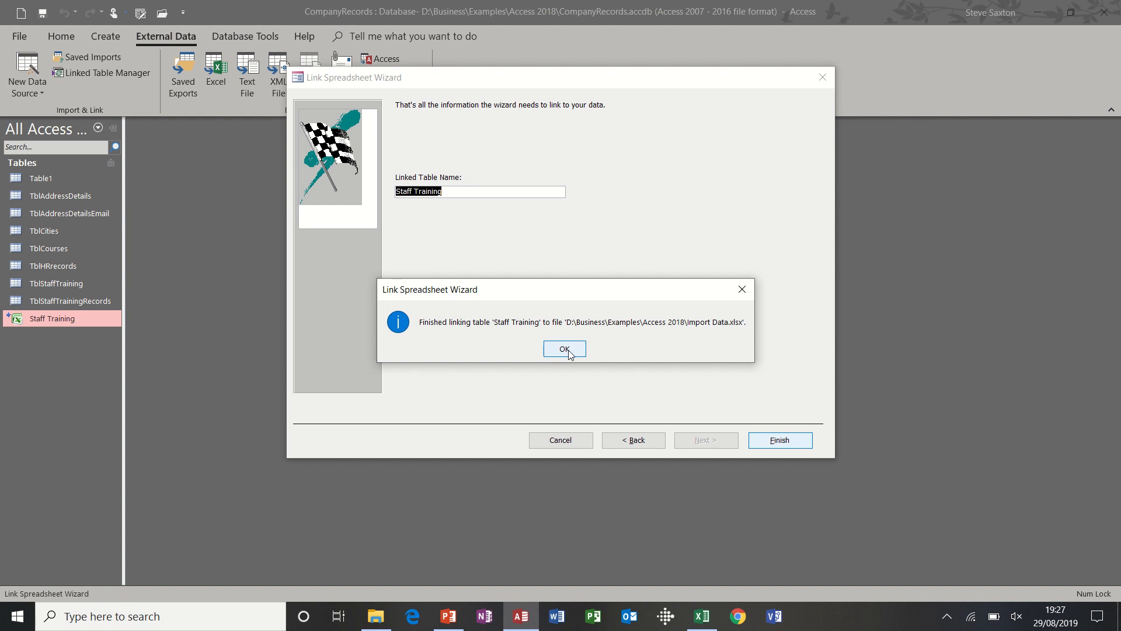
mouse_move(448, 337)
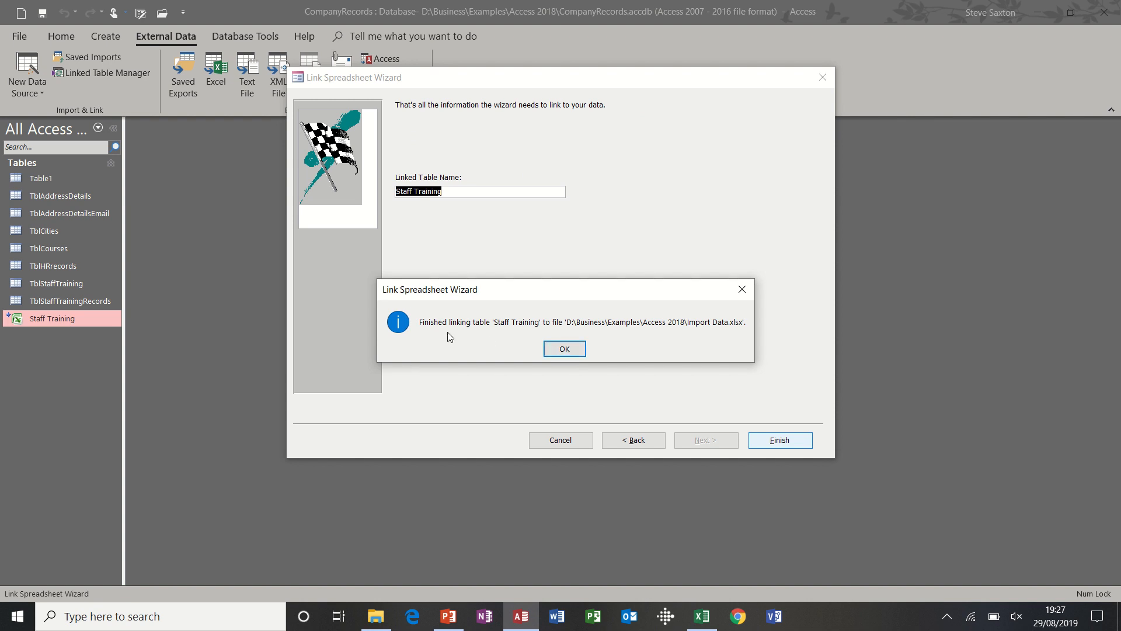
Acknowledge the linking confirmation and select the linked Staff Training table.
click(566, 348)
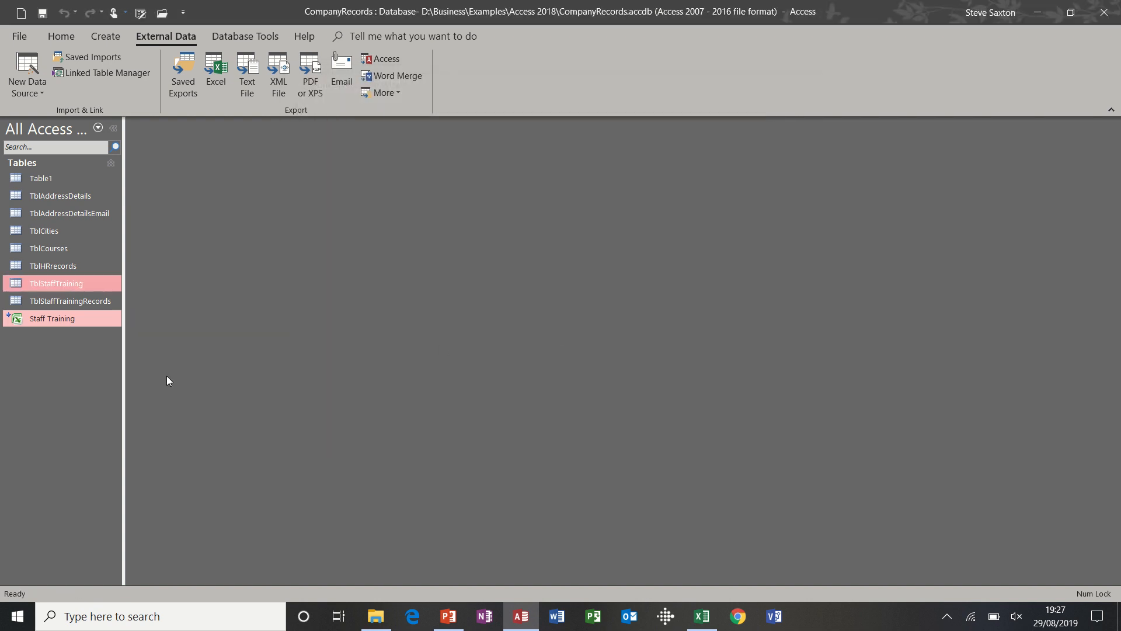
click(51, 318)
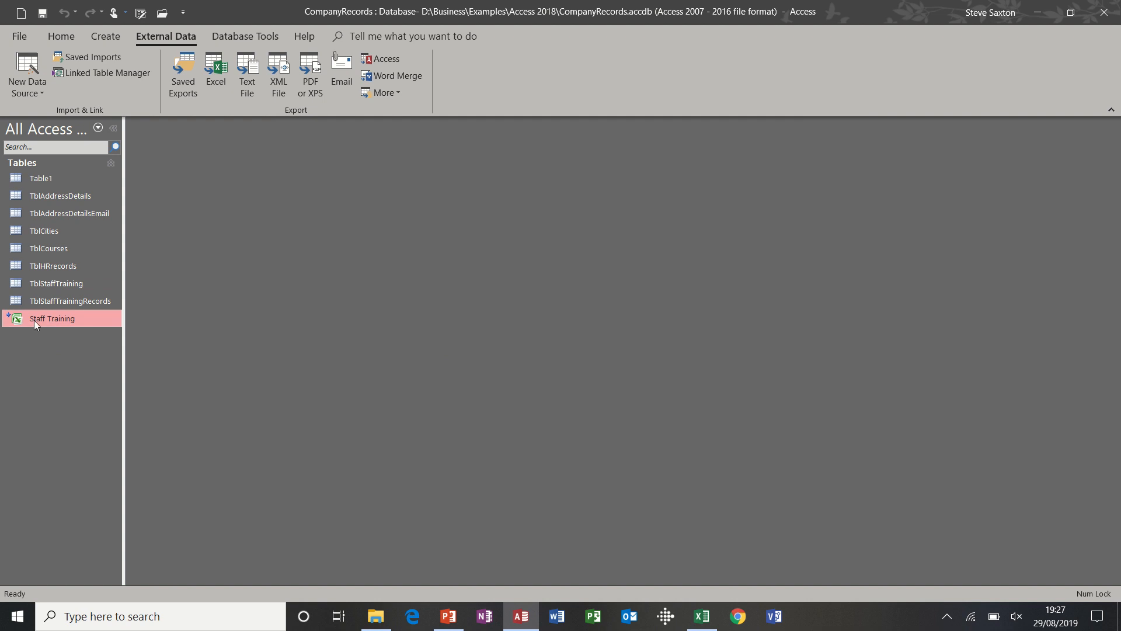
mouse_move(24, 327)
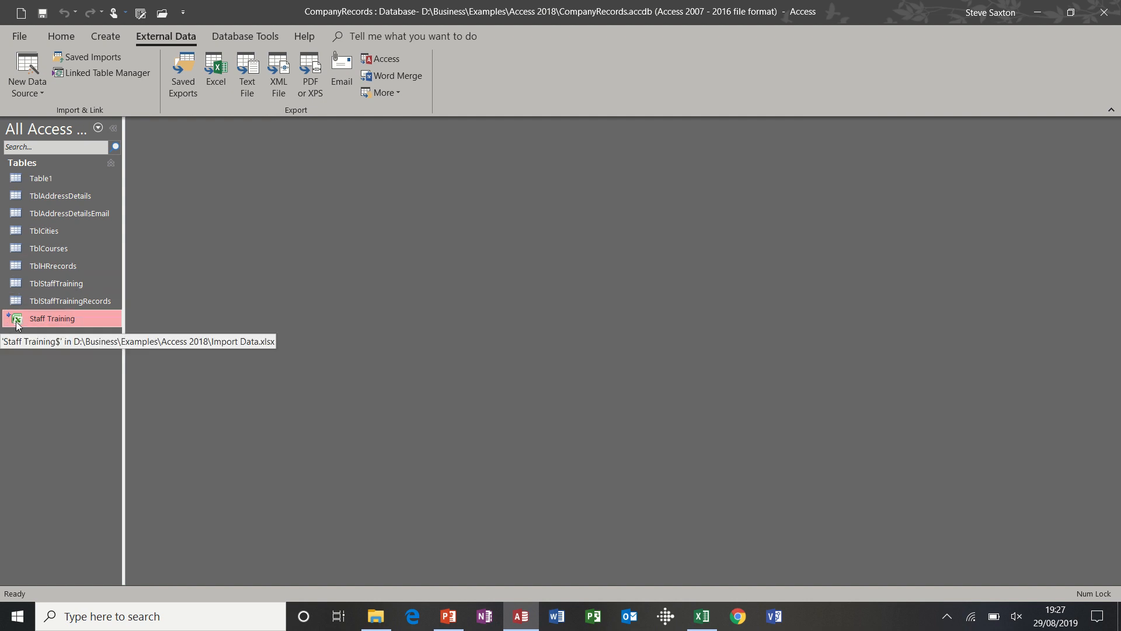
mouse_move(54, 322)
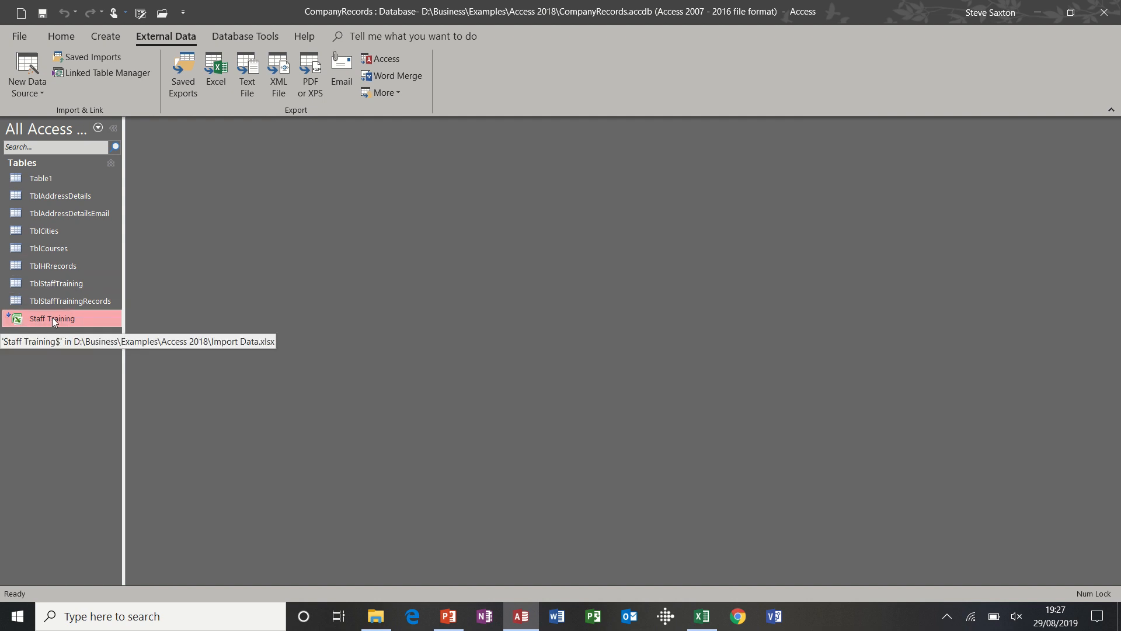
double_click(51, 318)
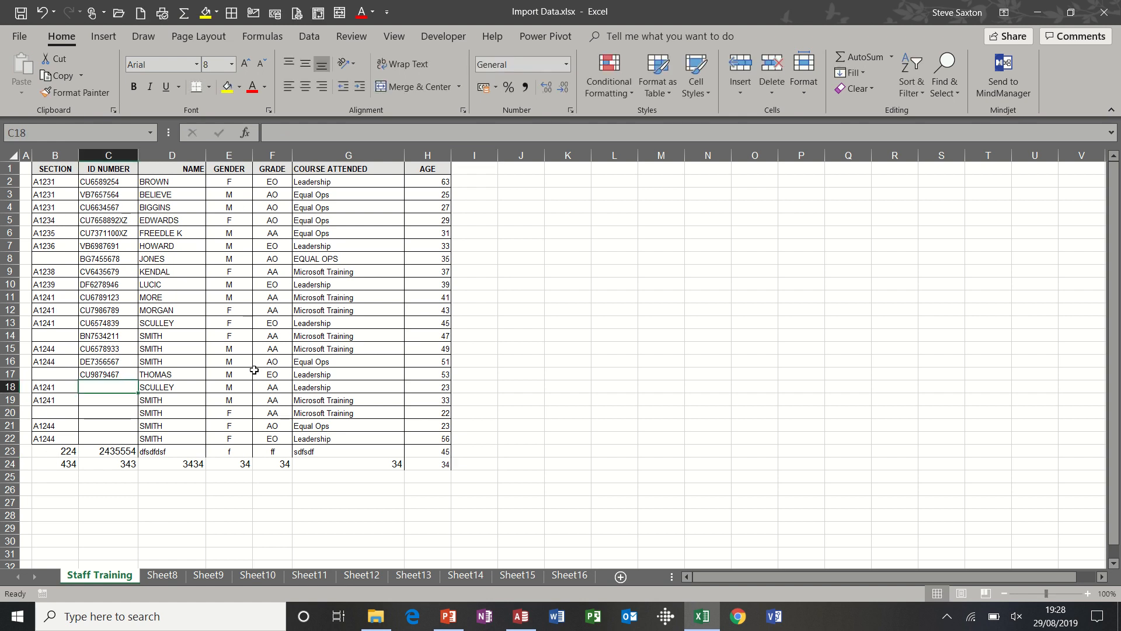
click(521, 616)
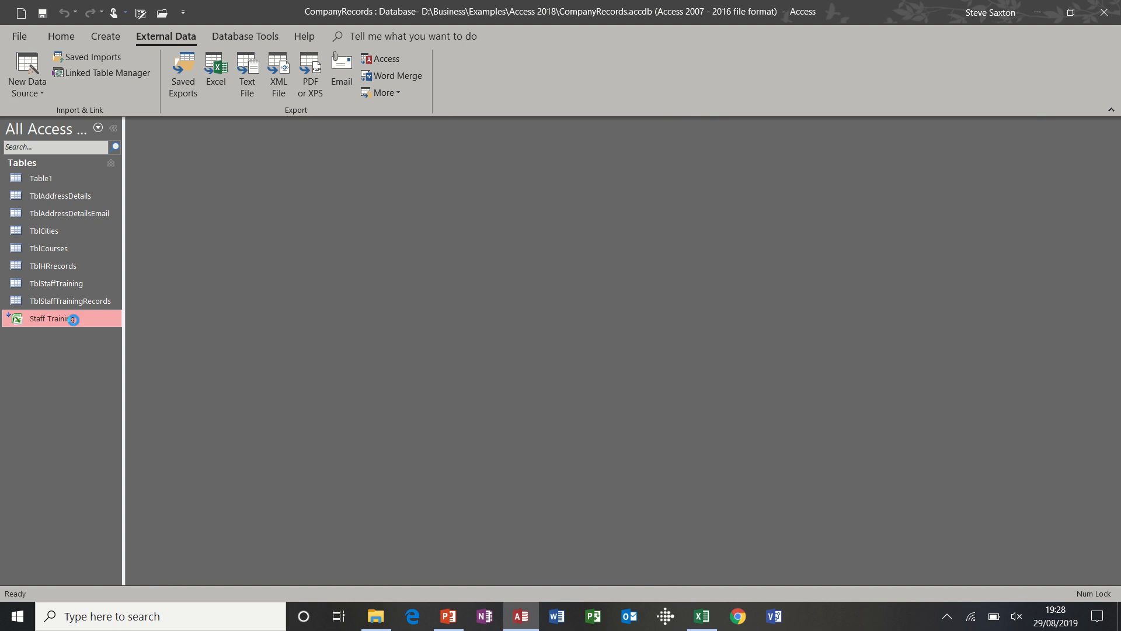
Open the linked Staff Training table in Datasheet View showing its 23 records.
double_click(47, 318)
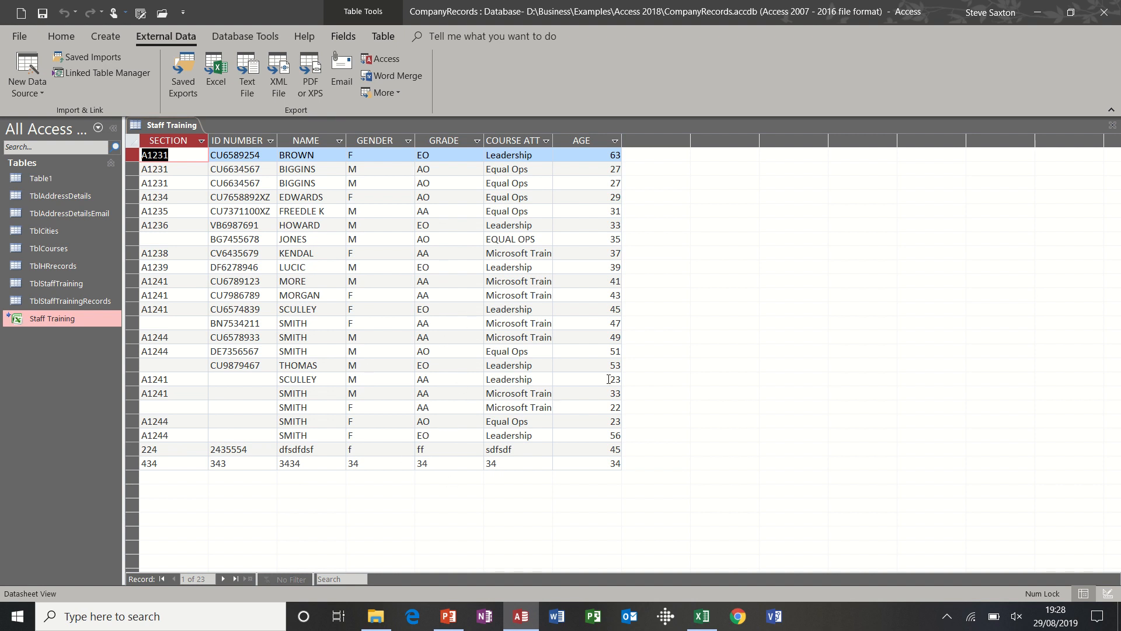
mouse_move(547, 406)
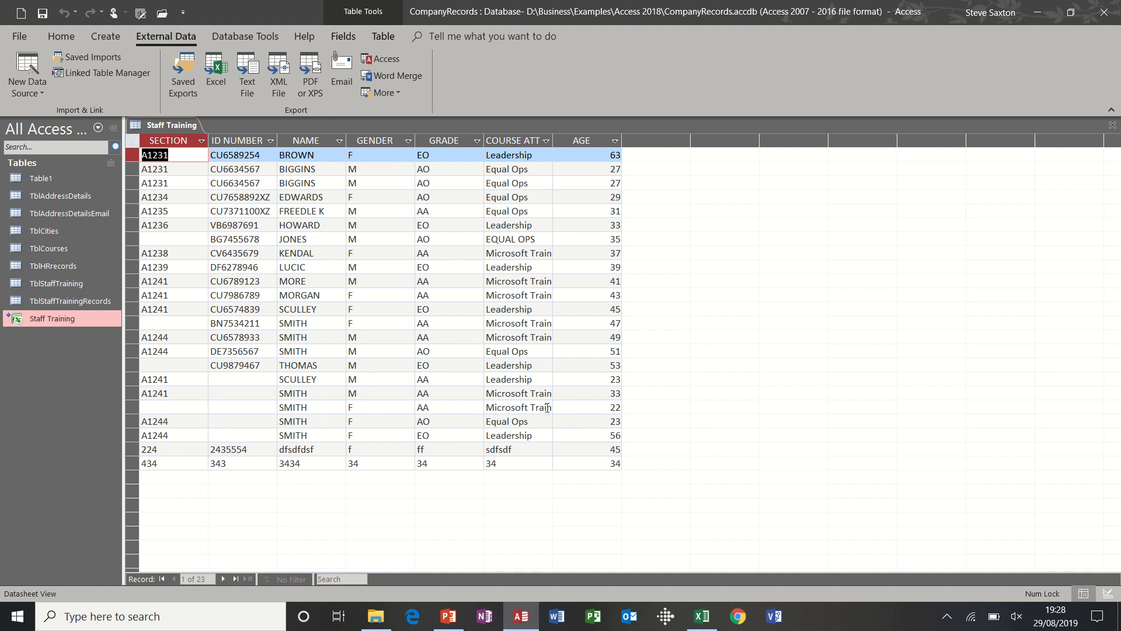
mouse_move(339, 341)
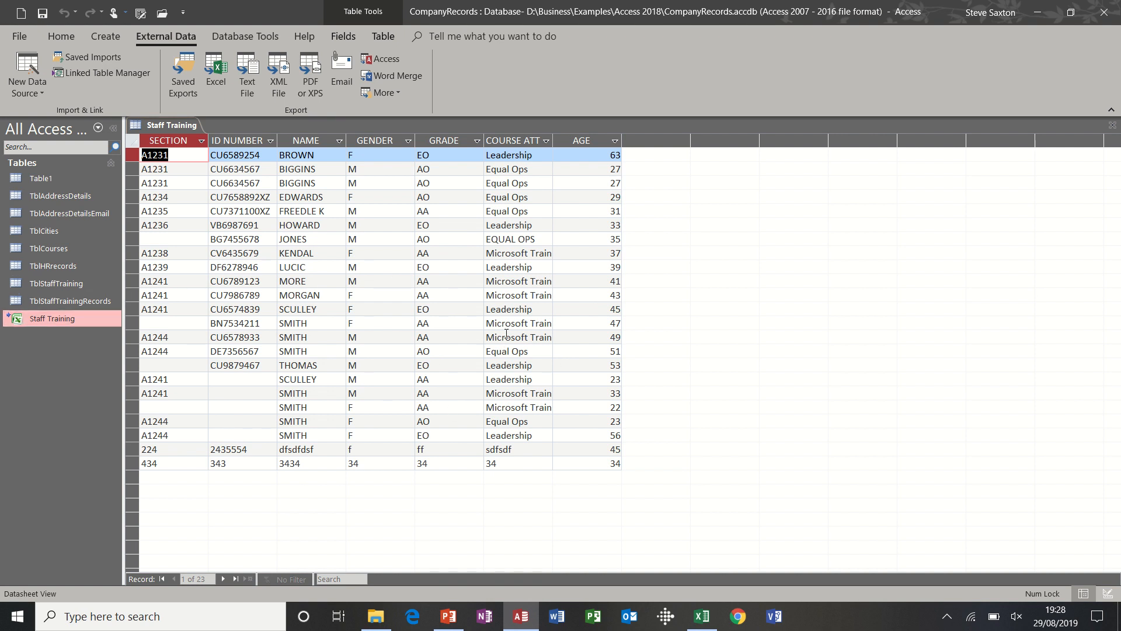
mouse_move(482, 262)
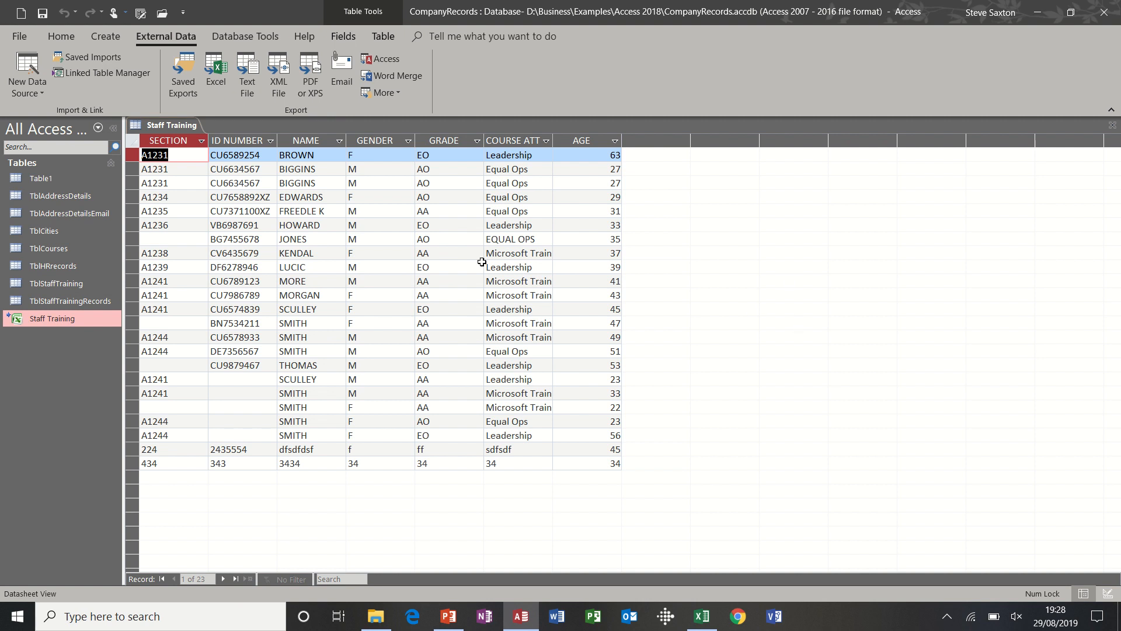
mouse_move(75, 395)
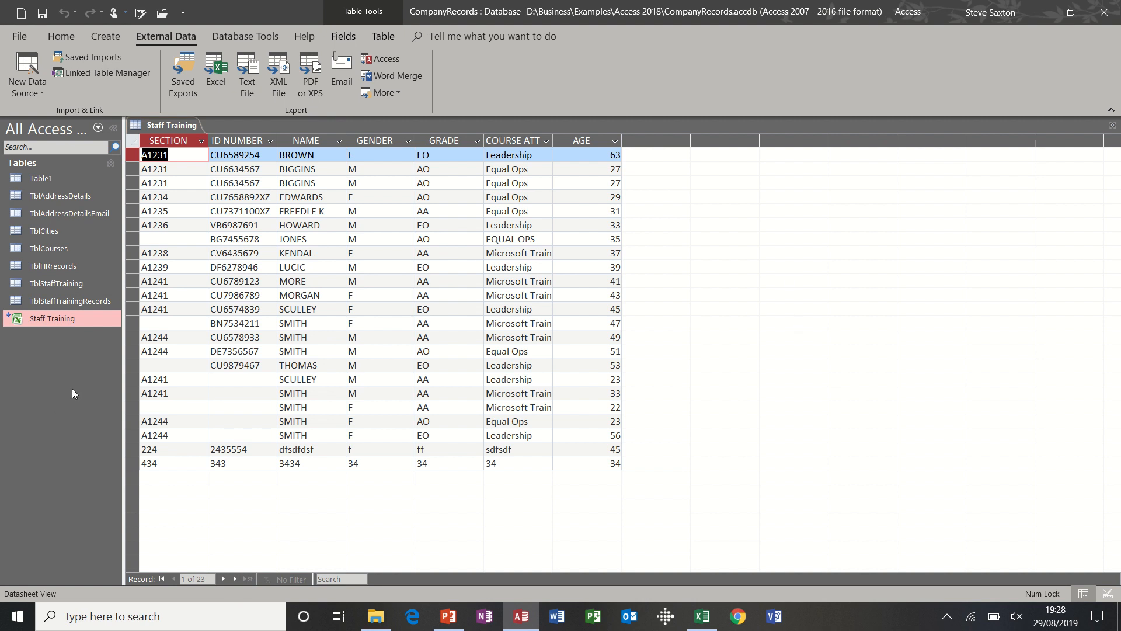
mouse_move(500, 313)
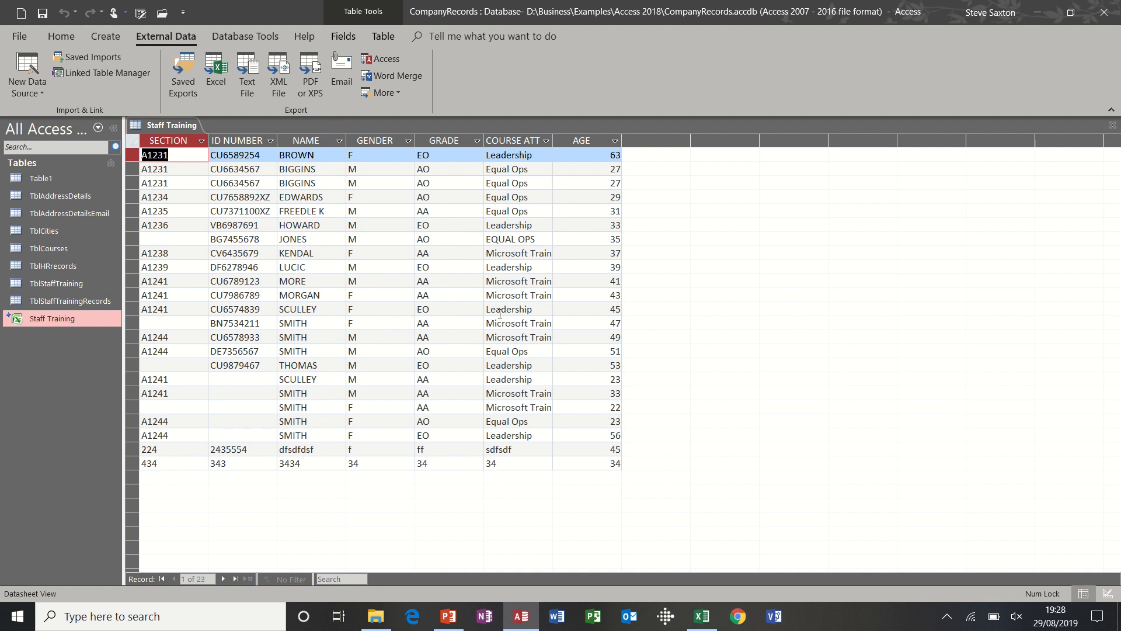
mouse_move(80, 344)
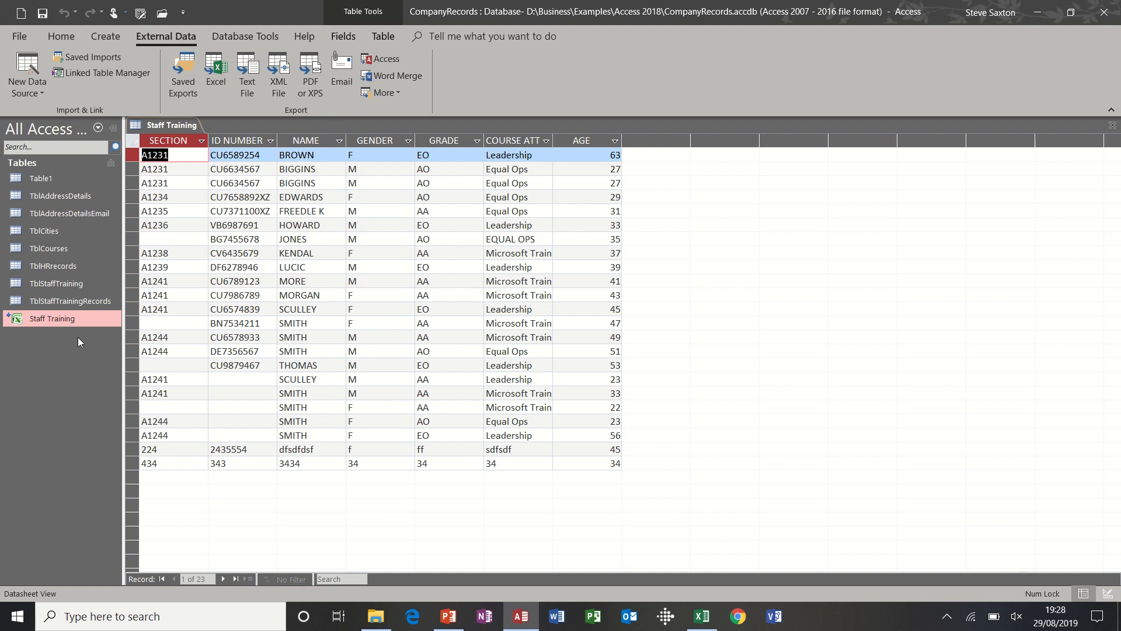
mouse_move(47, 89)
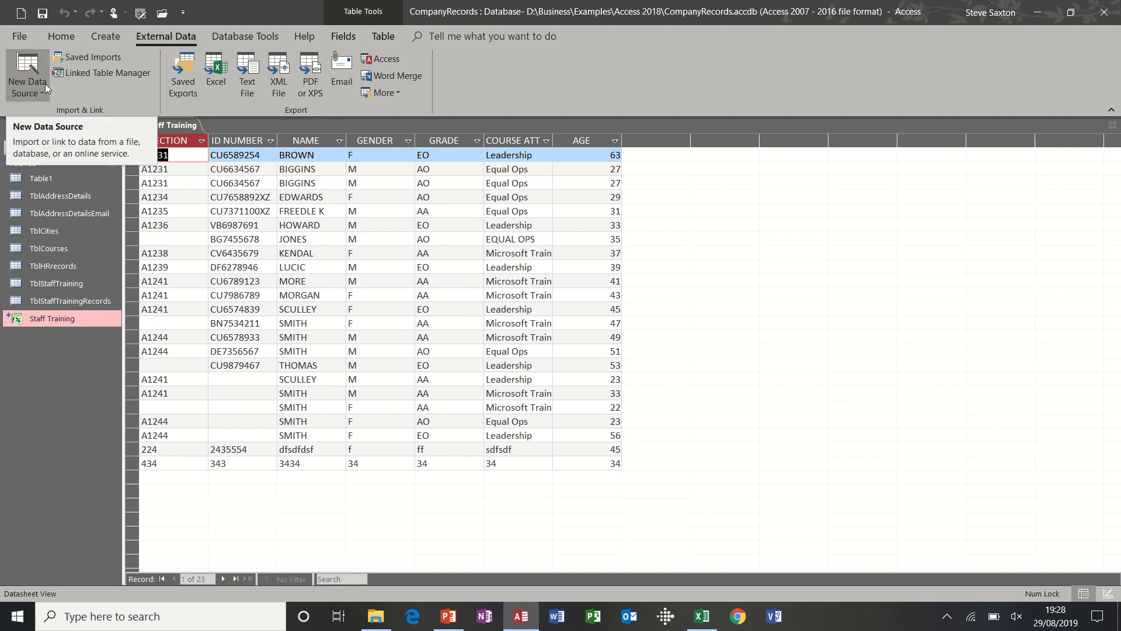
Start an Access database import from DBAmacLtdDS.accdb and confirm to list its tables.
click(23, 70)
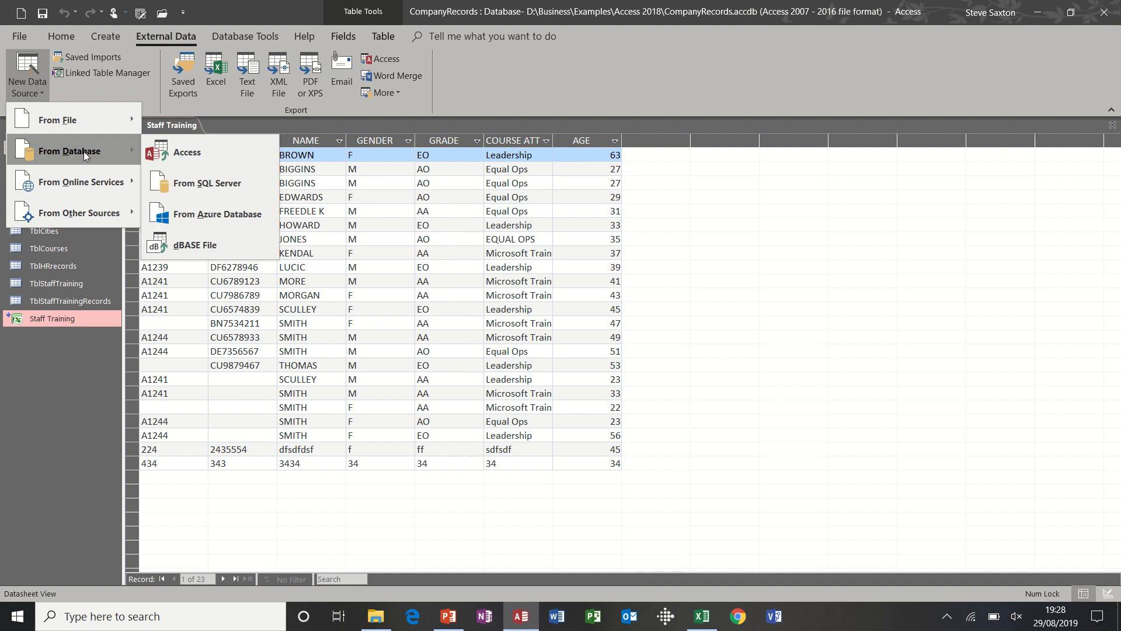
mouse_move(171, 158)
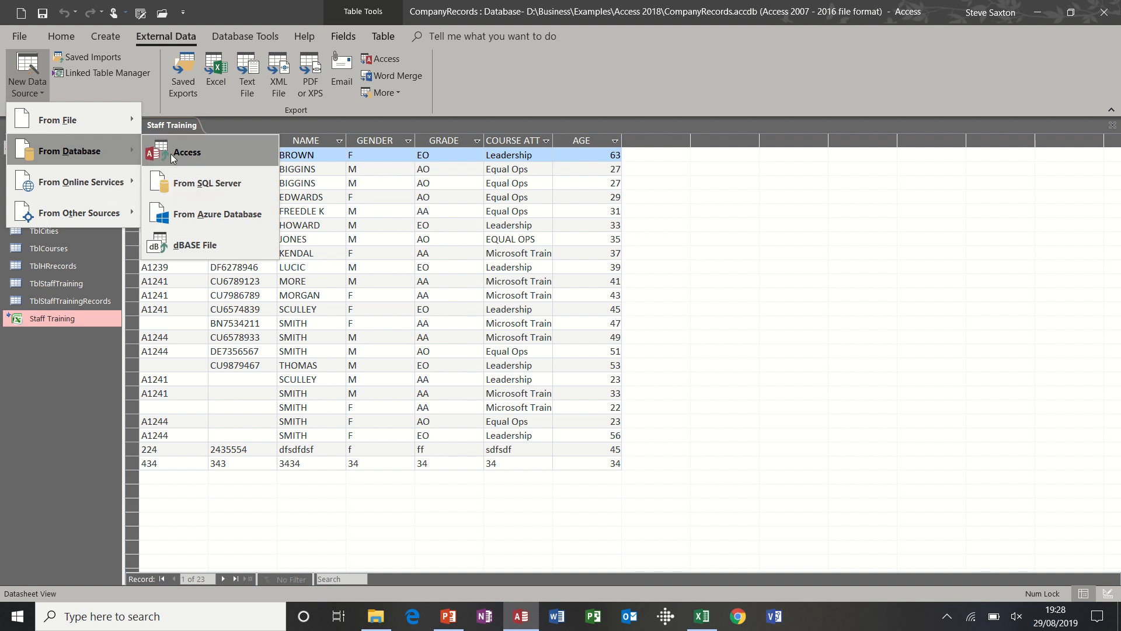
mouse_move(173, 156)
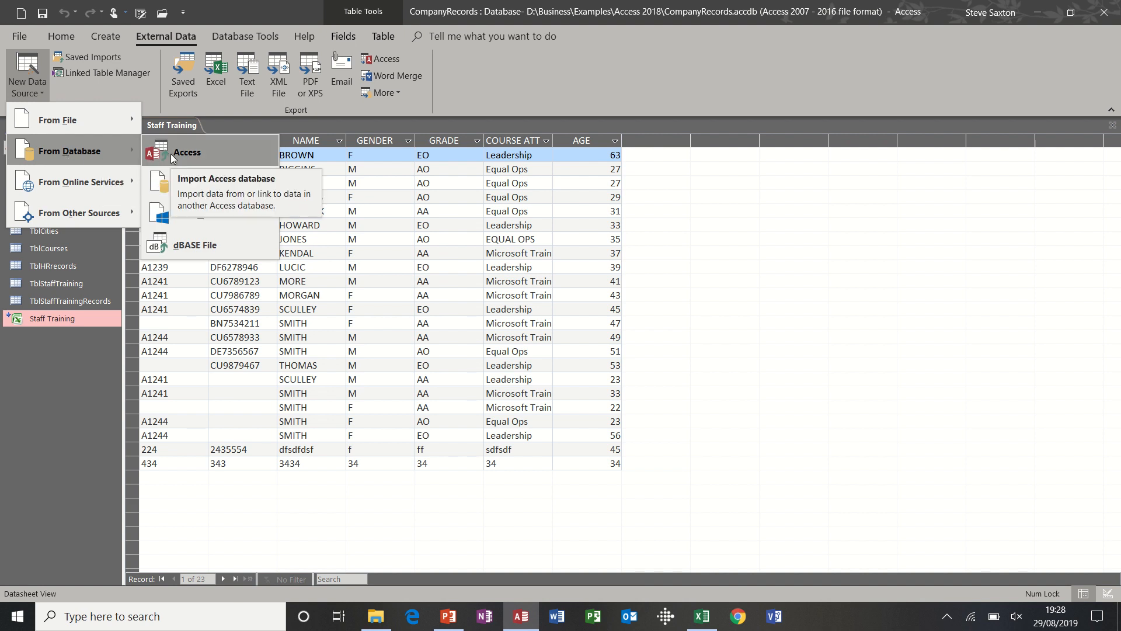
mouse_move(212, 153)
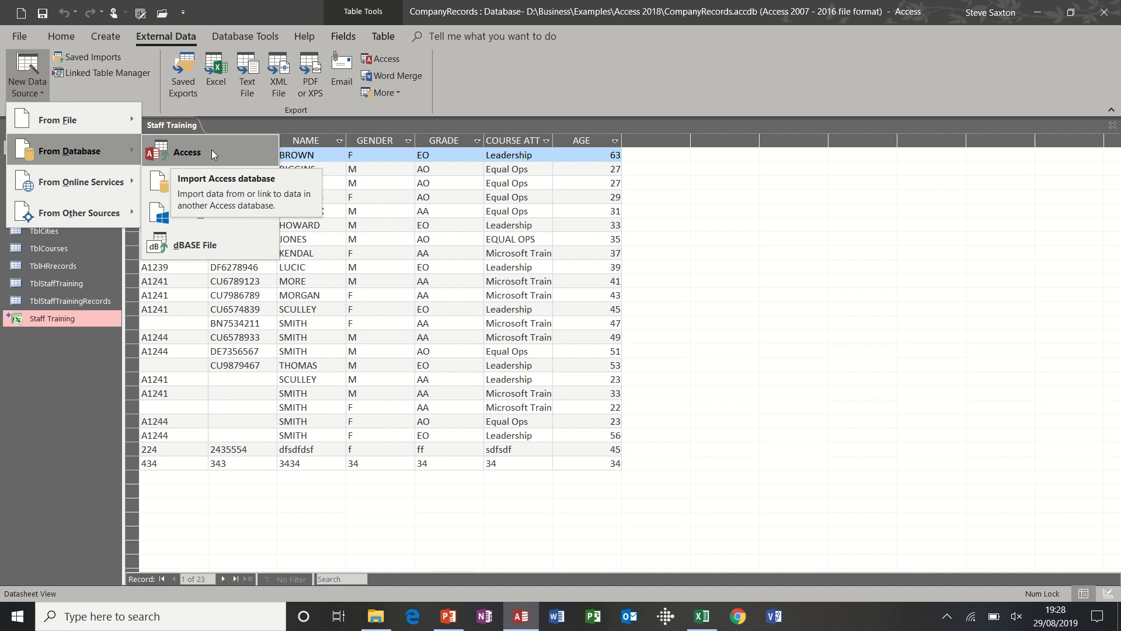
click(187, 152)
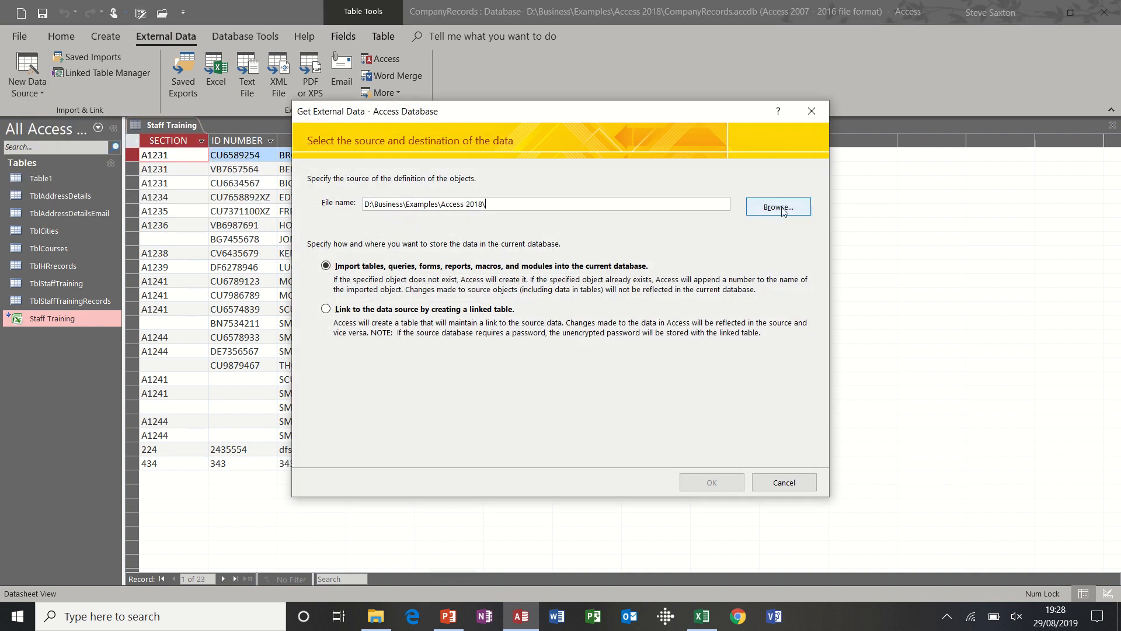
click(778, 207)
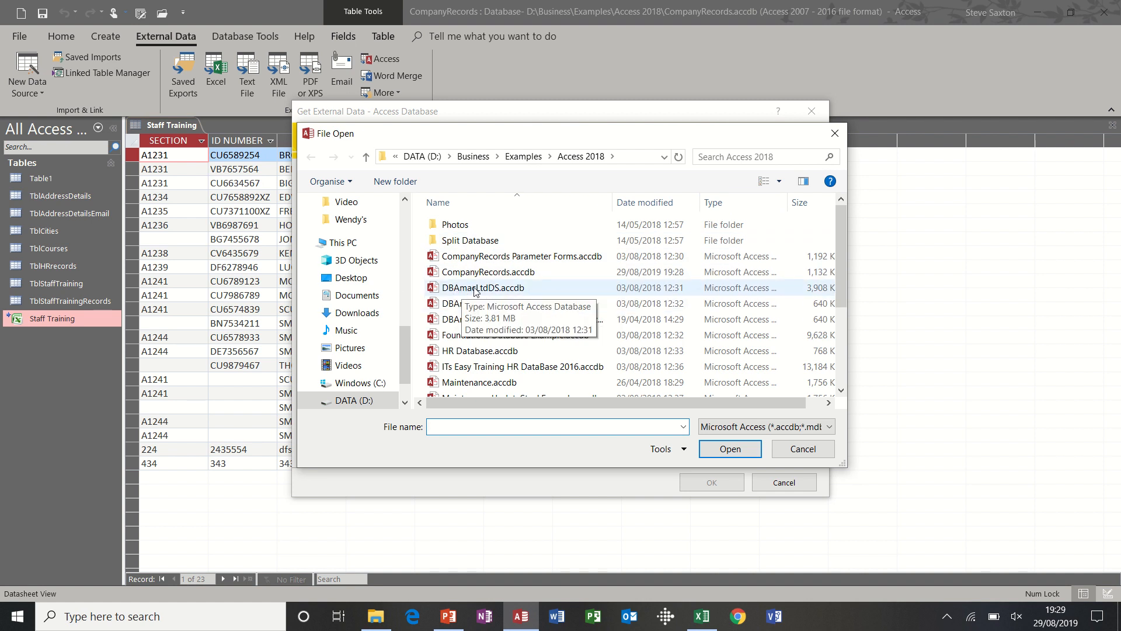
mouse_move(465, 291)
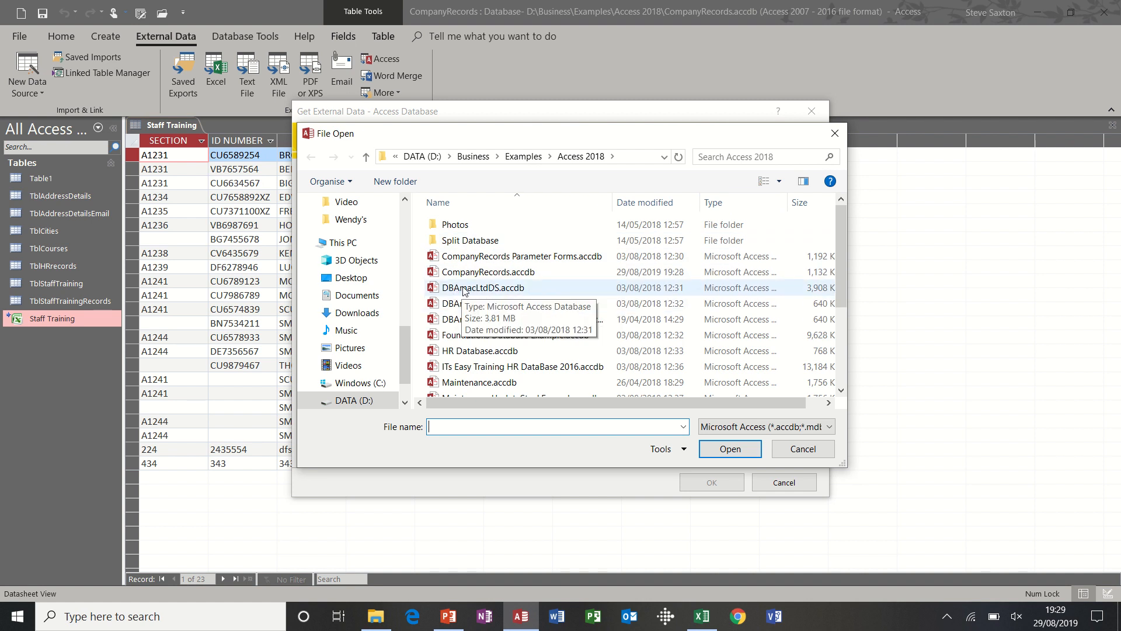
click(730, 448)
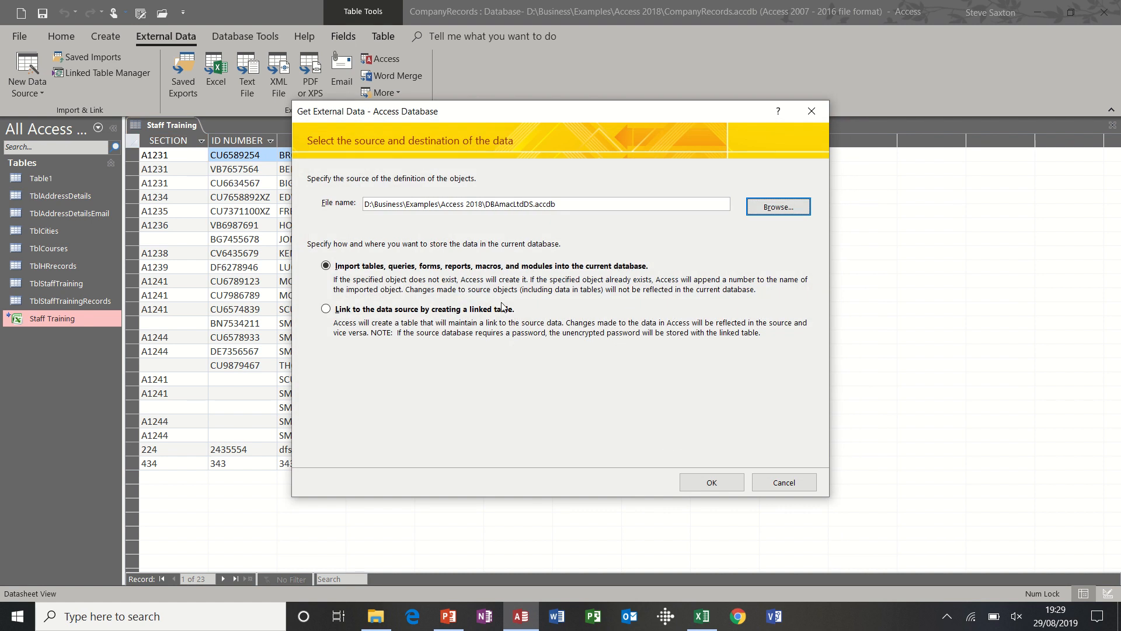
mouse_move(344, 319)
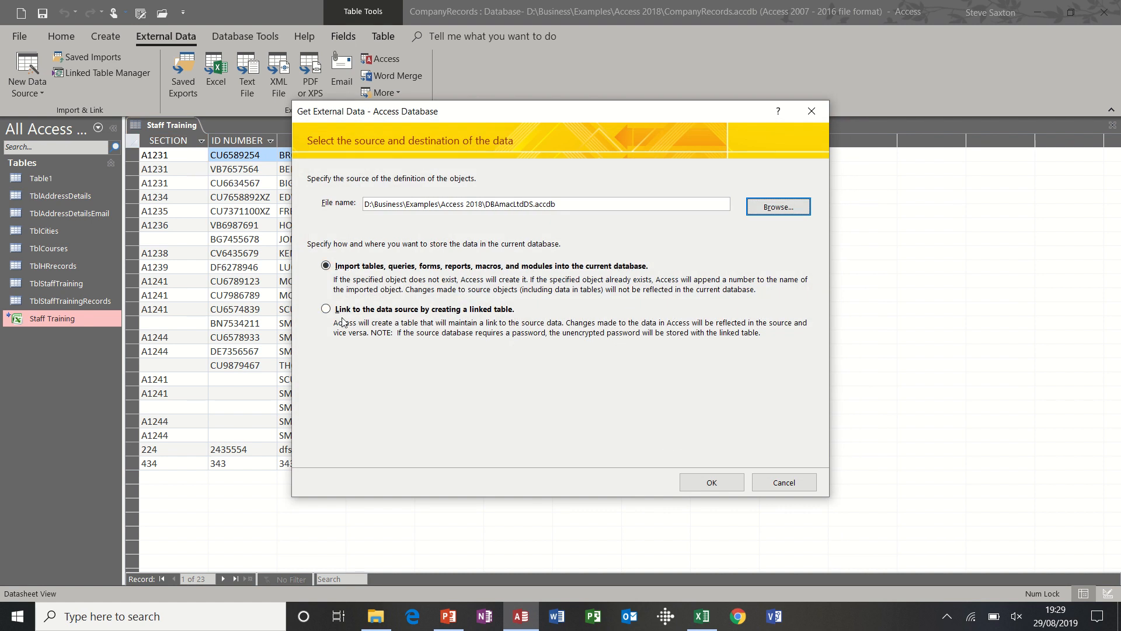
click(784, 481)
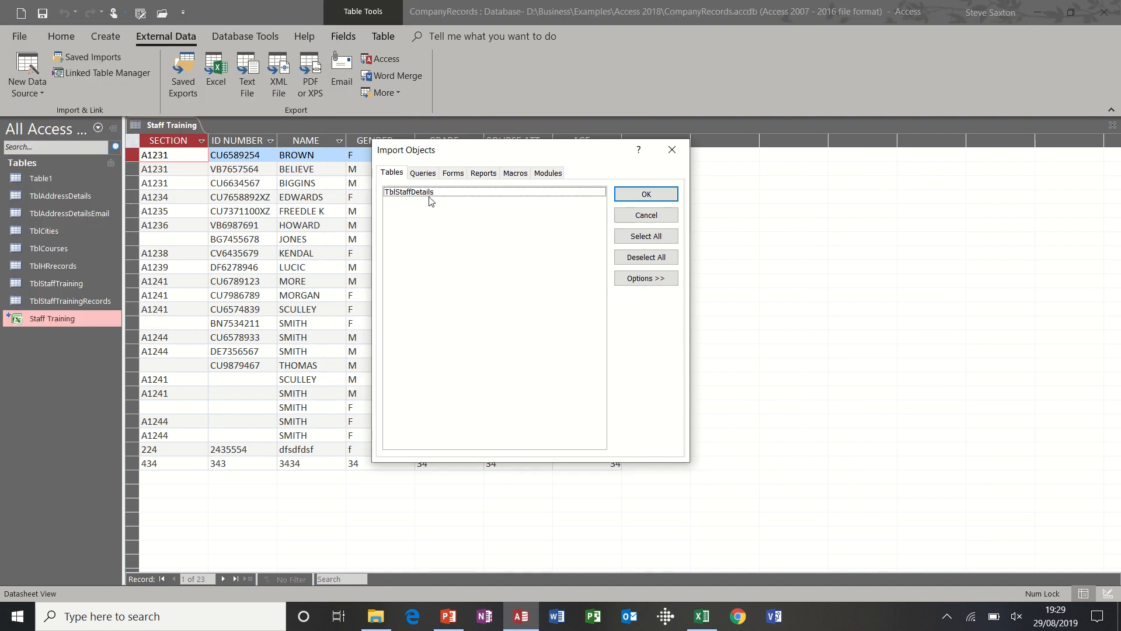
Import TblStaffDetails from DBAmacLtdDS.accdb after checking the Macros tab, closing without saving import steps.
click(423, 173)
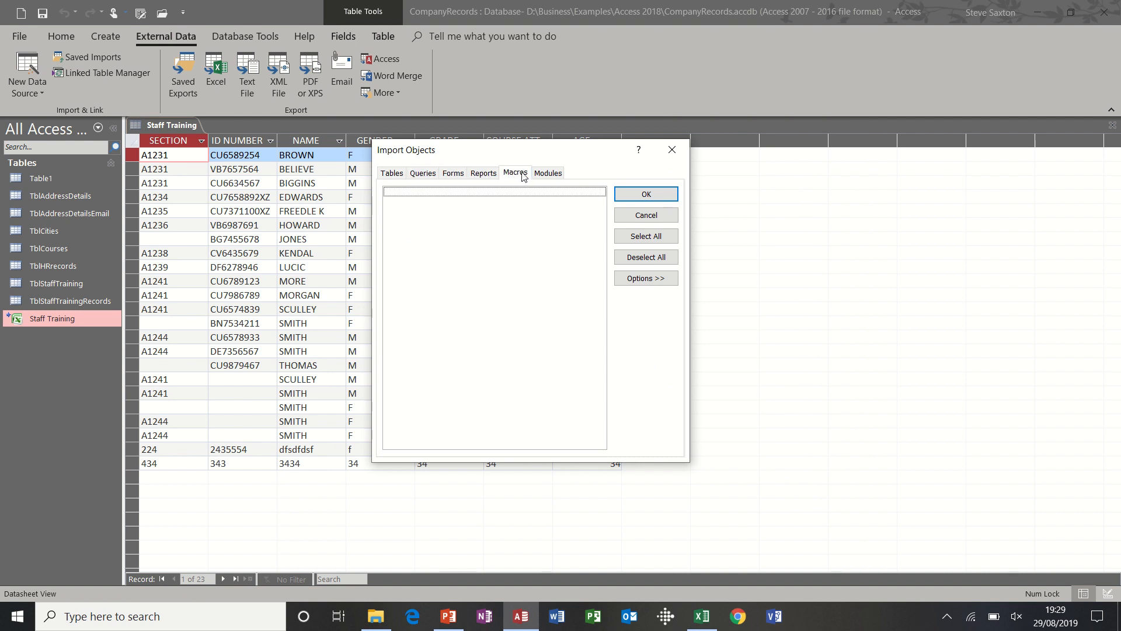
click(393, 173)
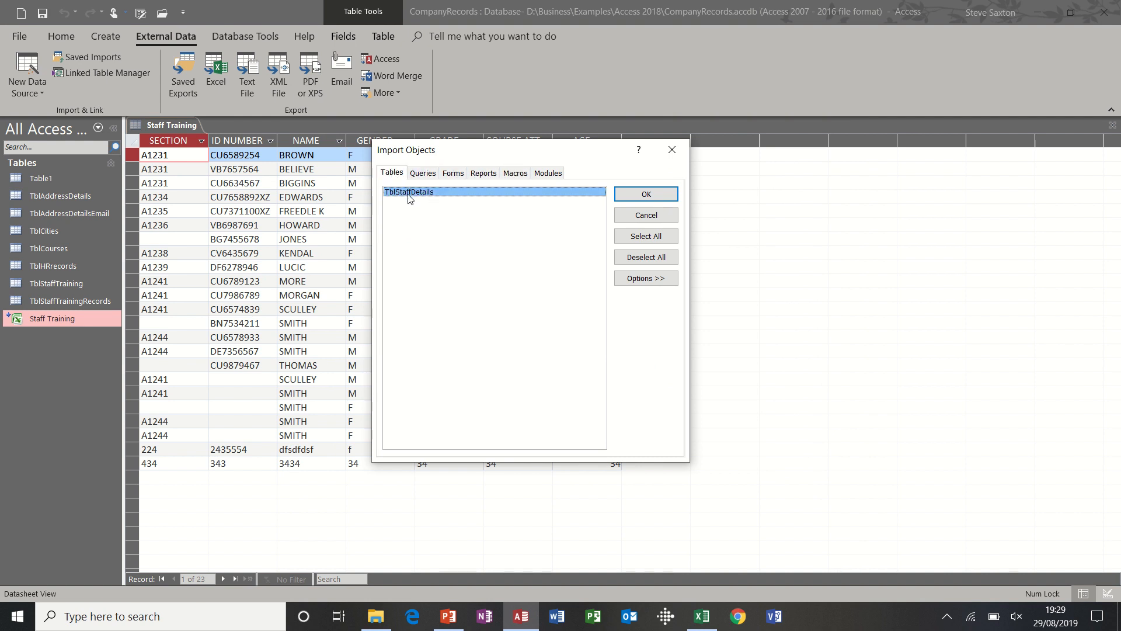
click(646, 194)
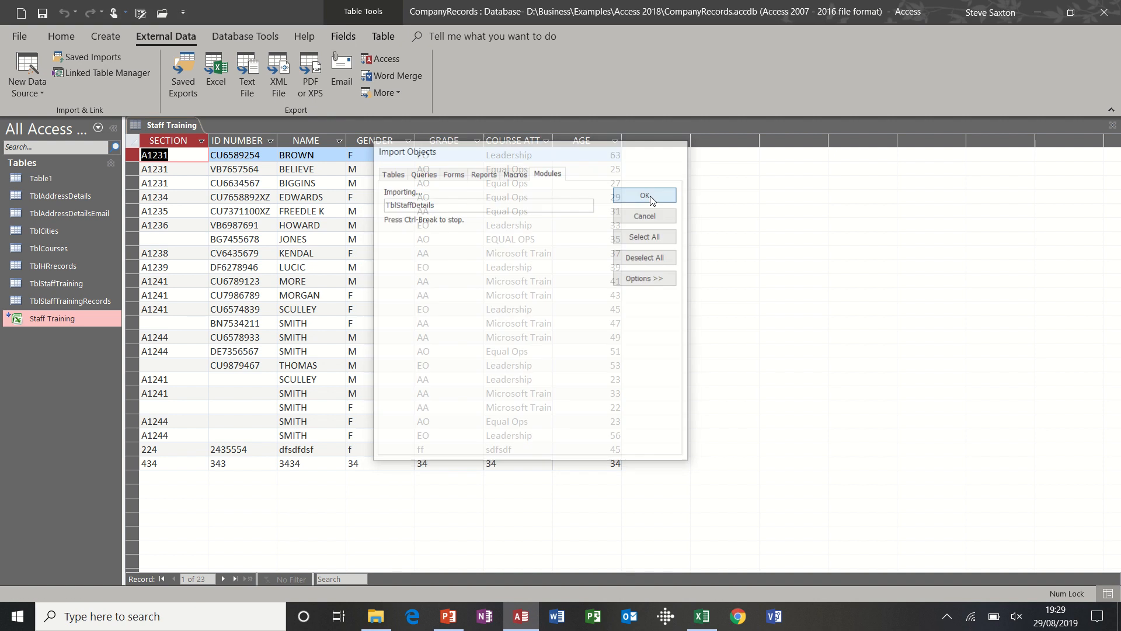
click(645, 195)
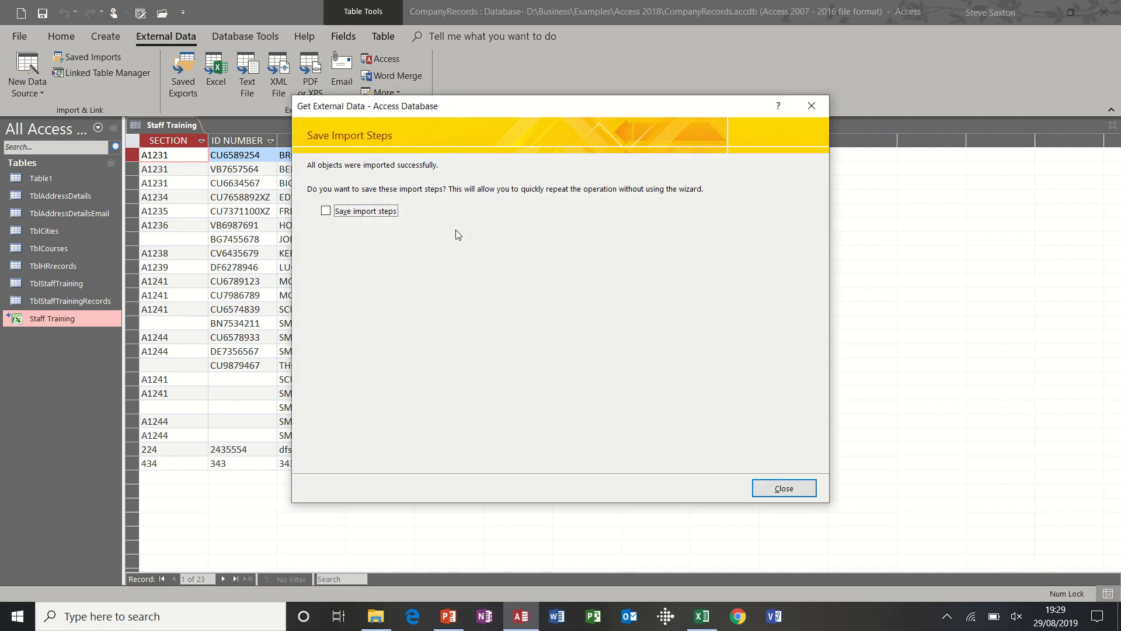
mouse_move(629, 409)
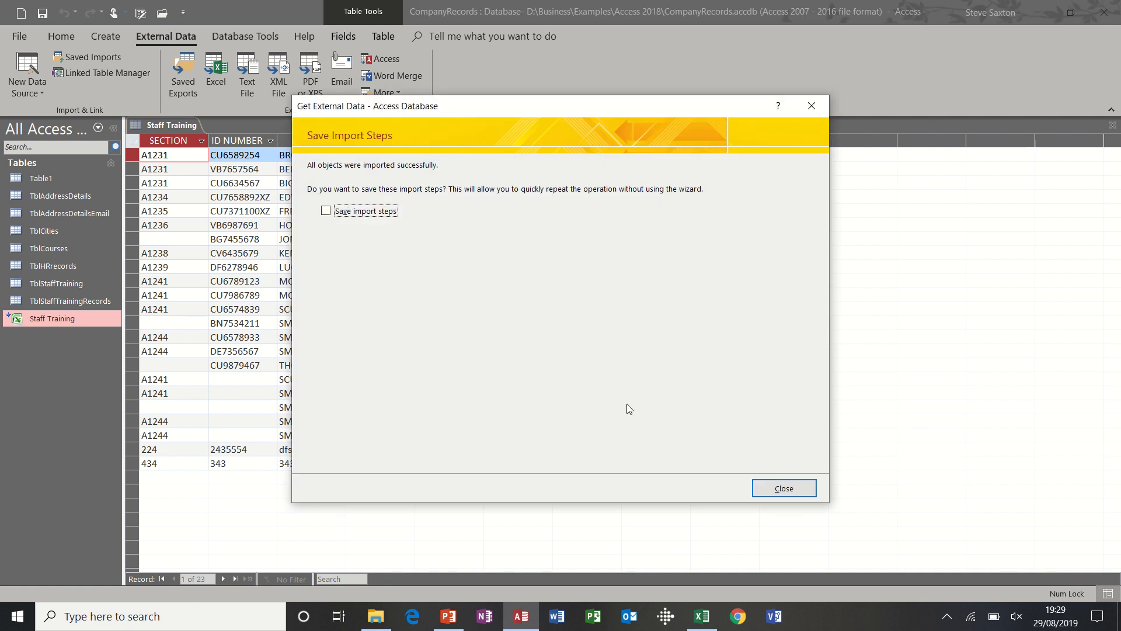
click(784, 488)
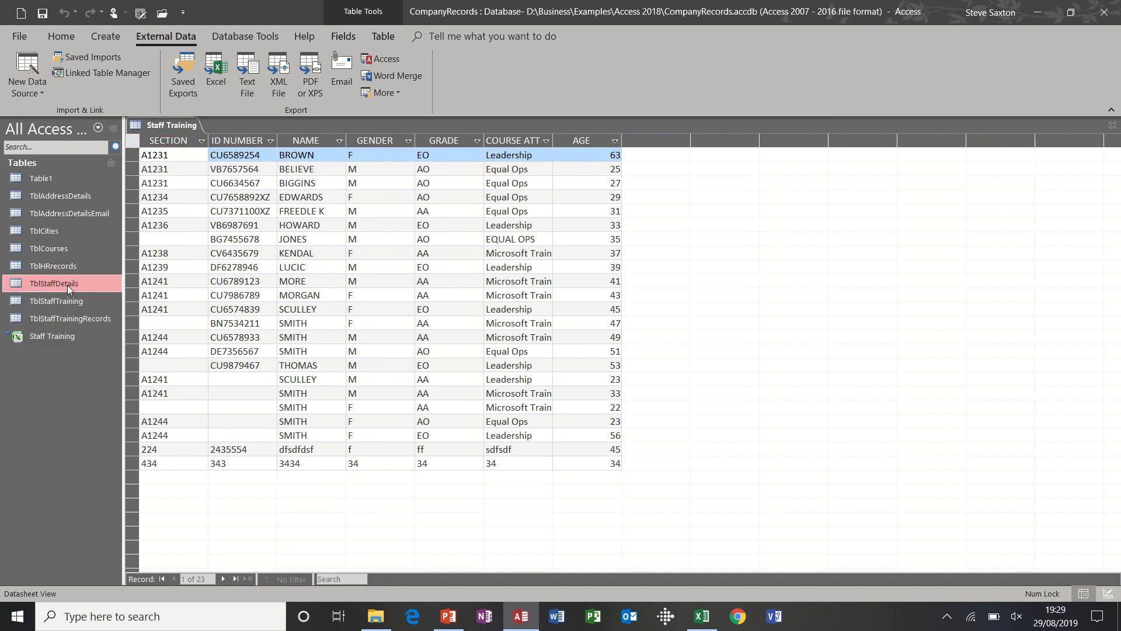
Review the 8 staff salary records in TblStaffDetails, then close the open tables.
double_click(54, 283)
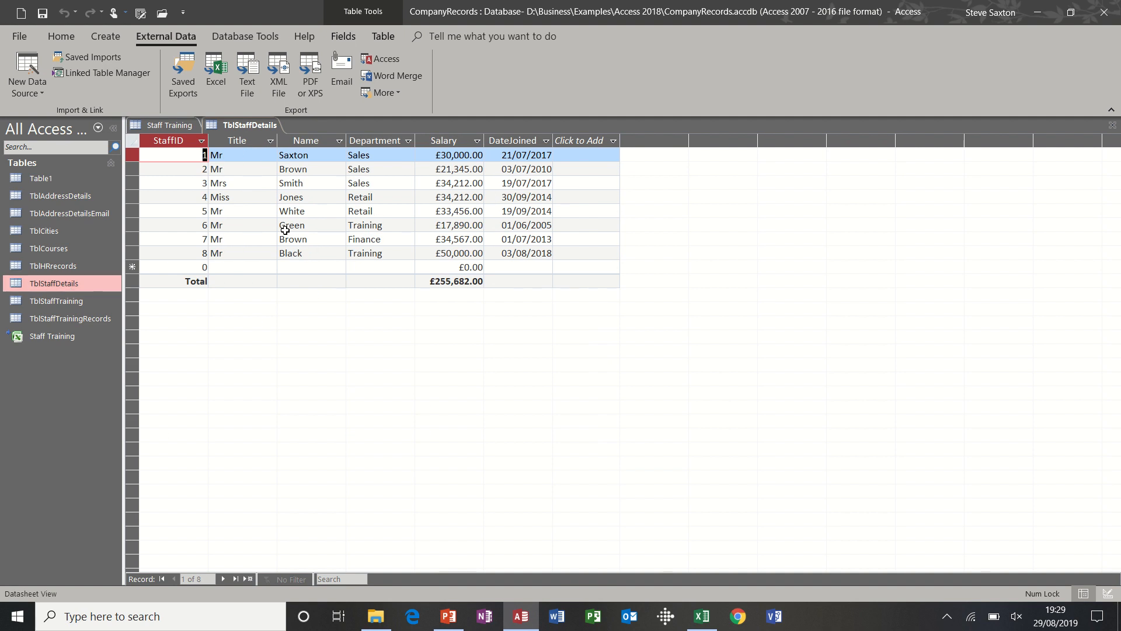
mouse_move(82, 282)
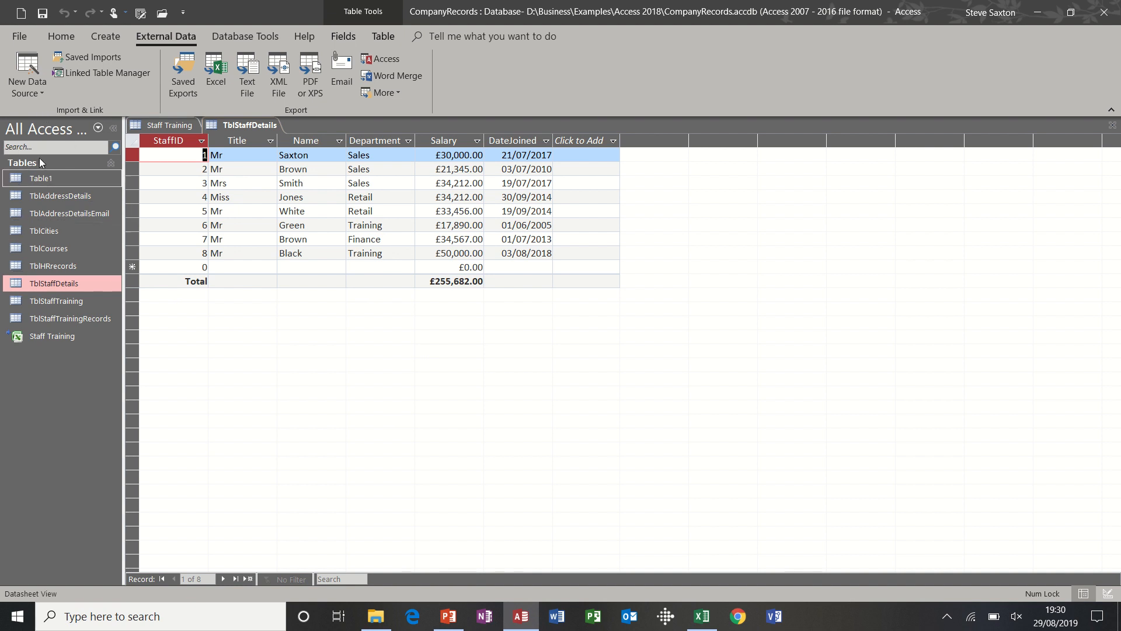
mouse_move(63, 212)
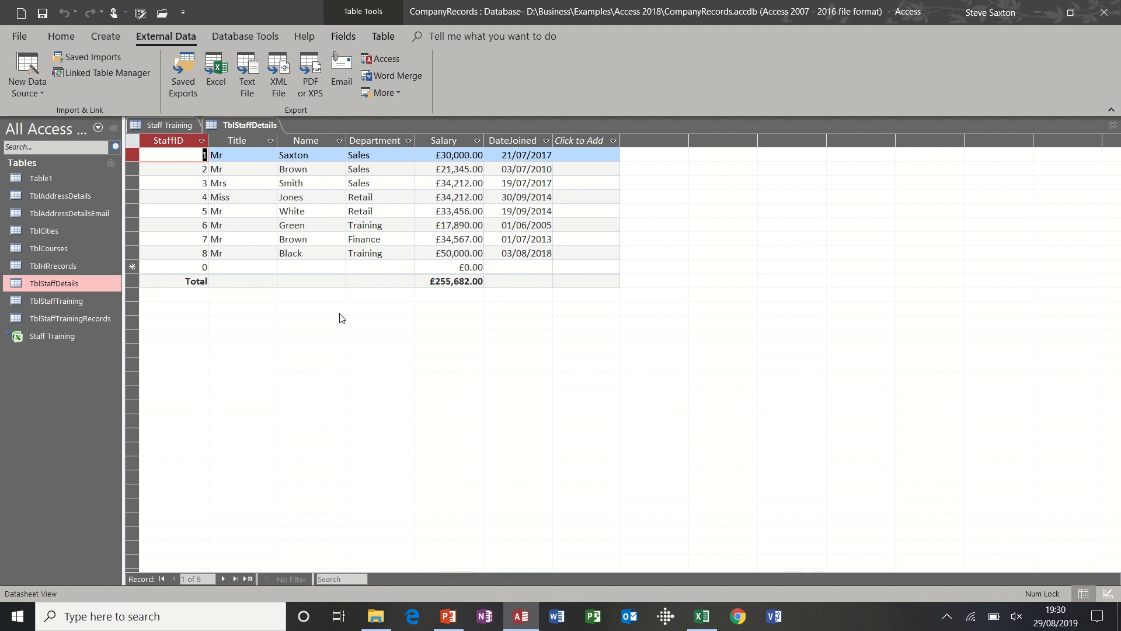
mouse_move(1092, 132)
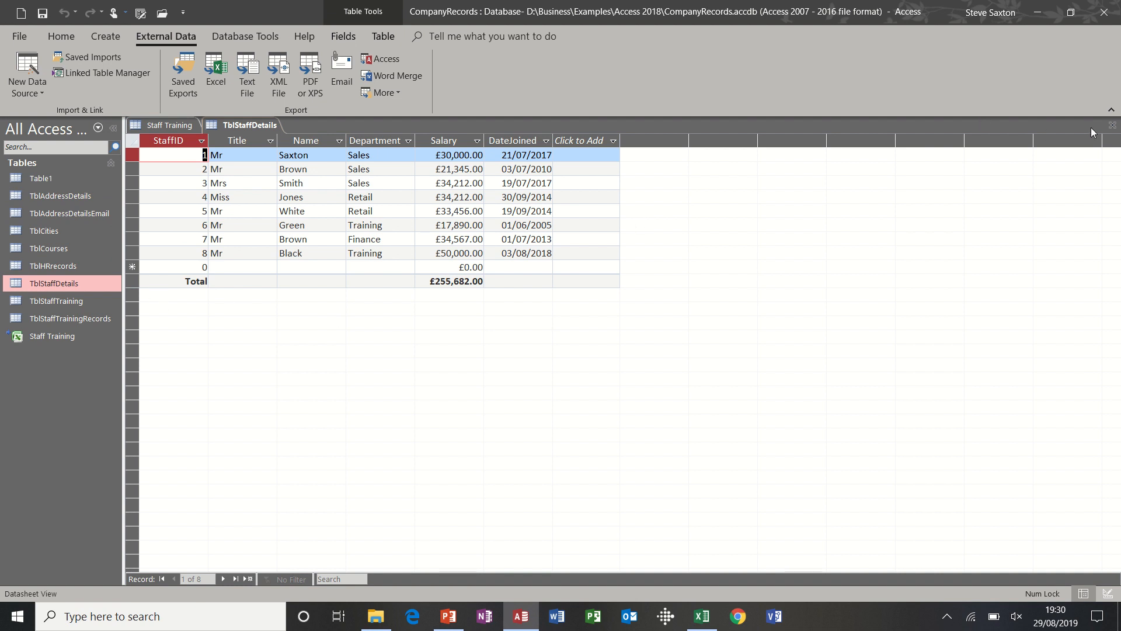
click(168, 125)
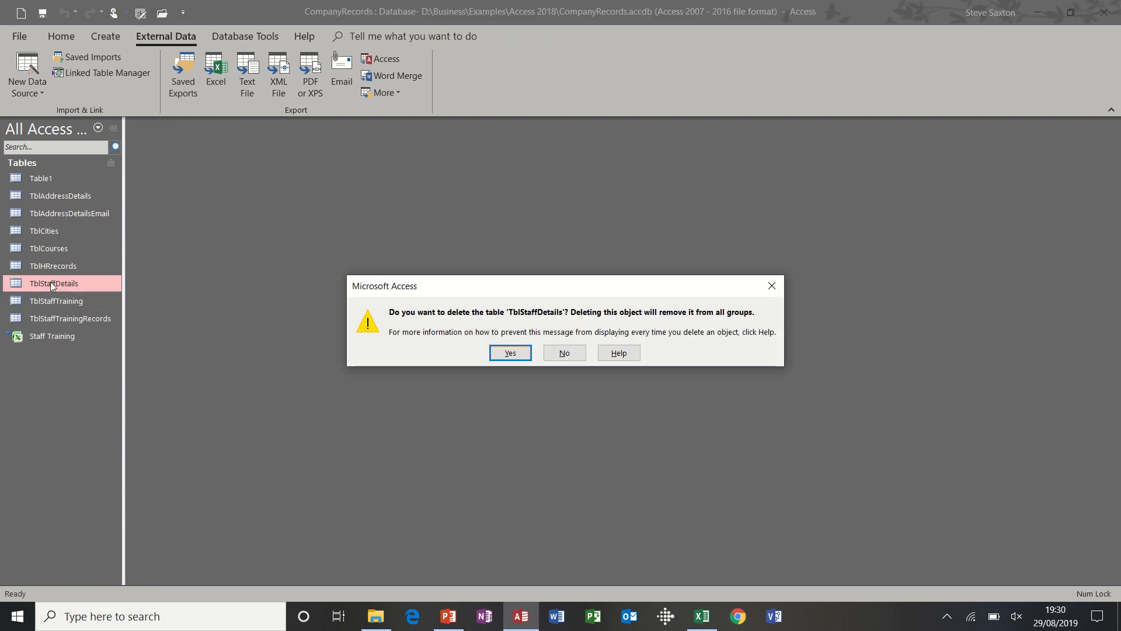
Confirm deleting TblStaffDetails and removing the linked Staff Training table.
click(509, 352)
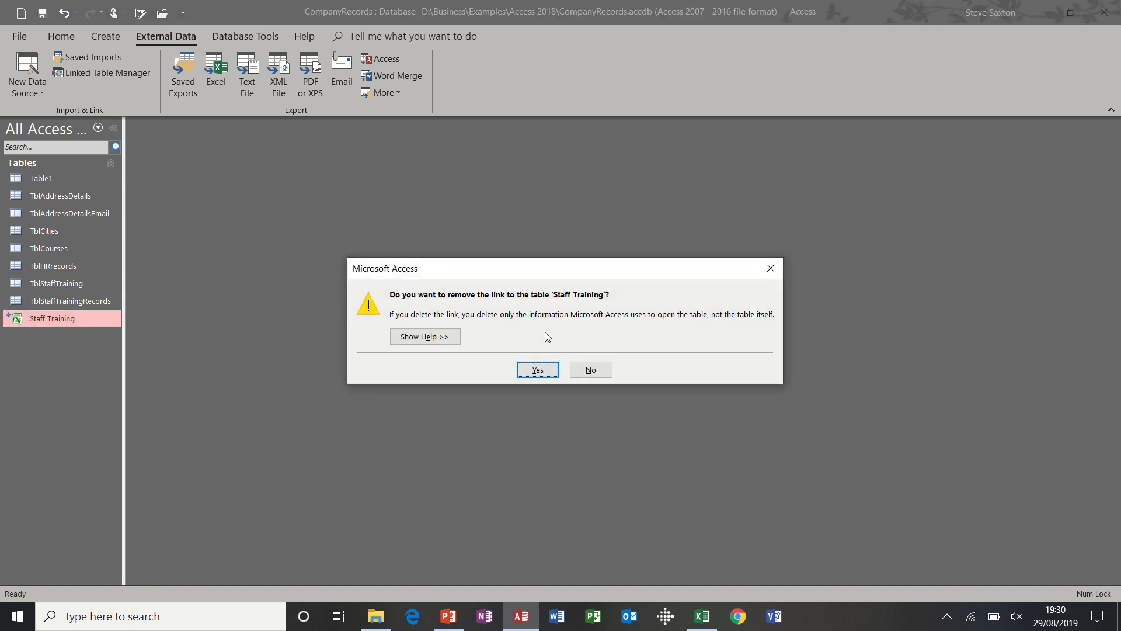
click(537, 369)
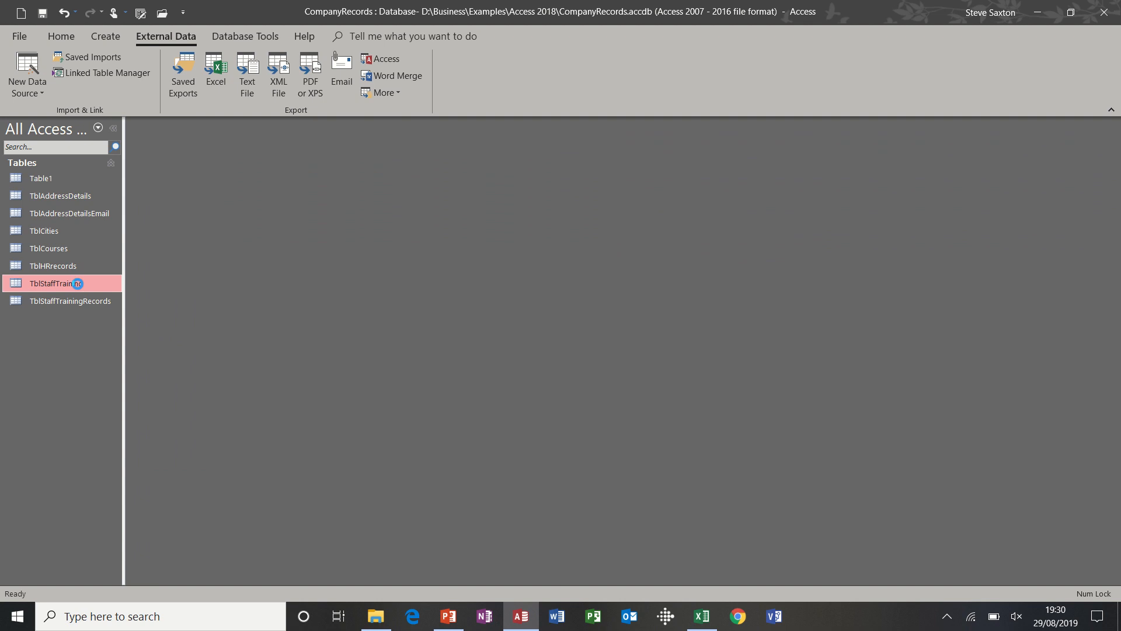
Delete TblStaffTraining and Table1, leaving the six original tables.
double_click(50, 282)
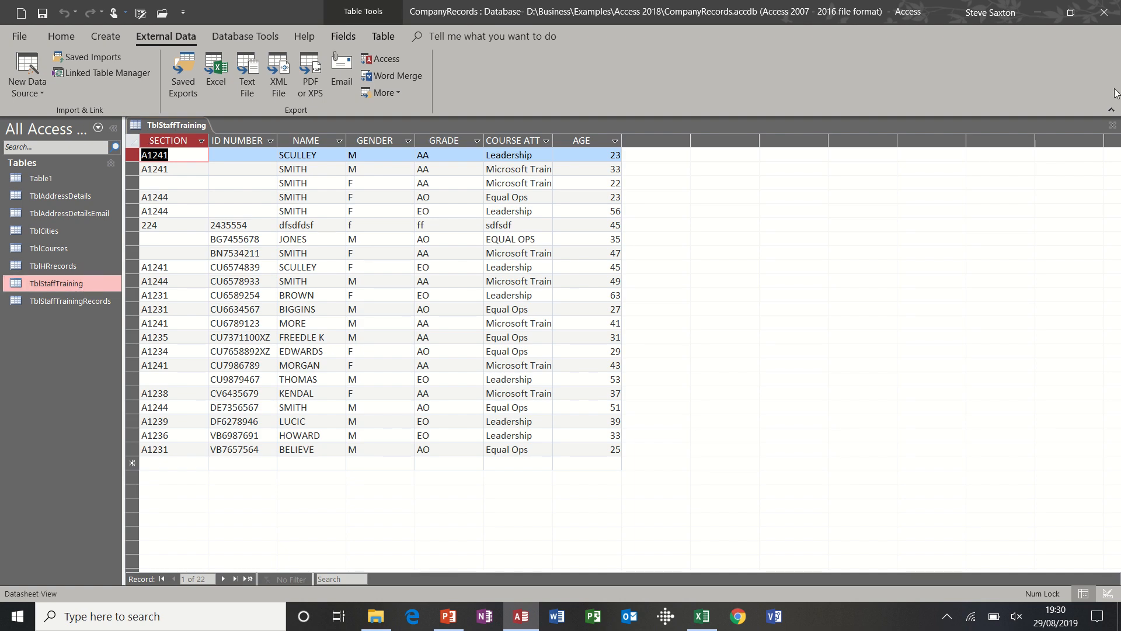
click(56, 282)
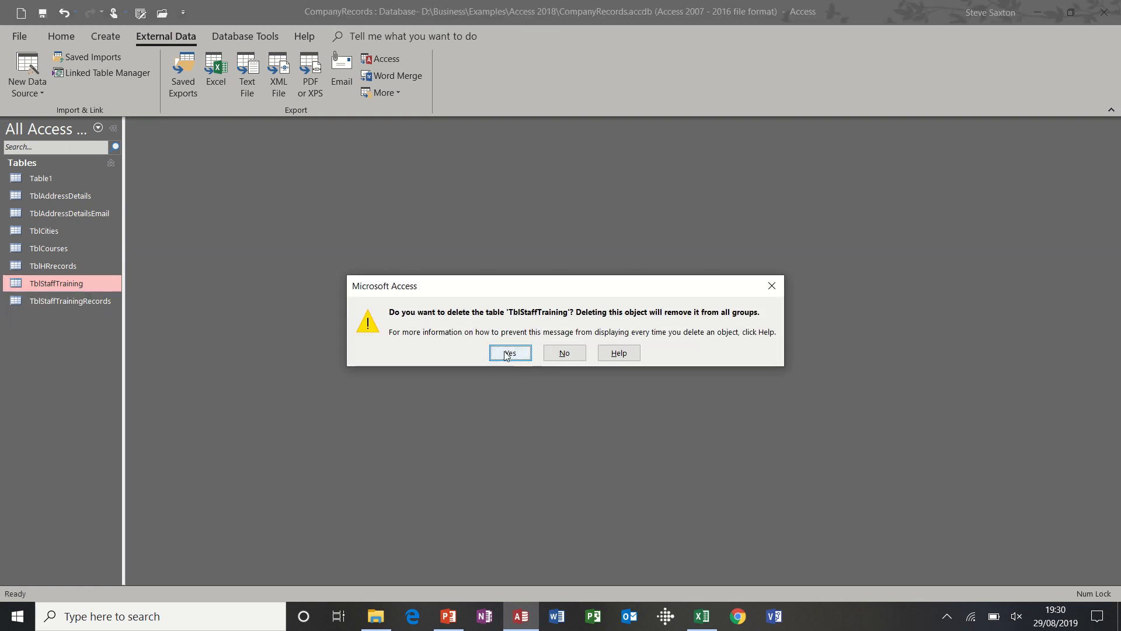
click(510, 353)
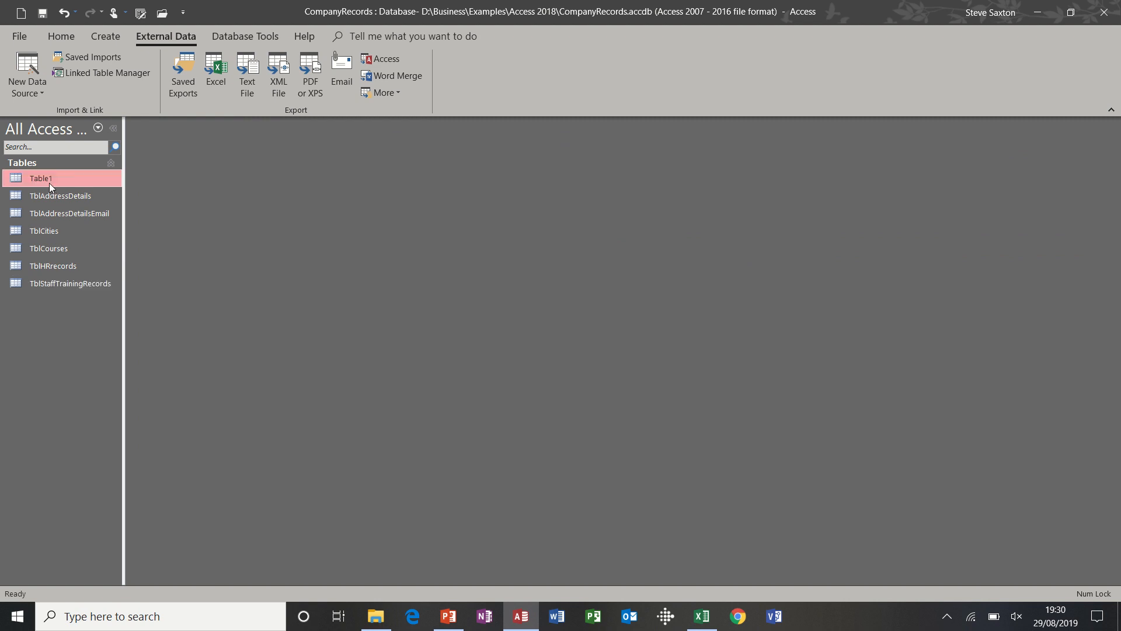
key(Delete)
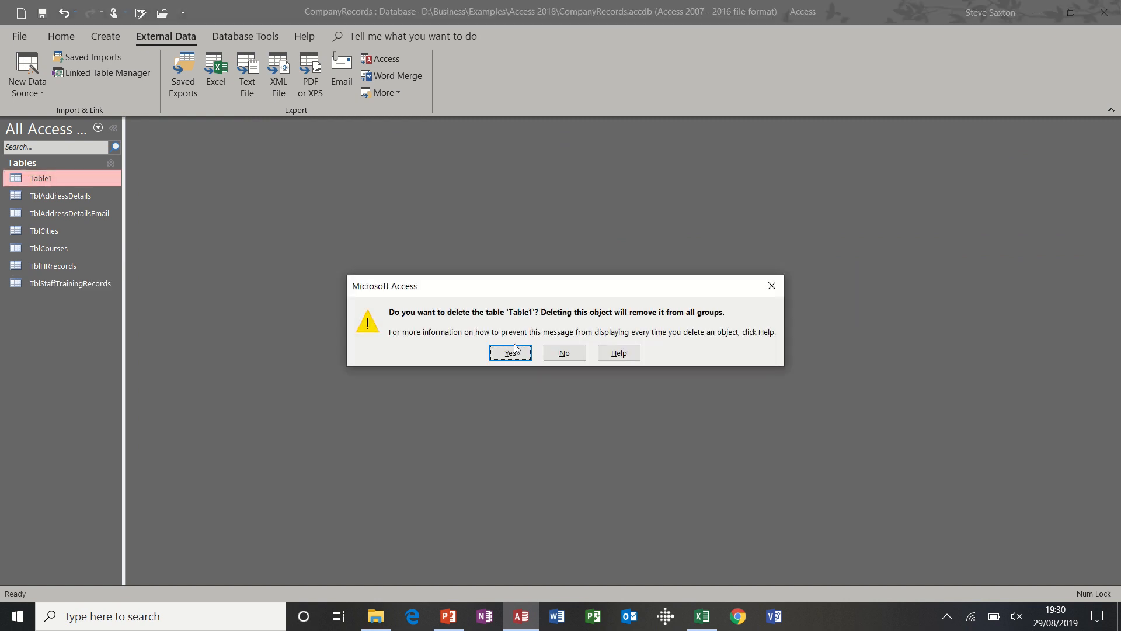
click(511, 353)
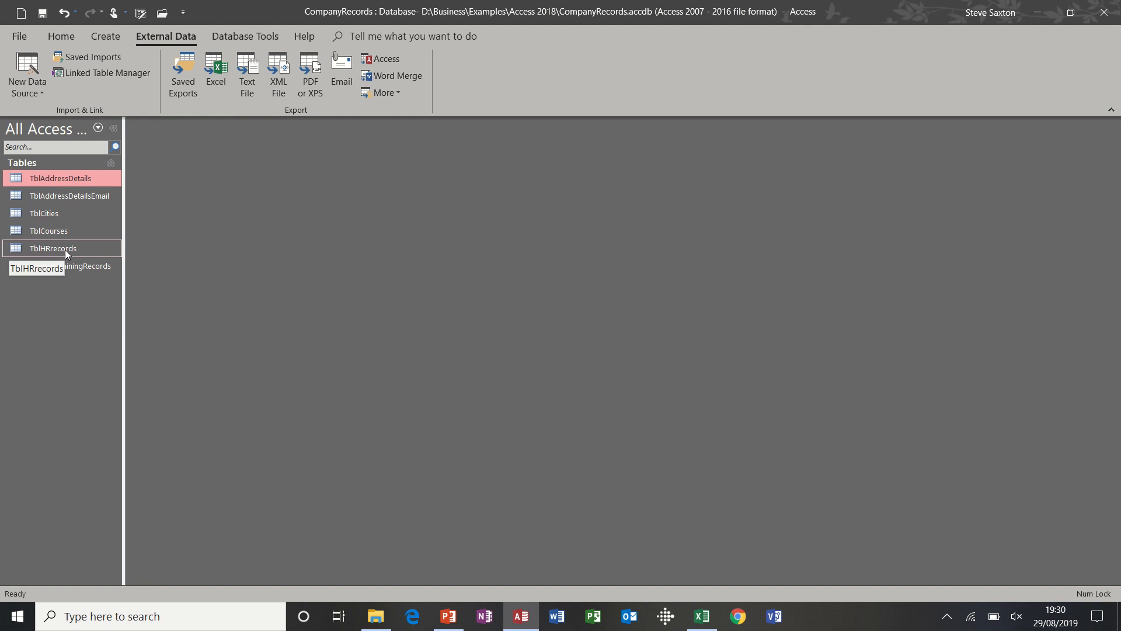
mouse_move(334, 374)
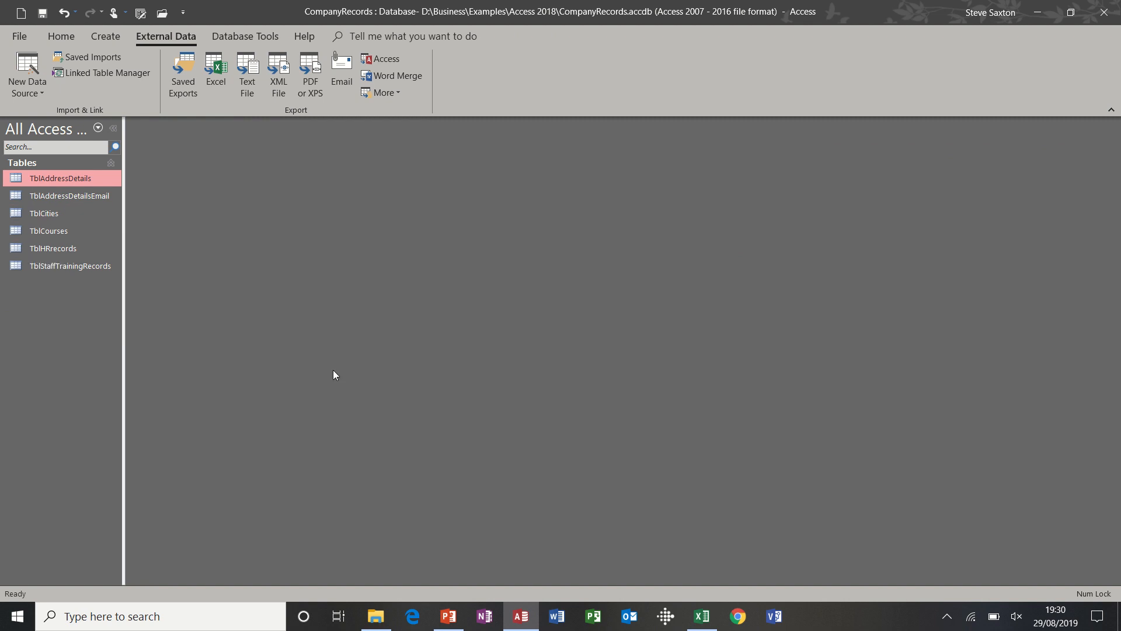